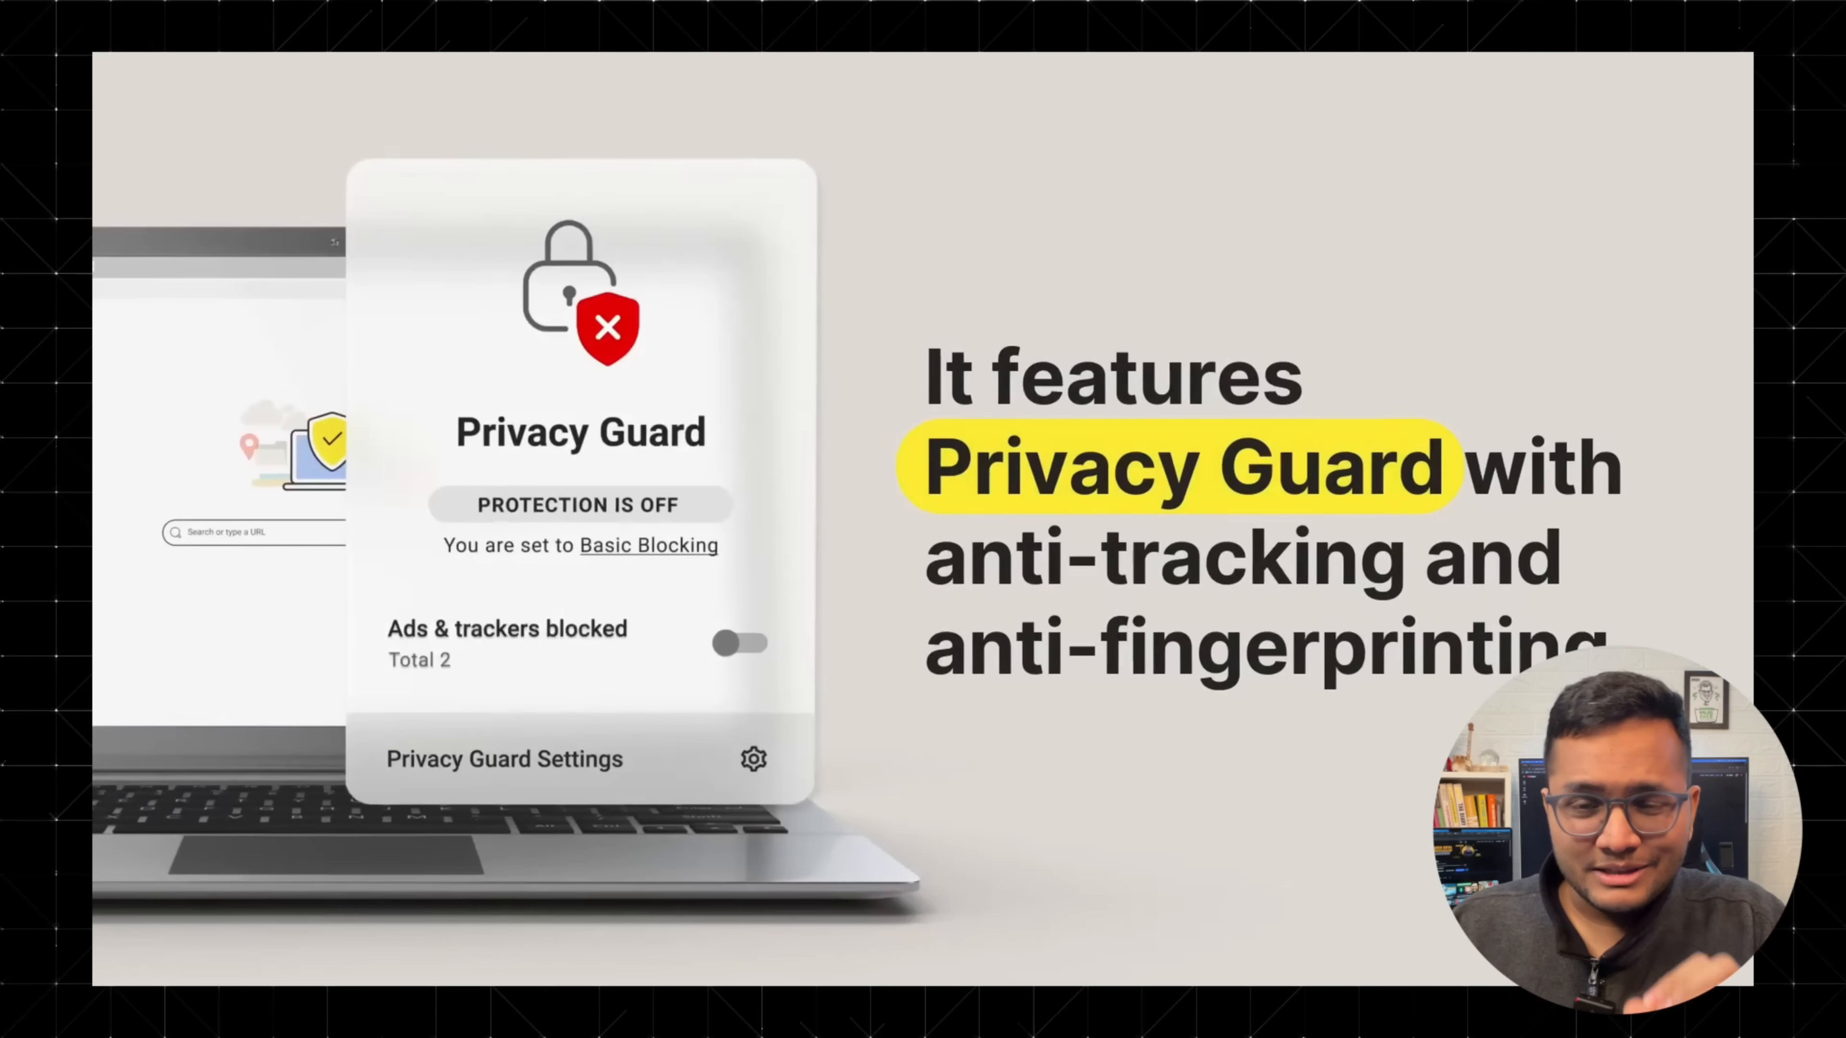
Get to the Norton Neo start page with the search box ready for a question.
click(739, 643)
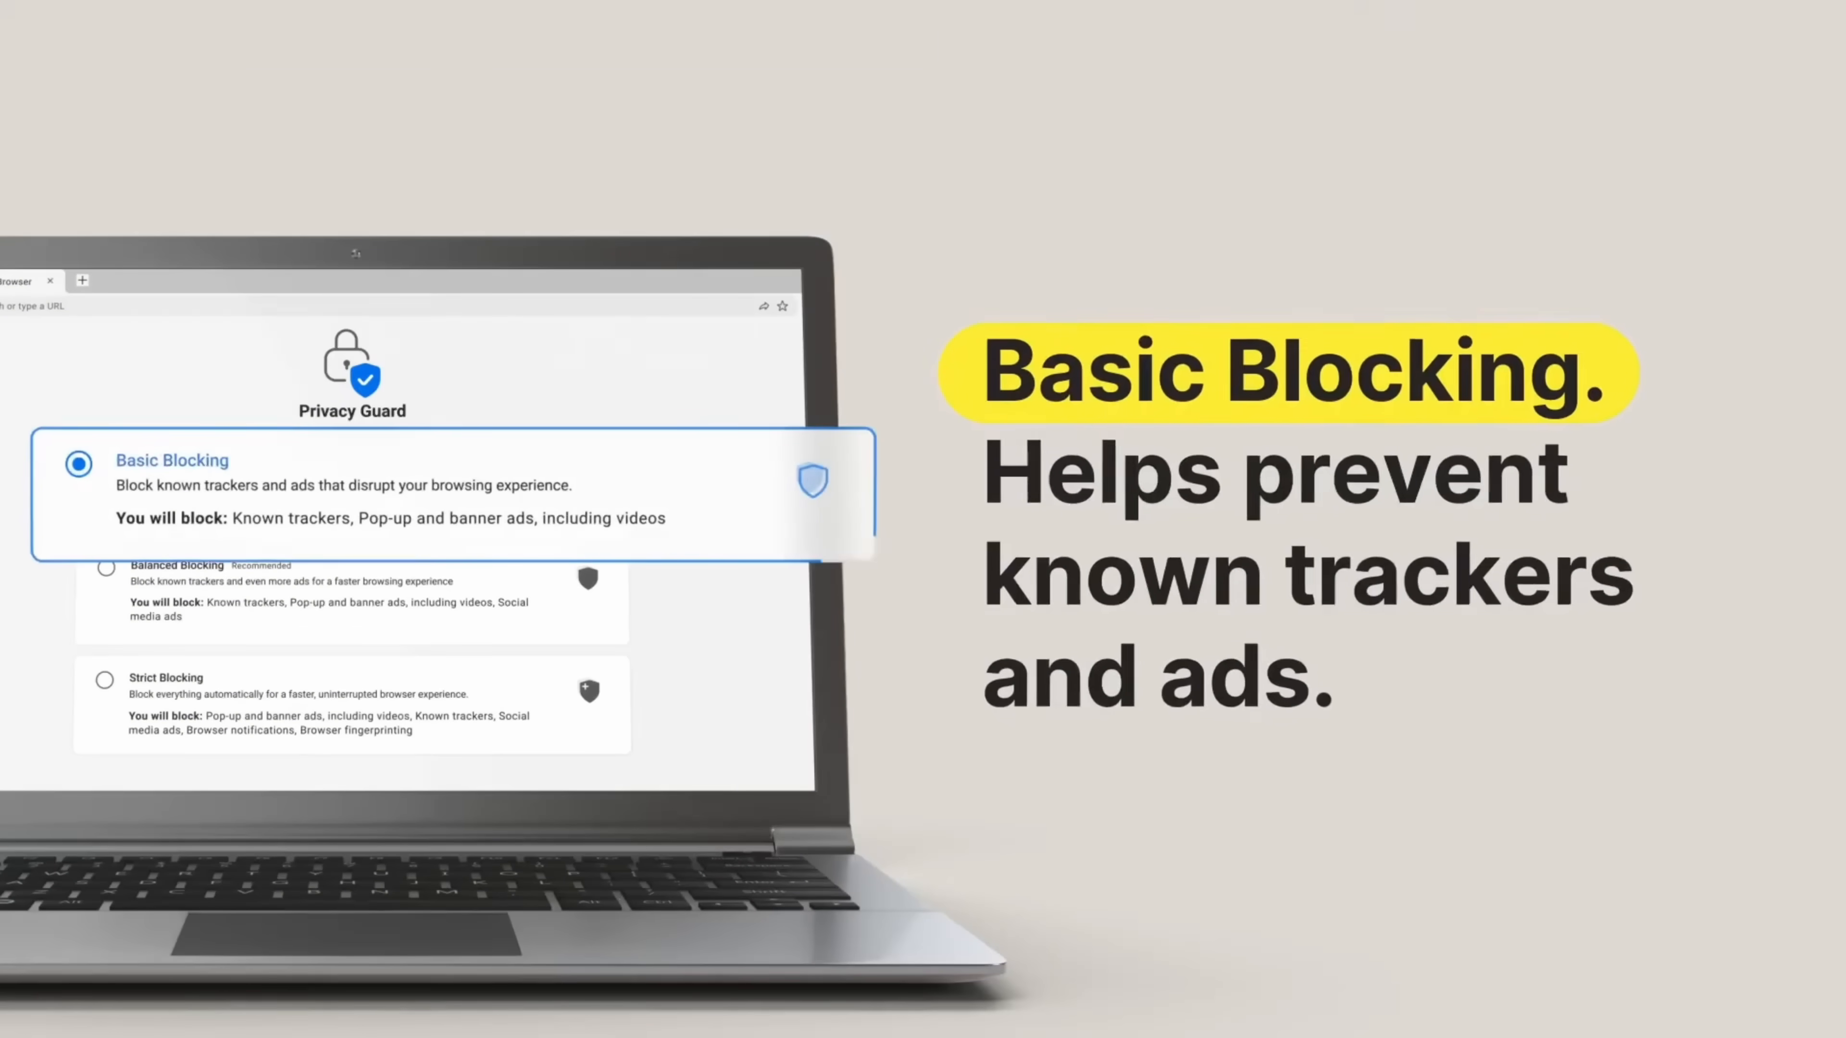
click(107, 567)
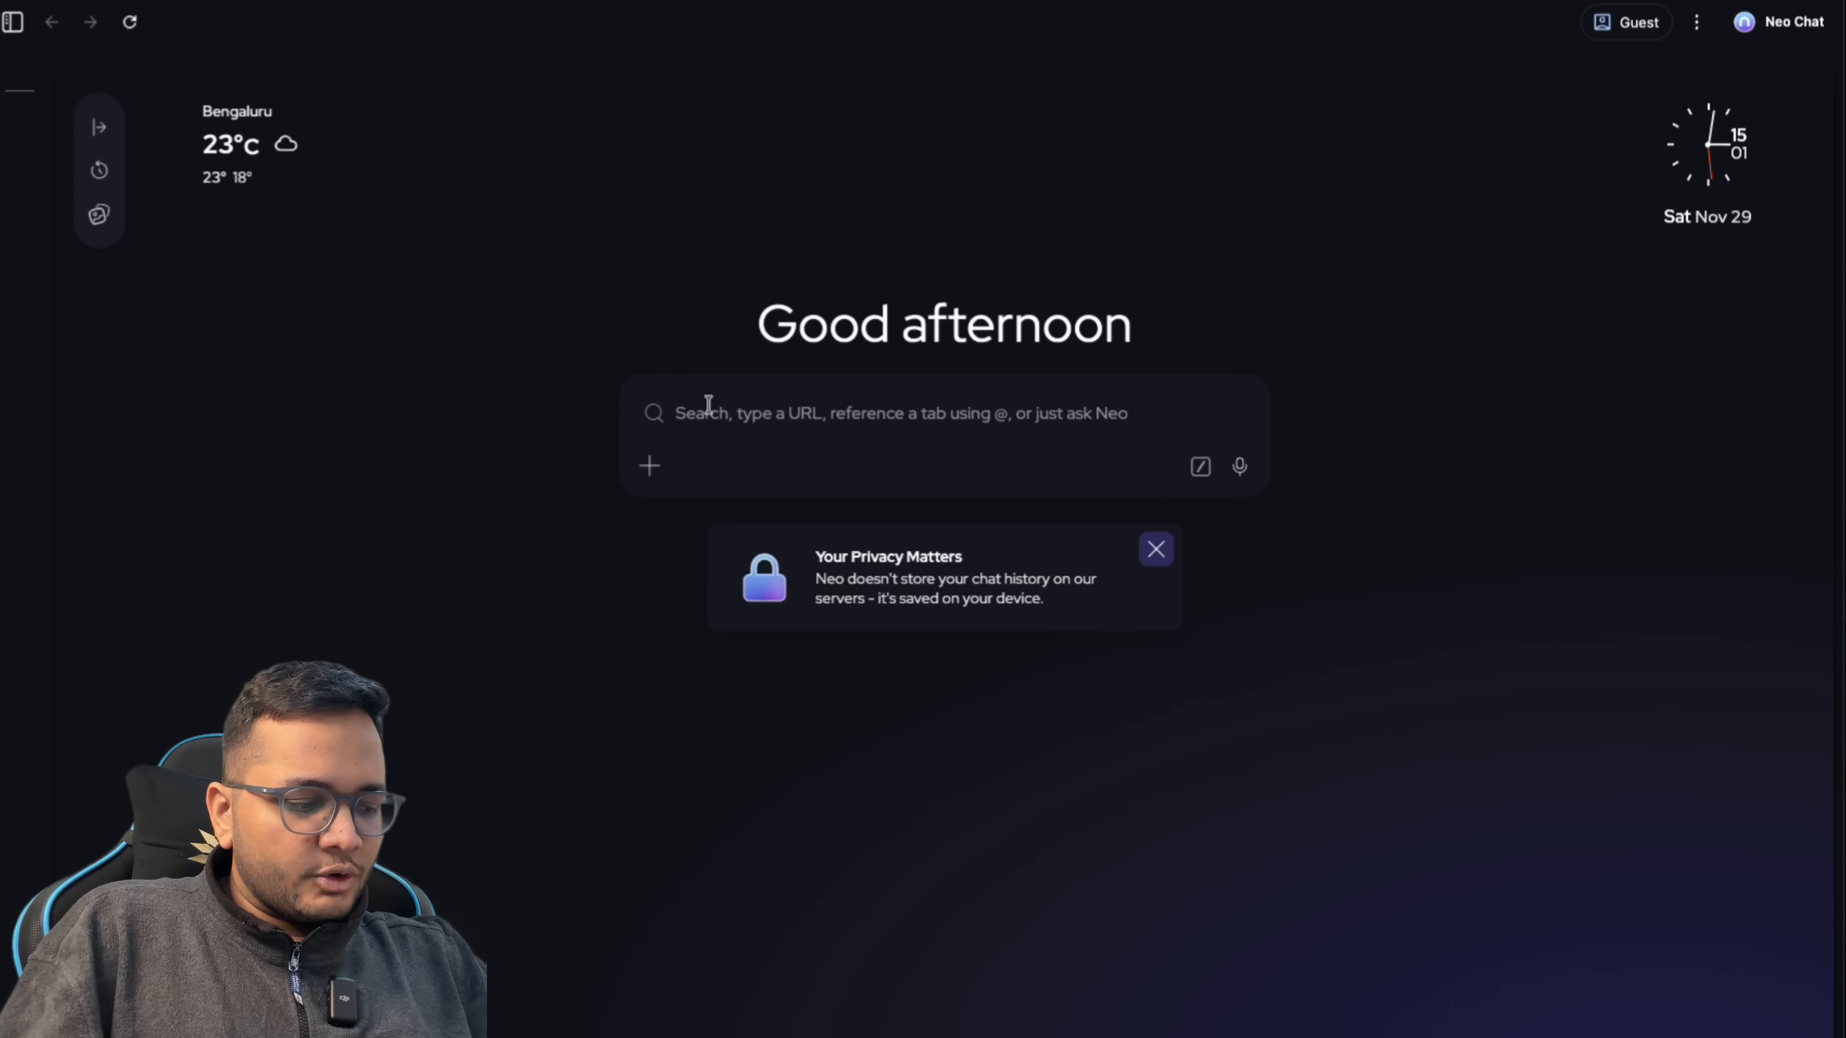
Ask the AI chat 'How to make an Avocado toast at home?' and get a recipe answer.
text(H)
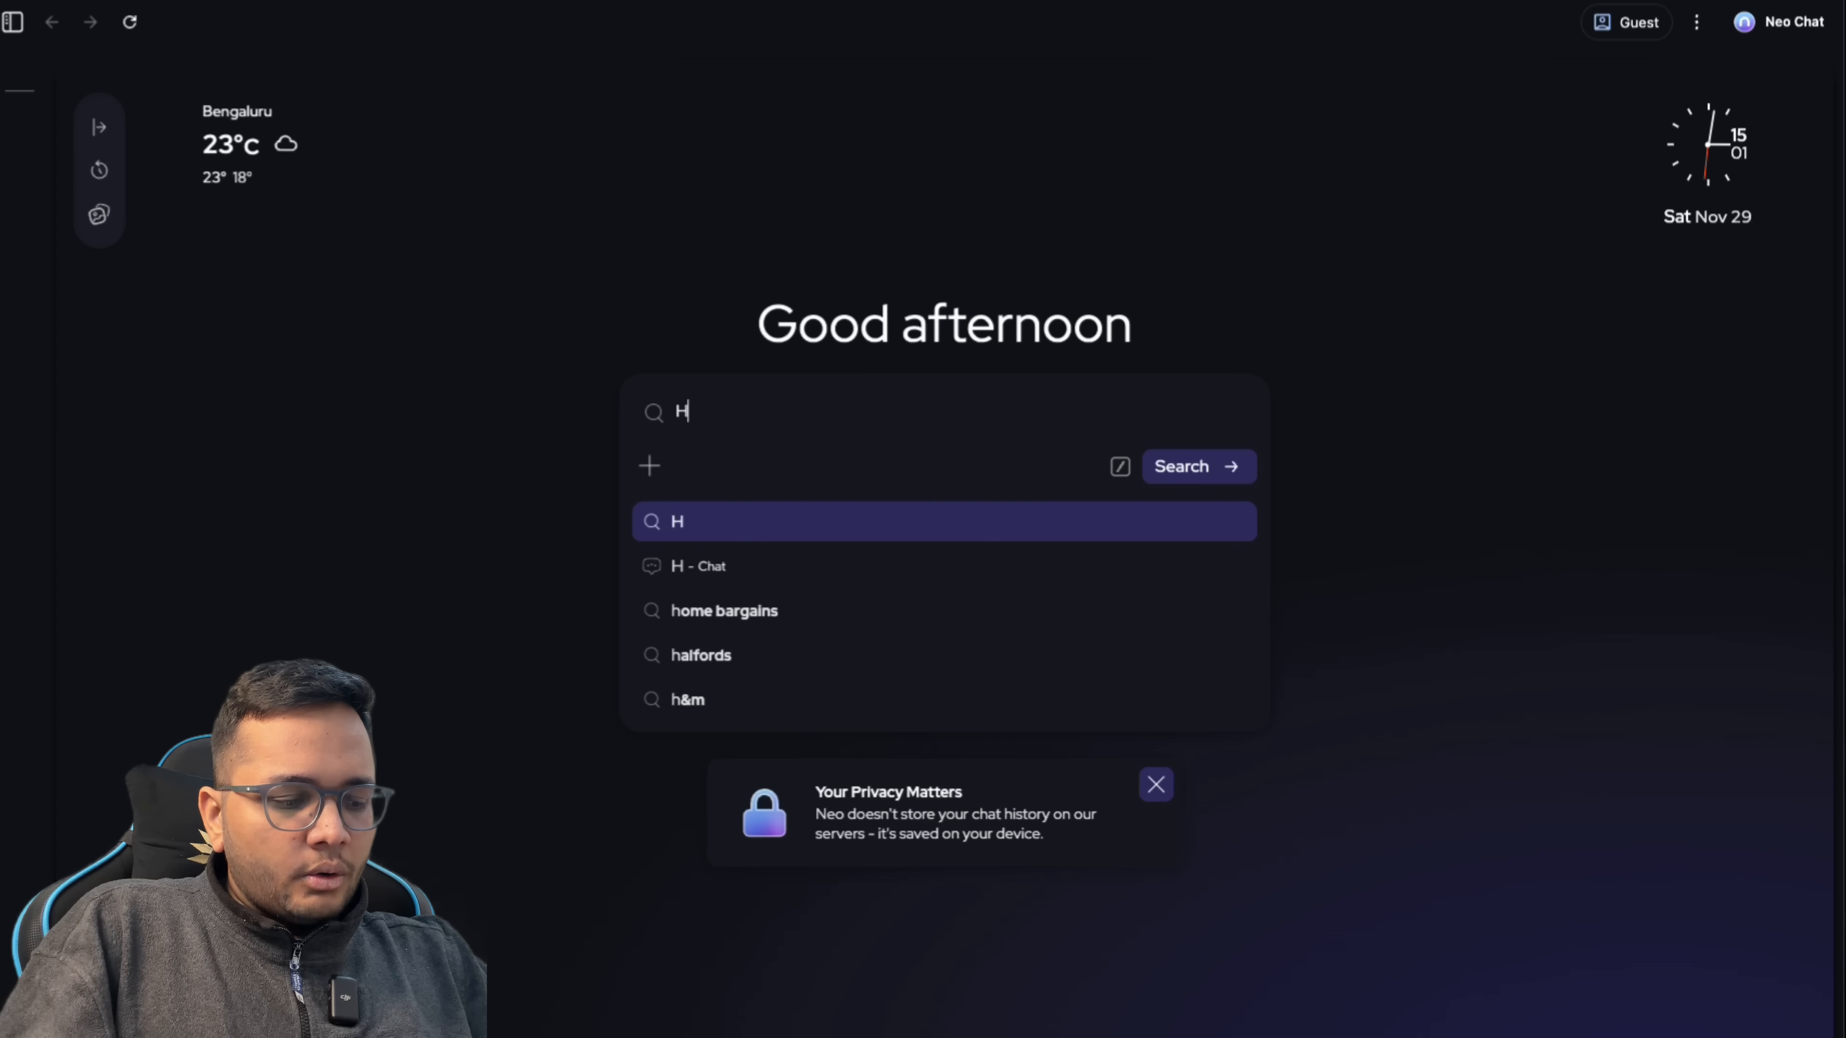
text(ow to make an)
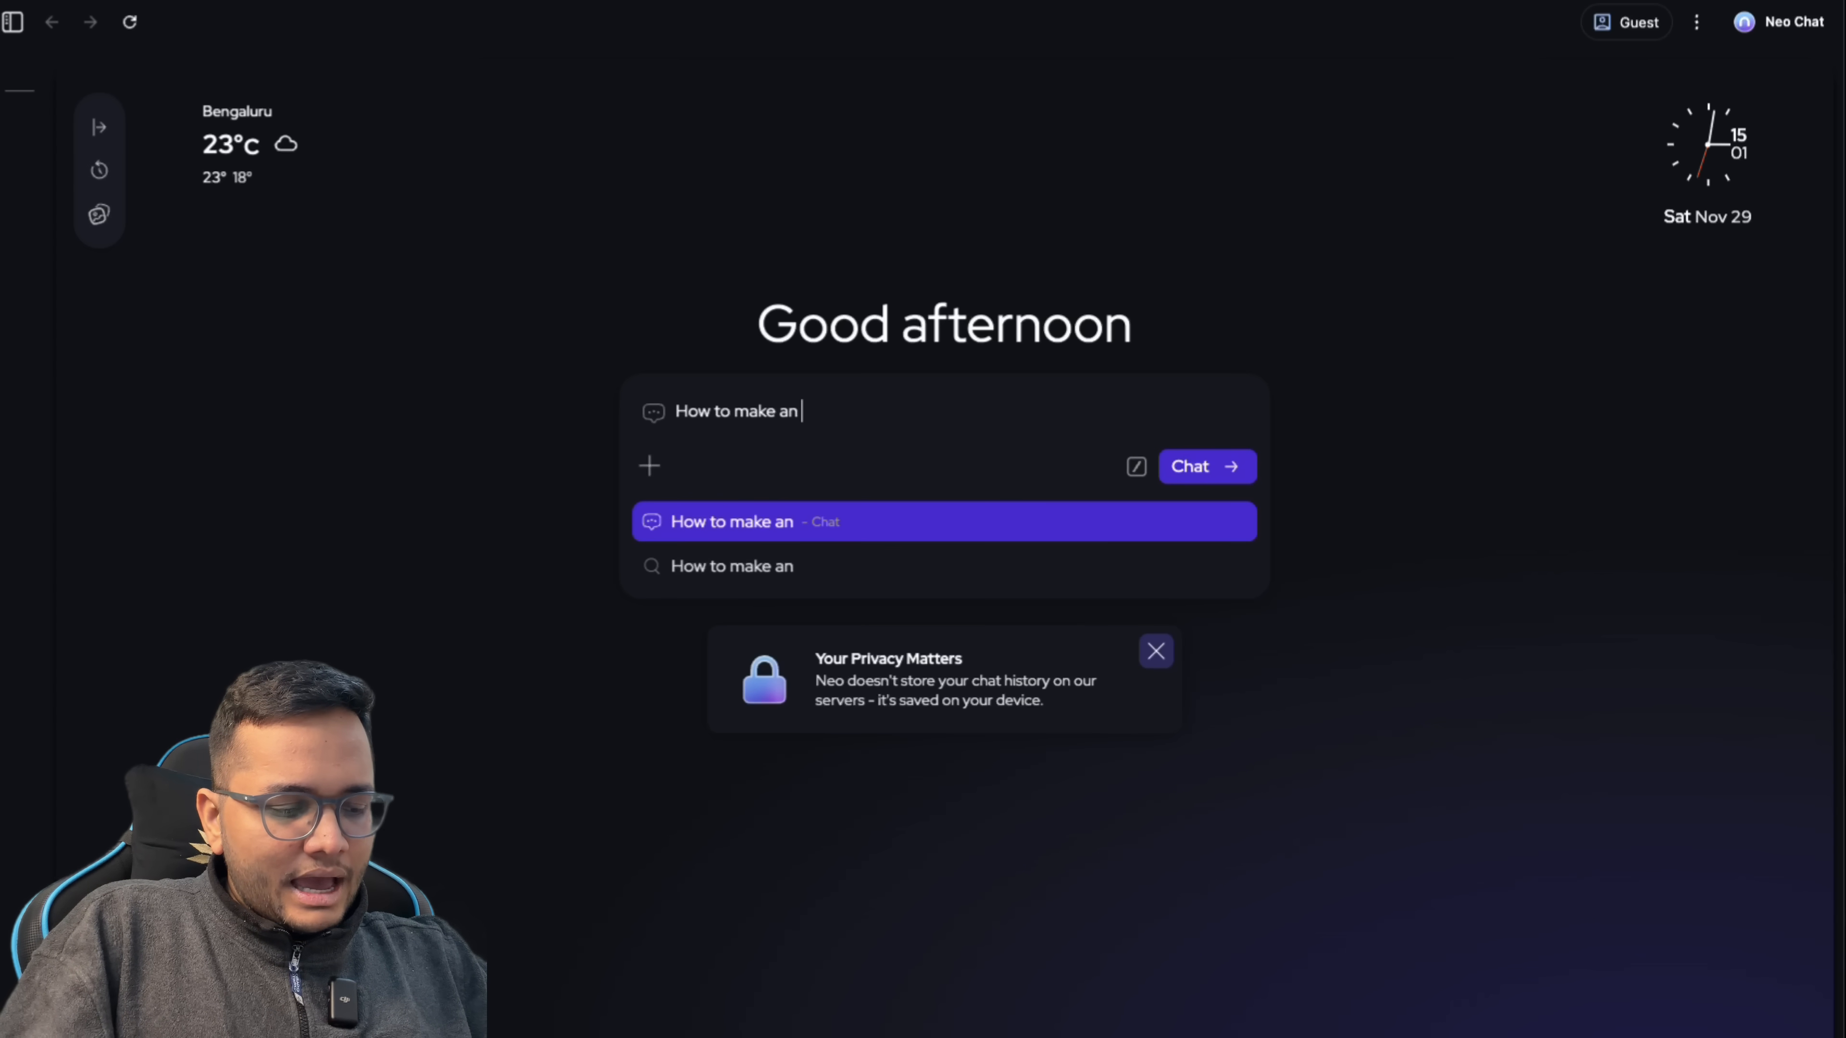
text(Avocado)
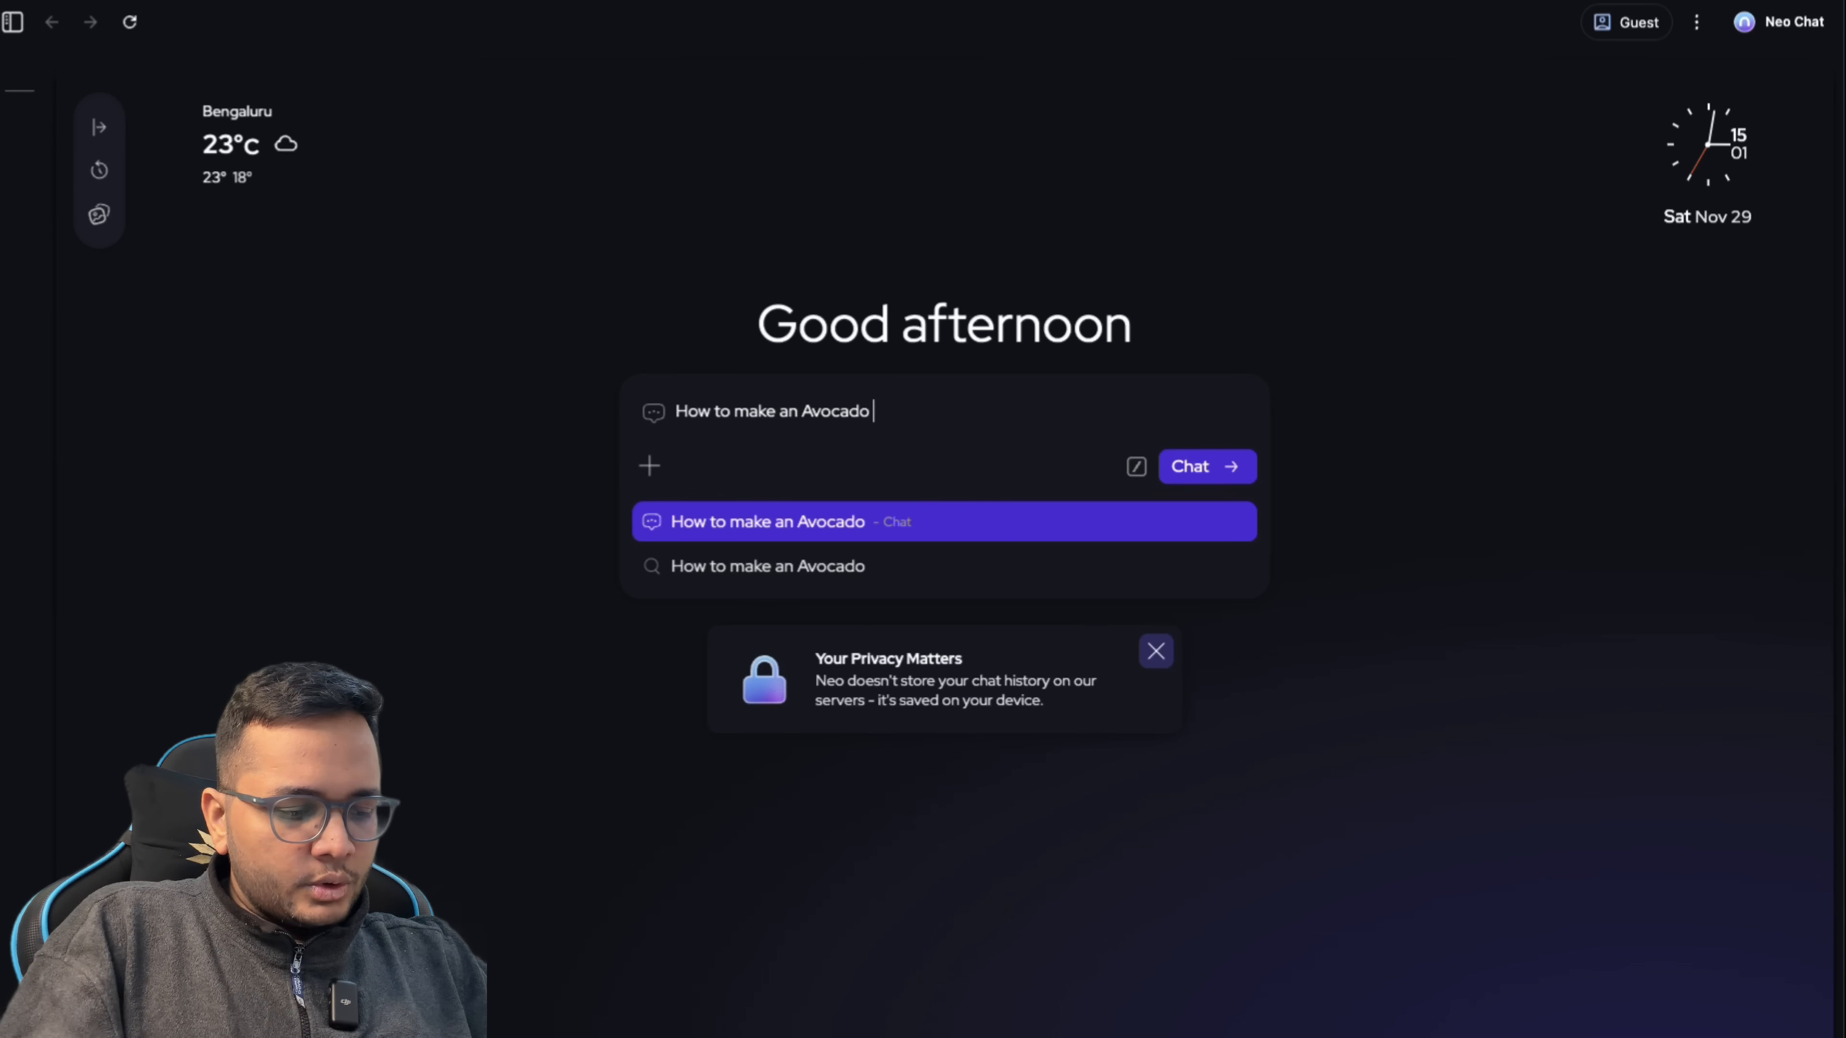
text(toast at ho)
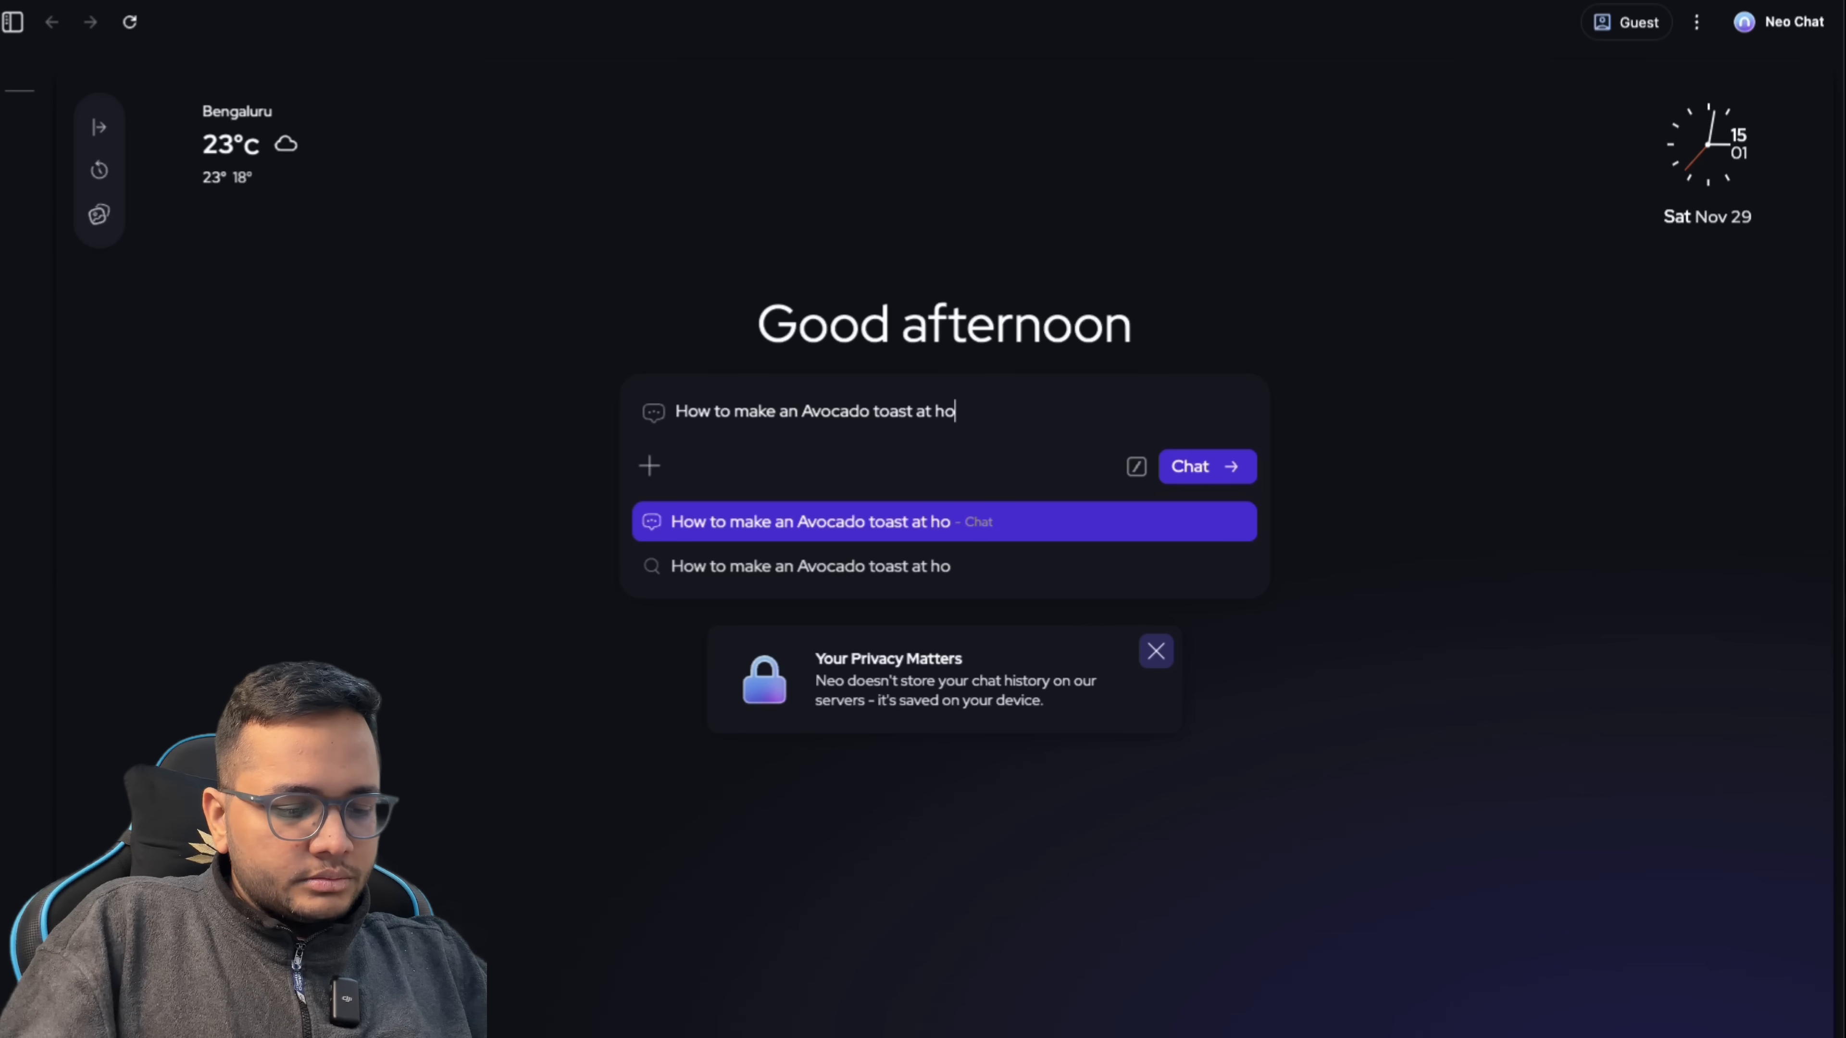
text(me?)
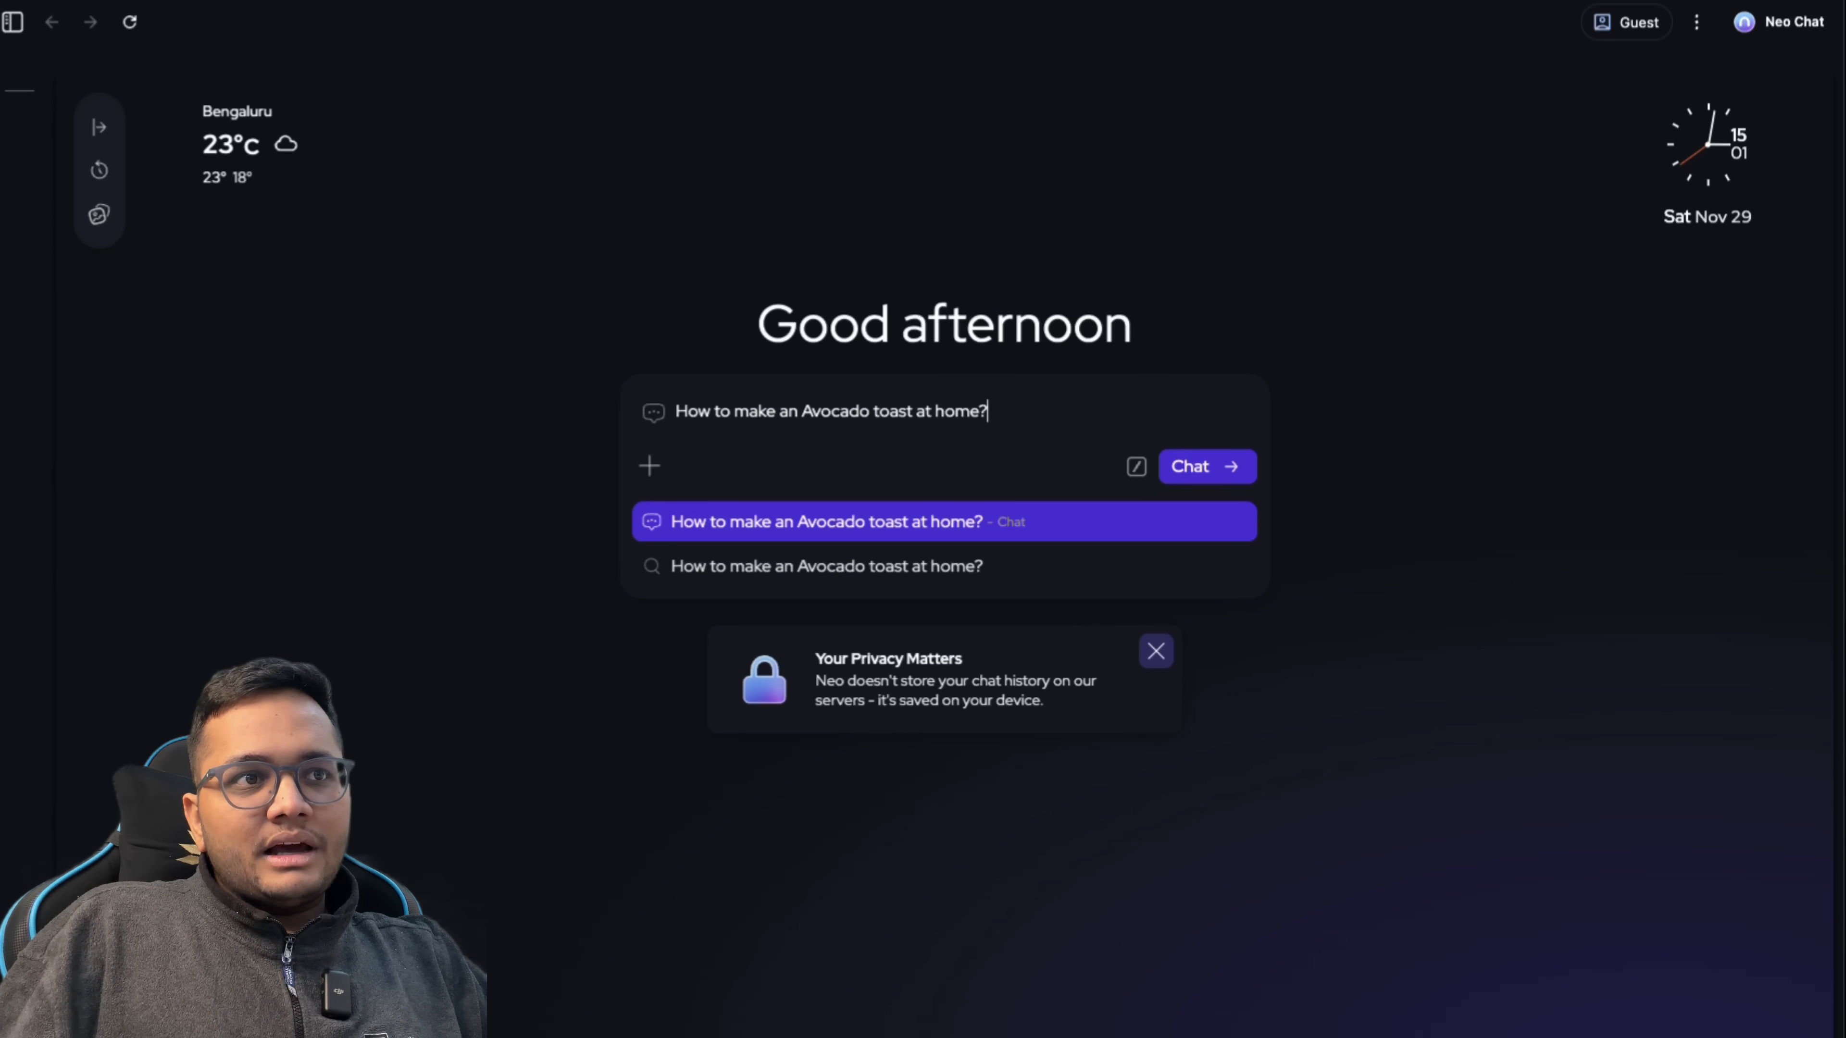
click(1205, 467)
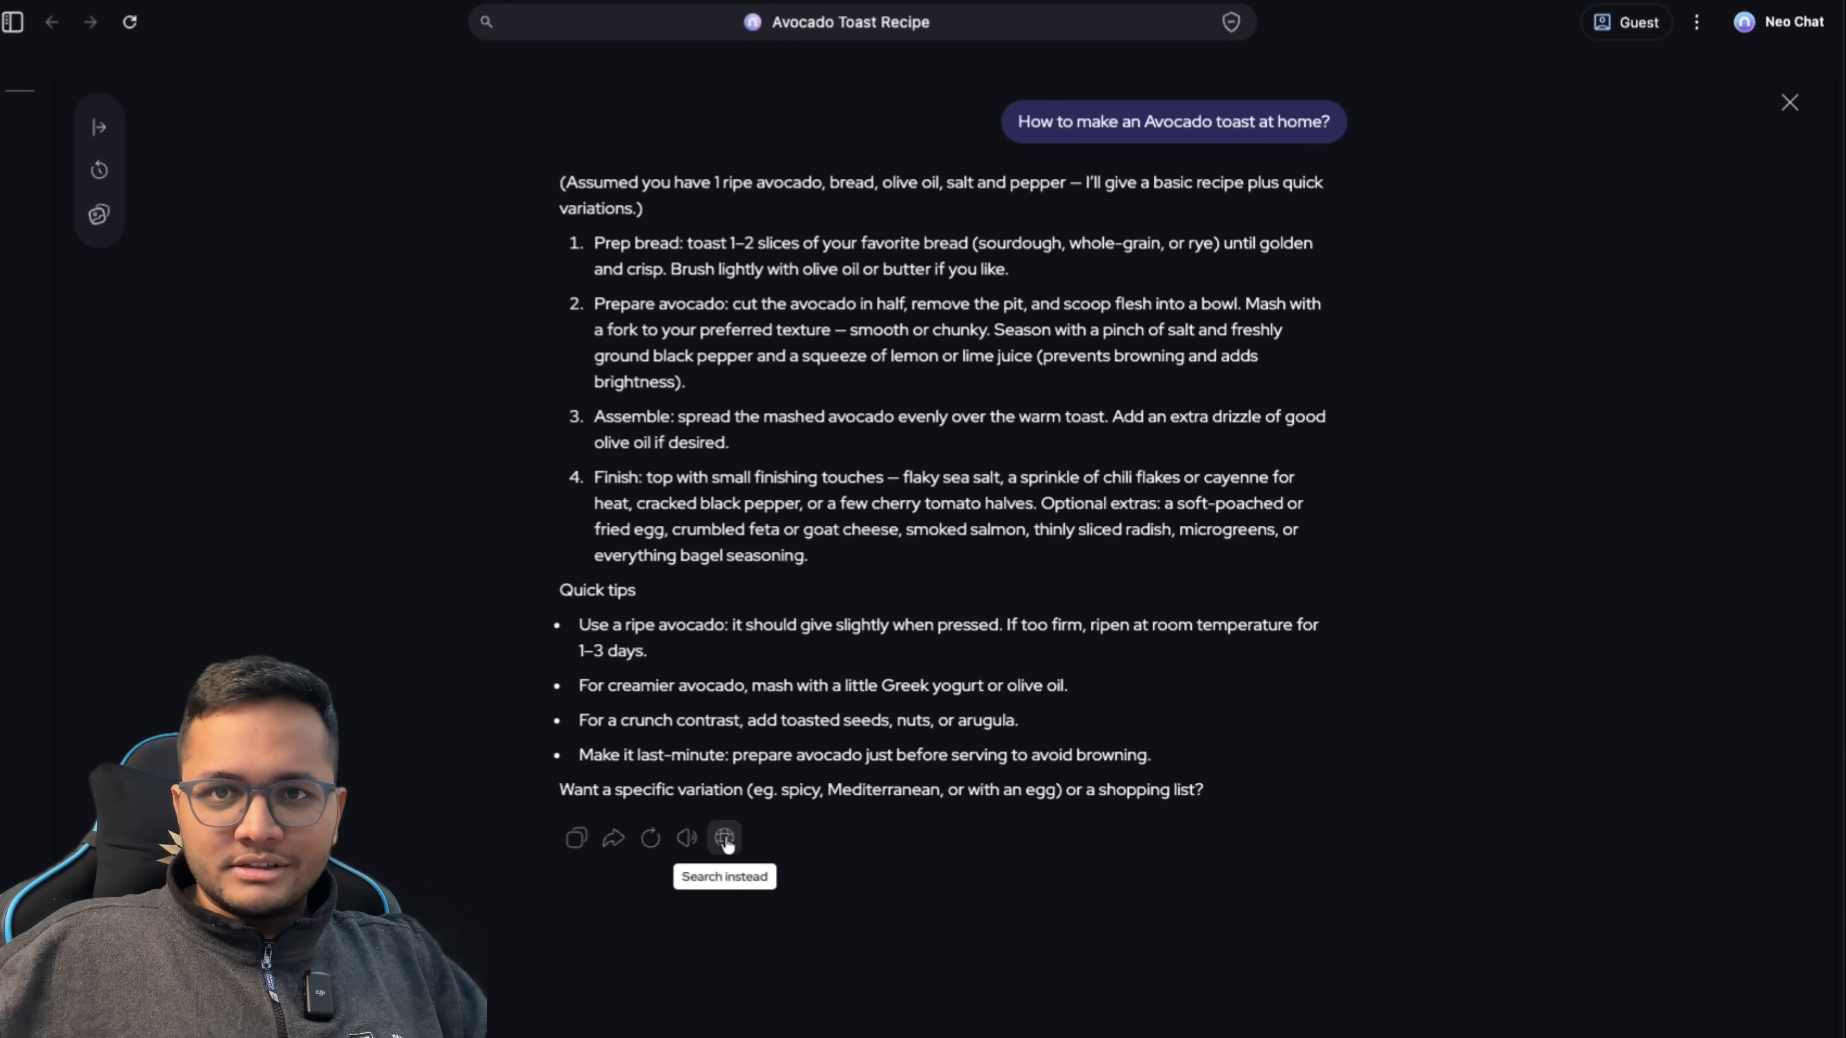
Run the question as a Google search and open the Dassana's Veg Recipes avocado toast result.
click(724, 839)
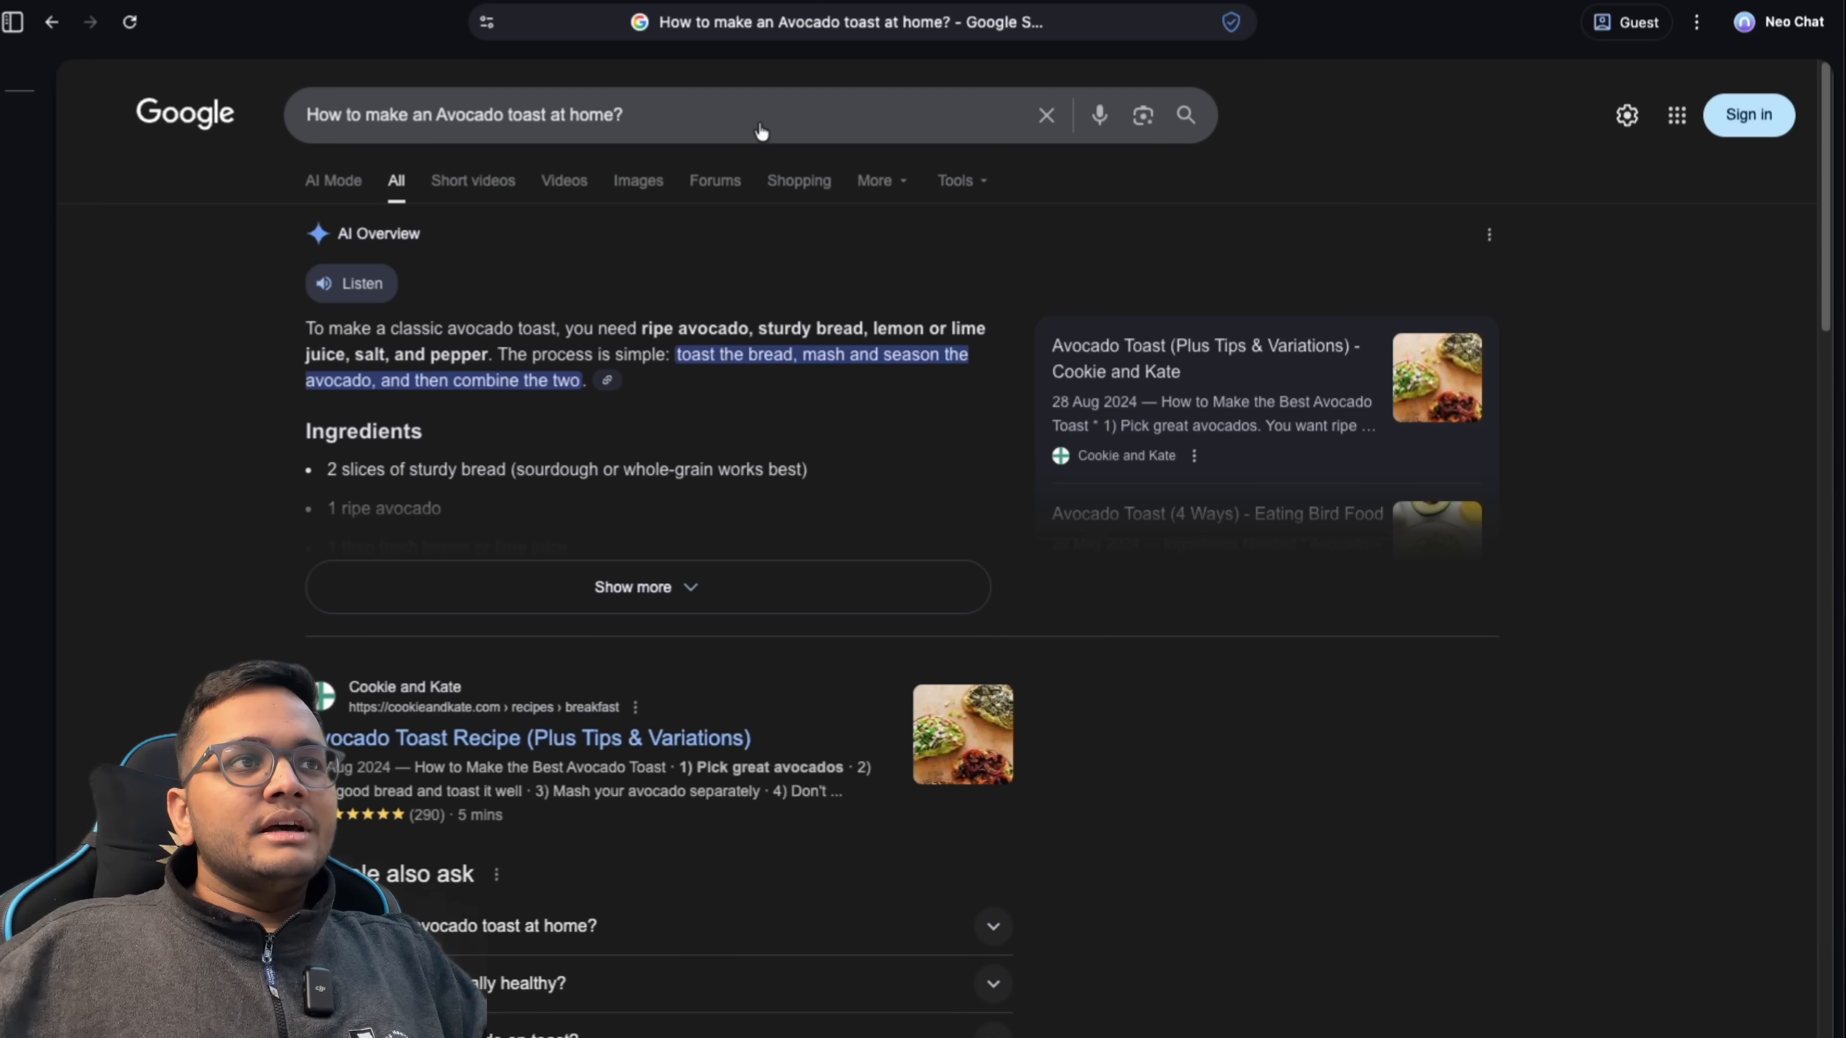
scroll(down, 3)
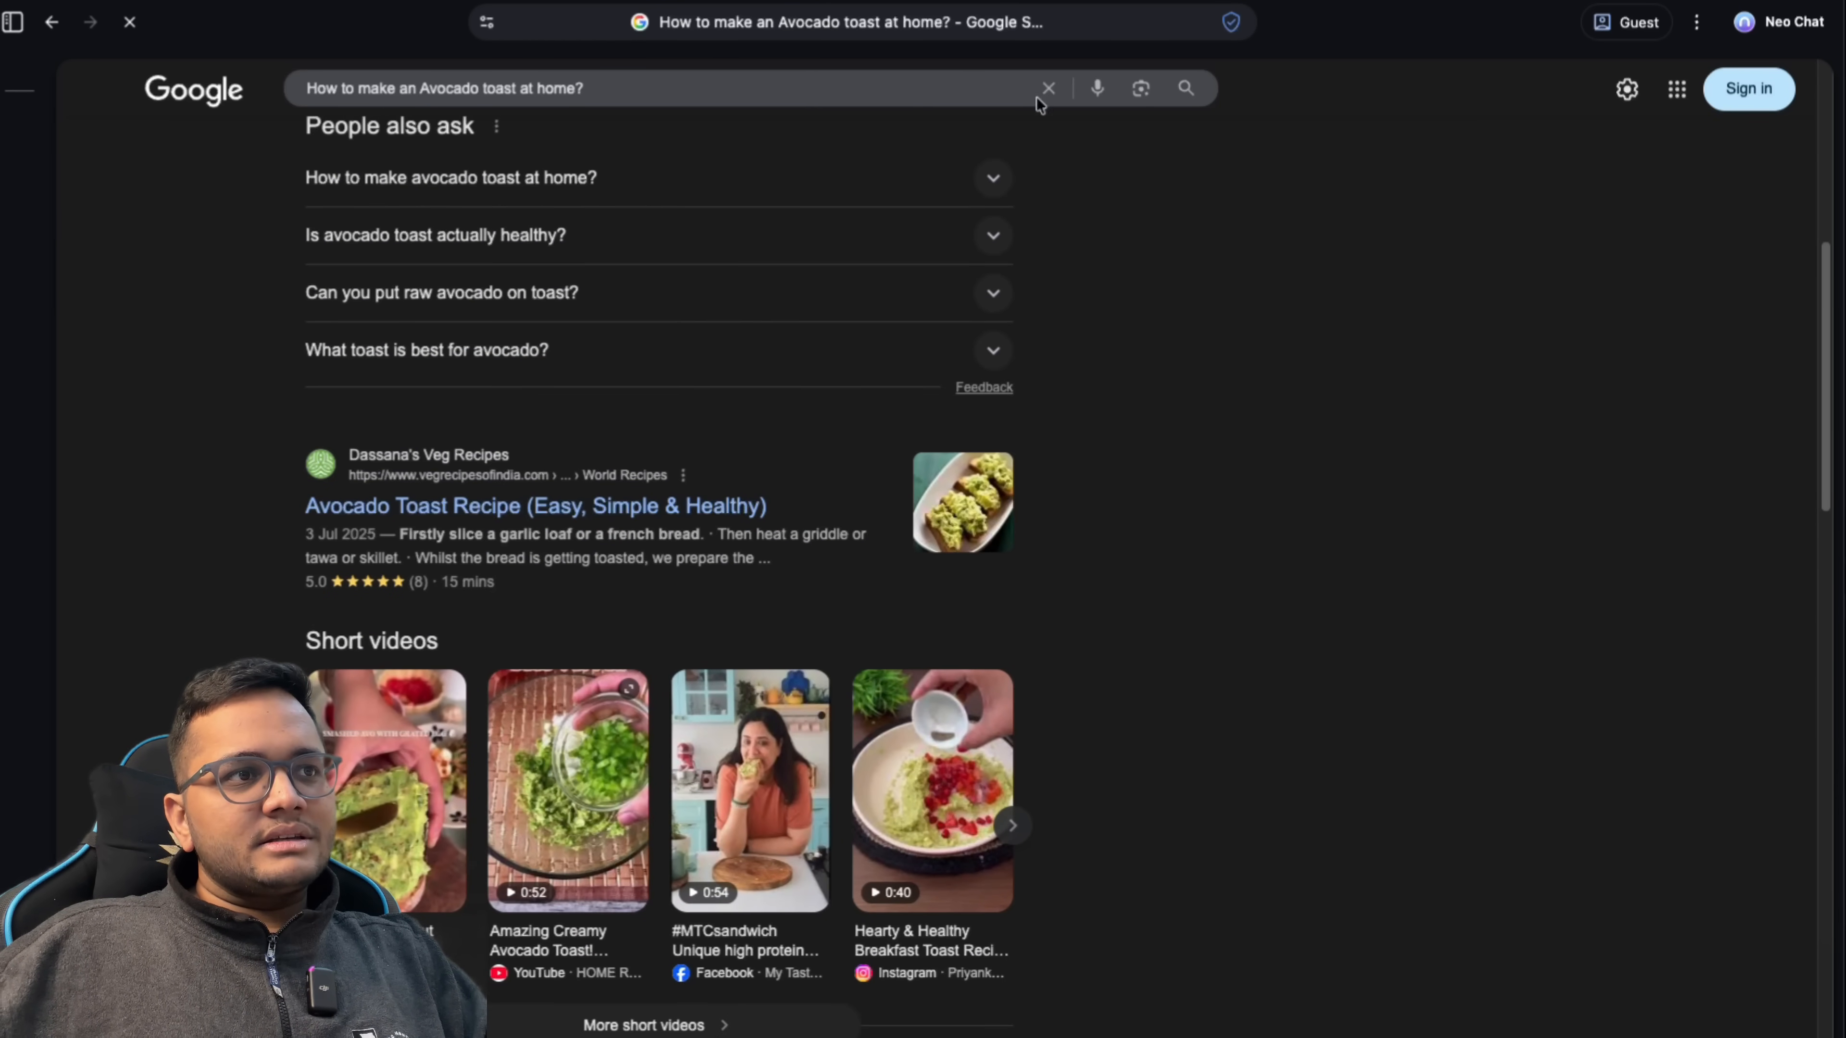
click(536, 505)
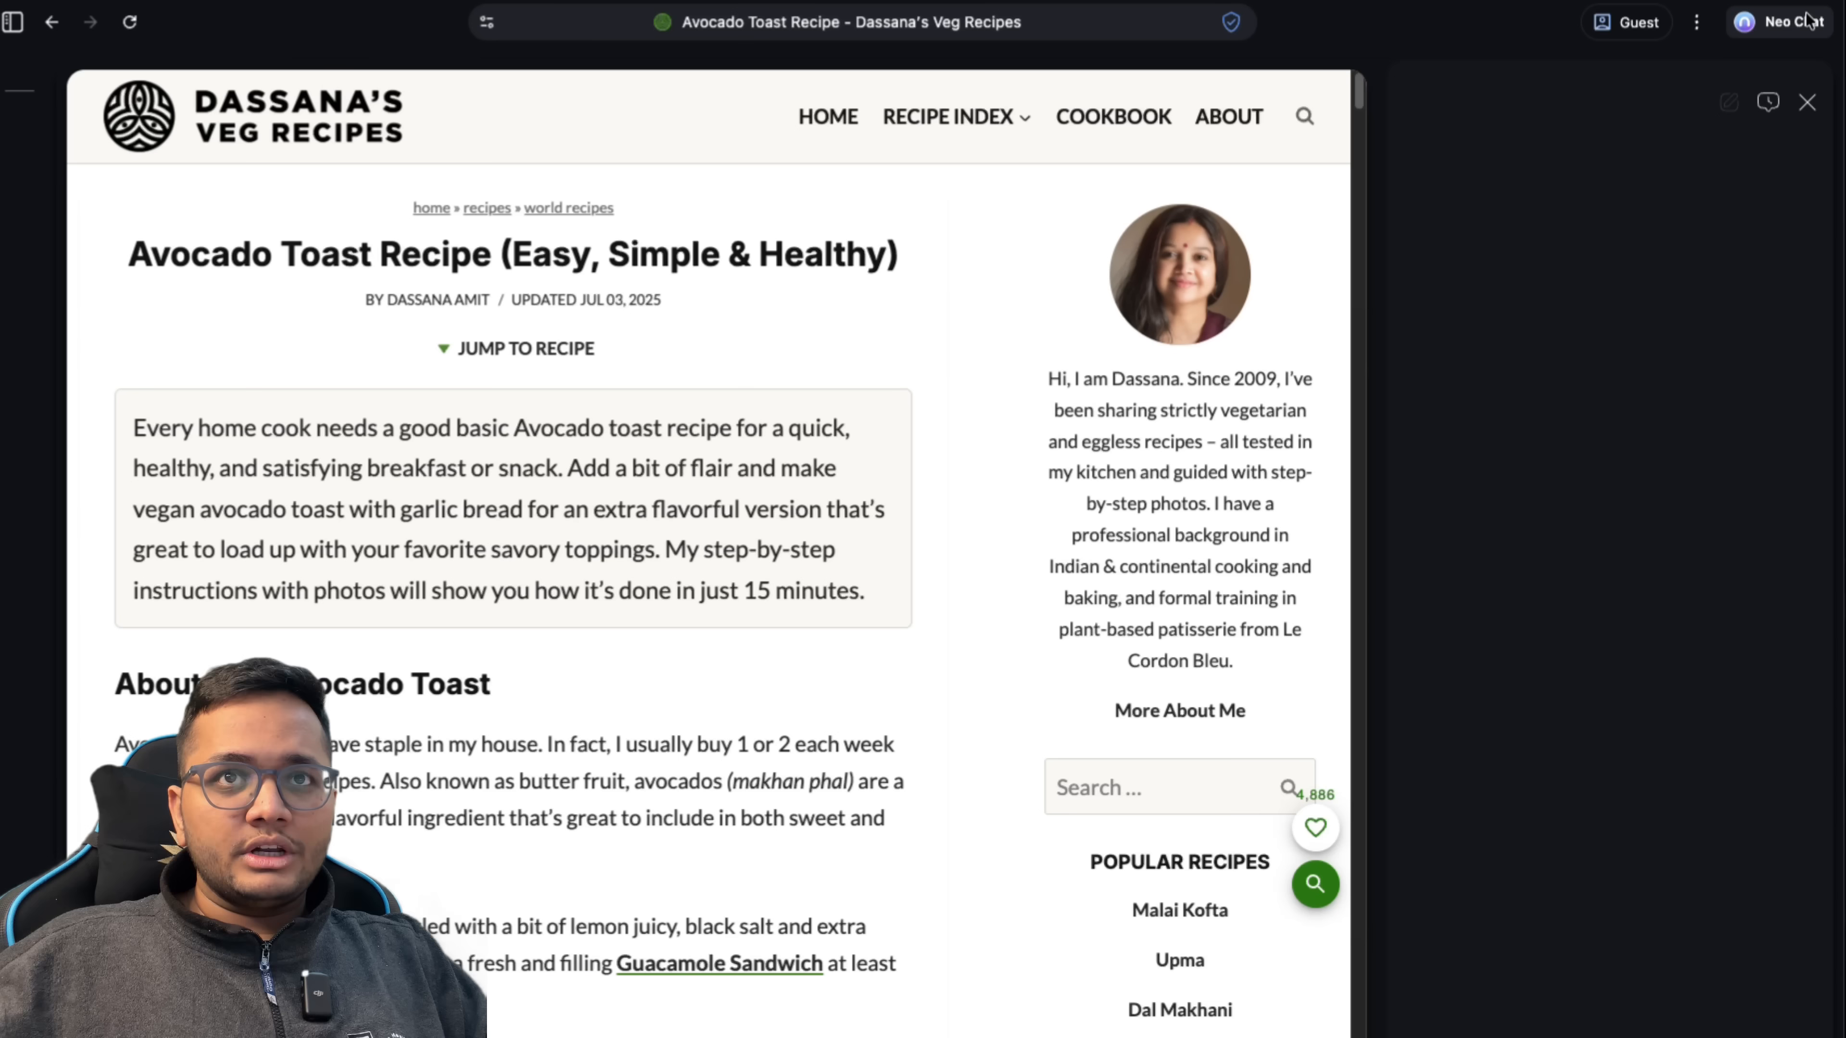
Have the side-panel assistant summarise the recipe page into five clear avocado toast steps.
click(1782, 21)
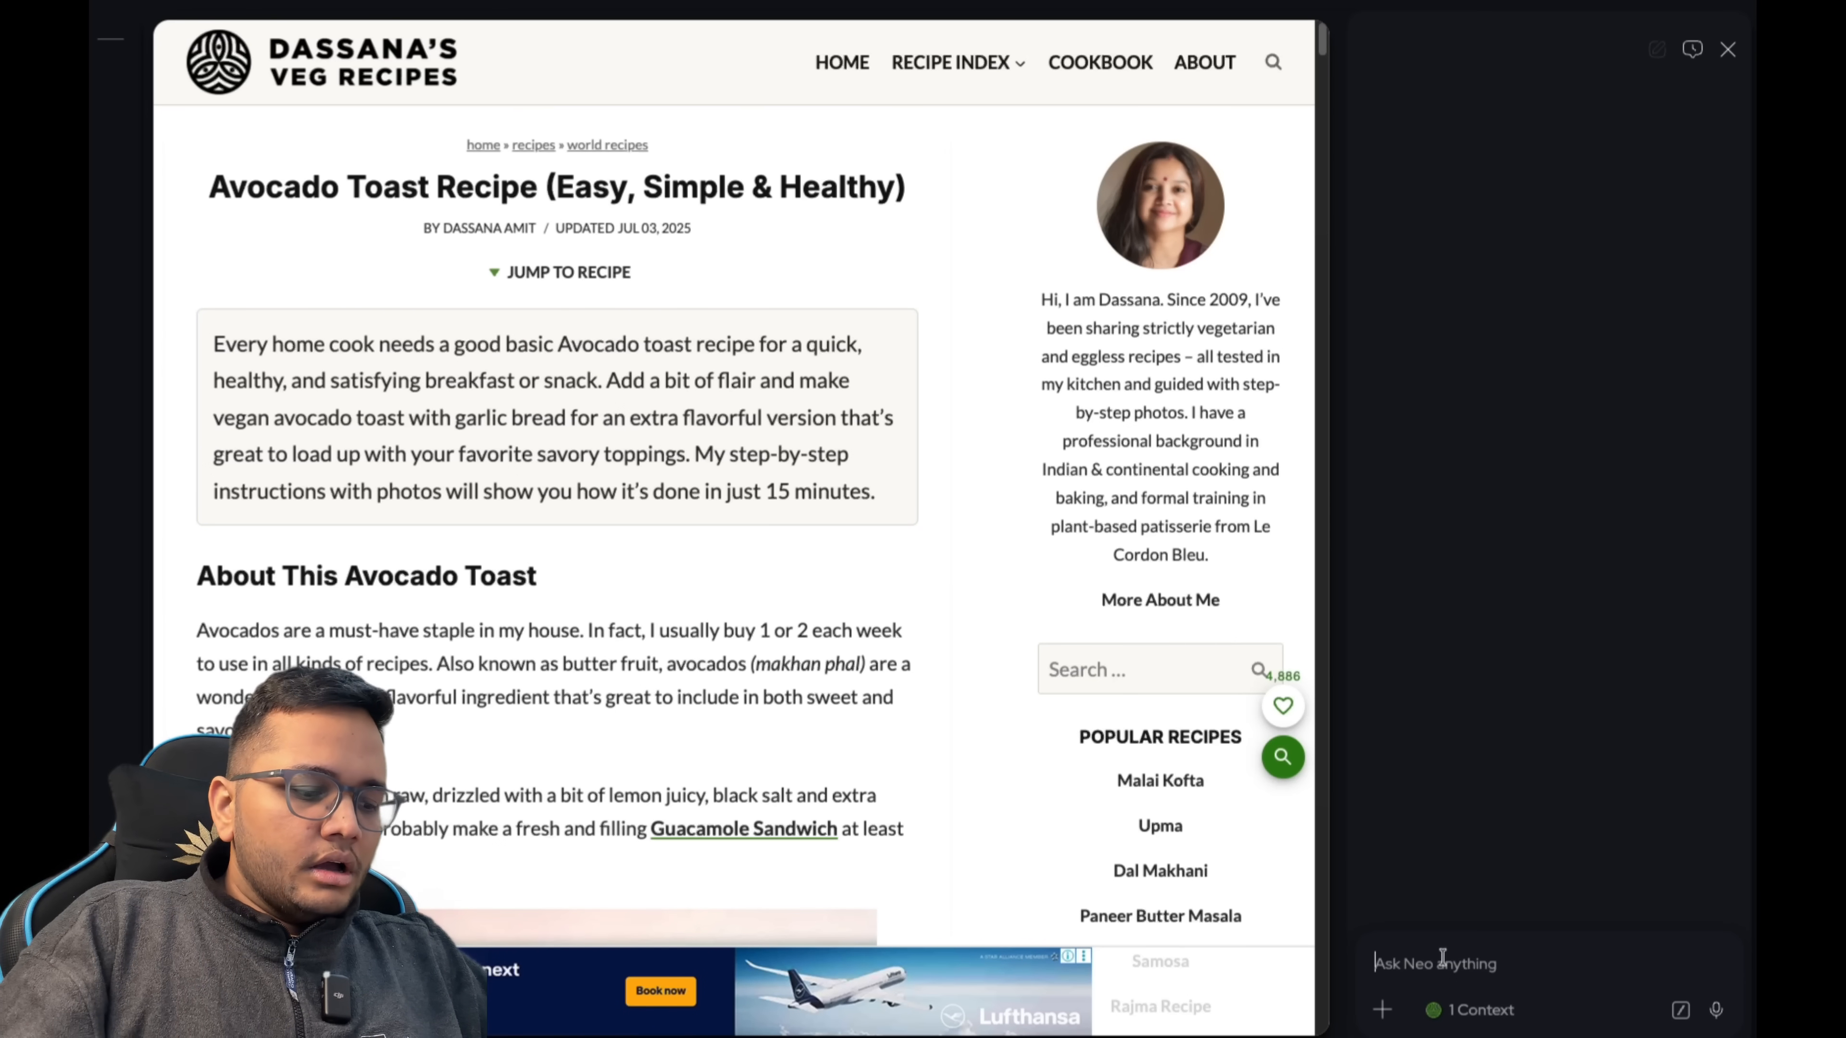
text(summarise and help mme)
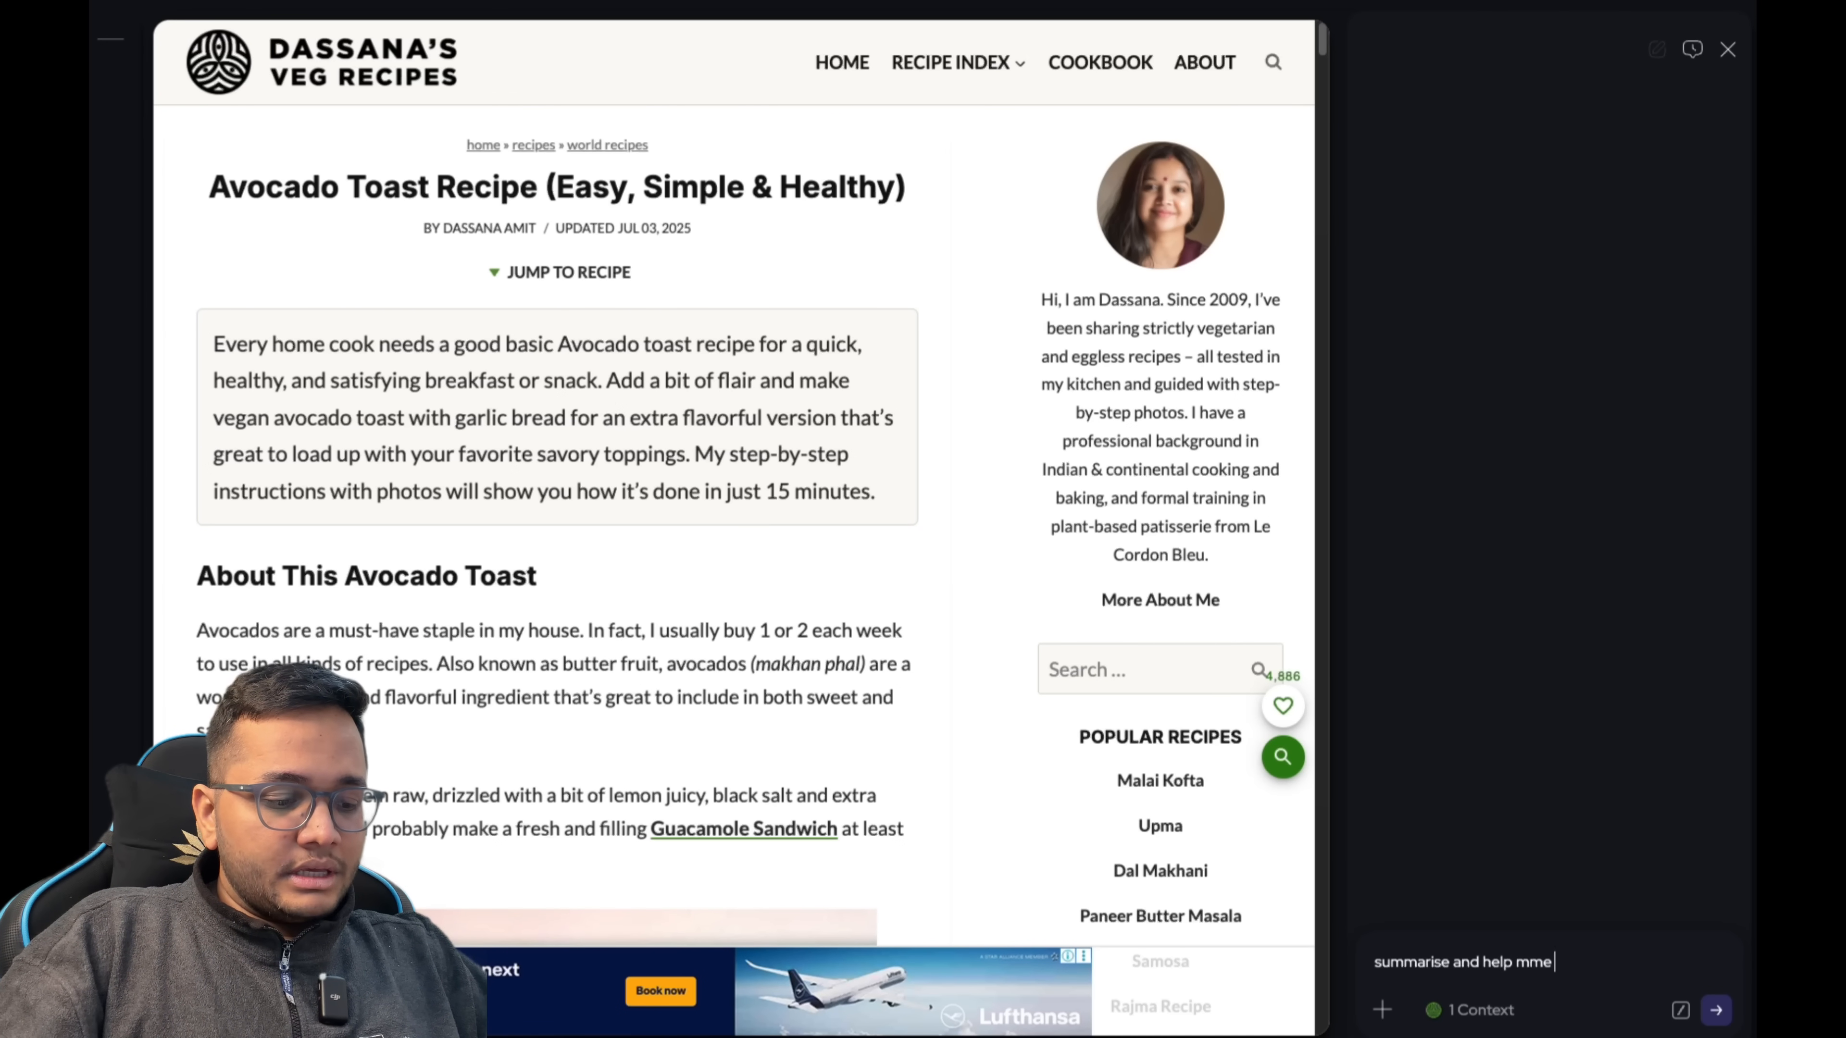
text(with clear)
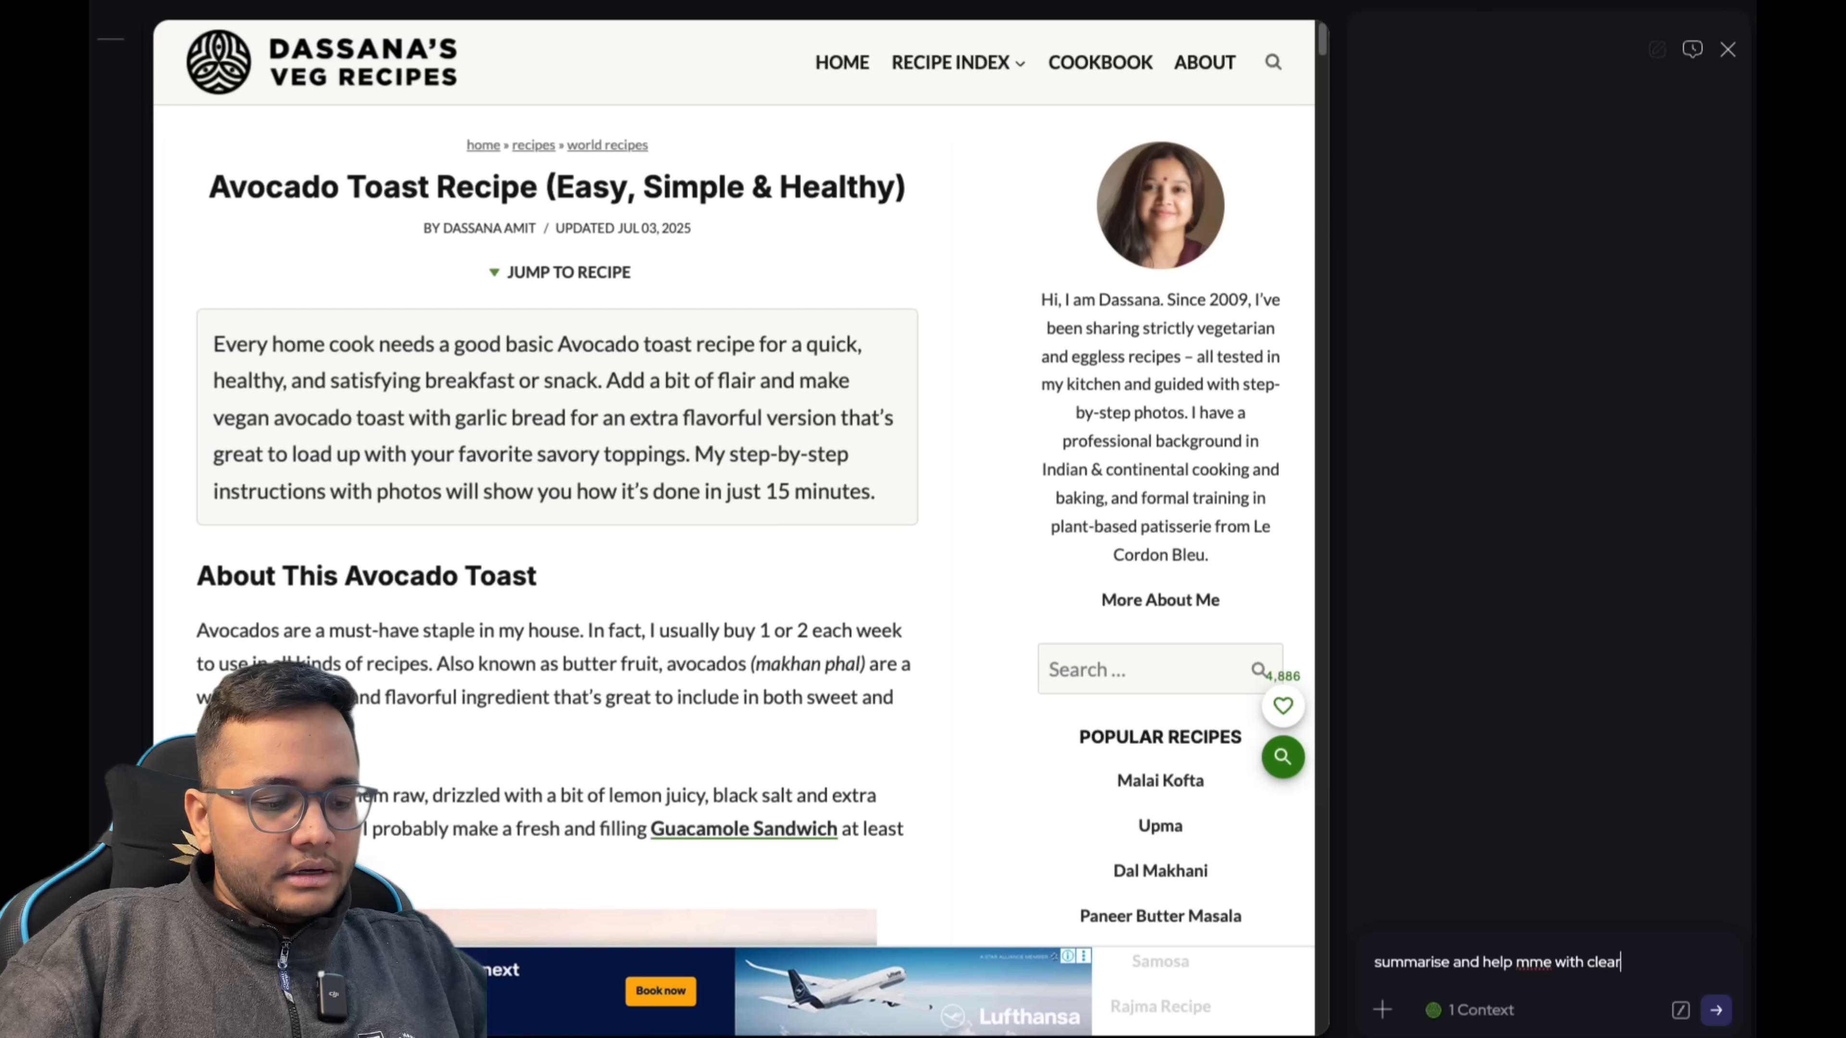
text(5 steps to make an a)
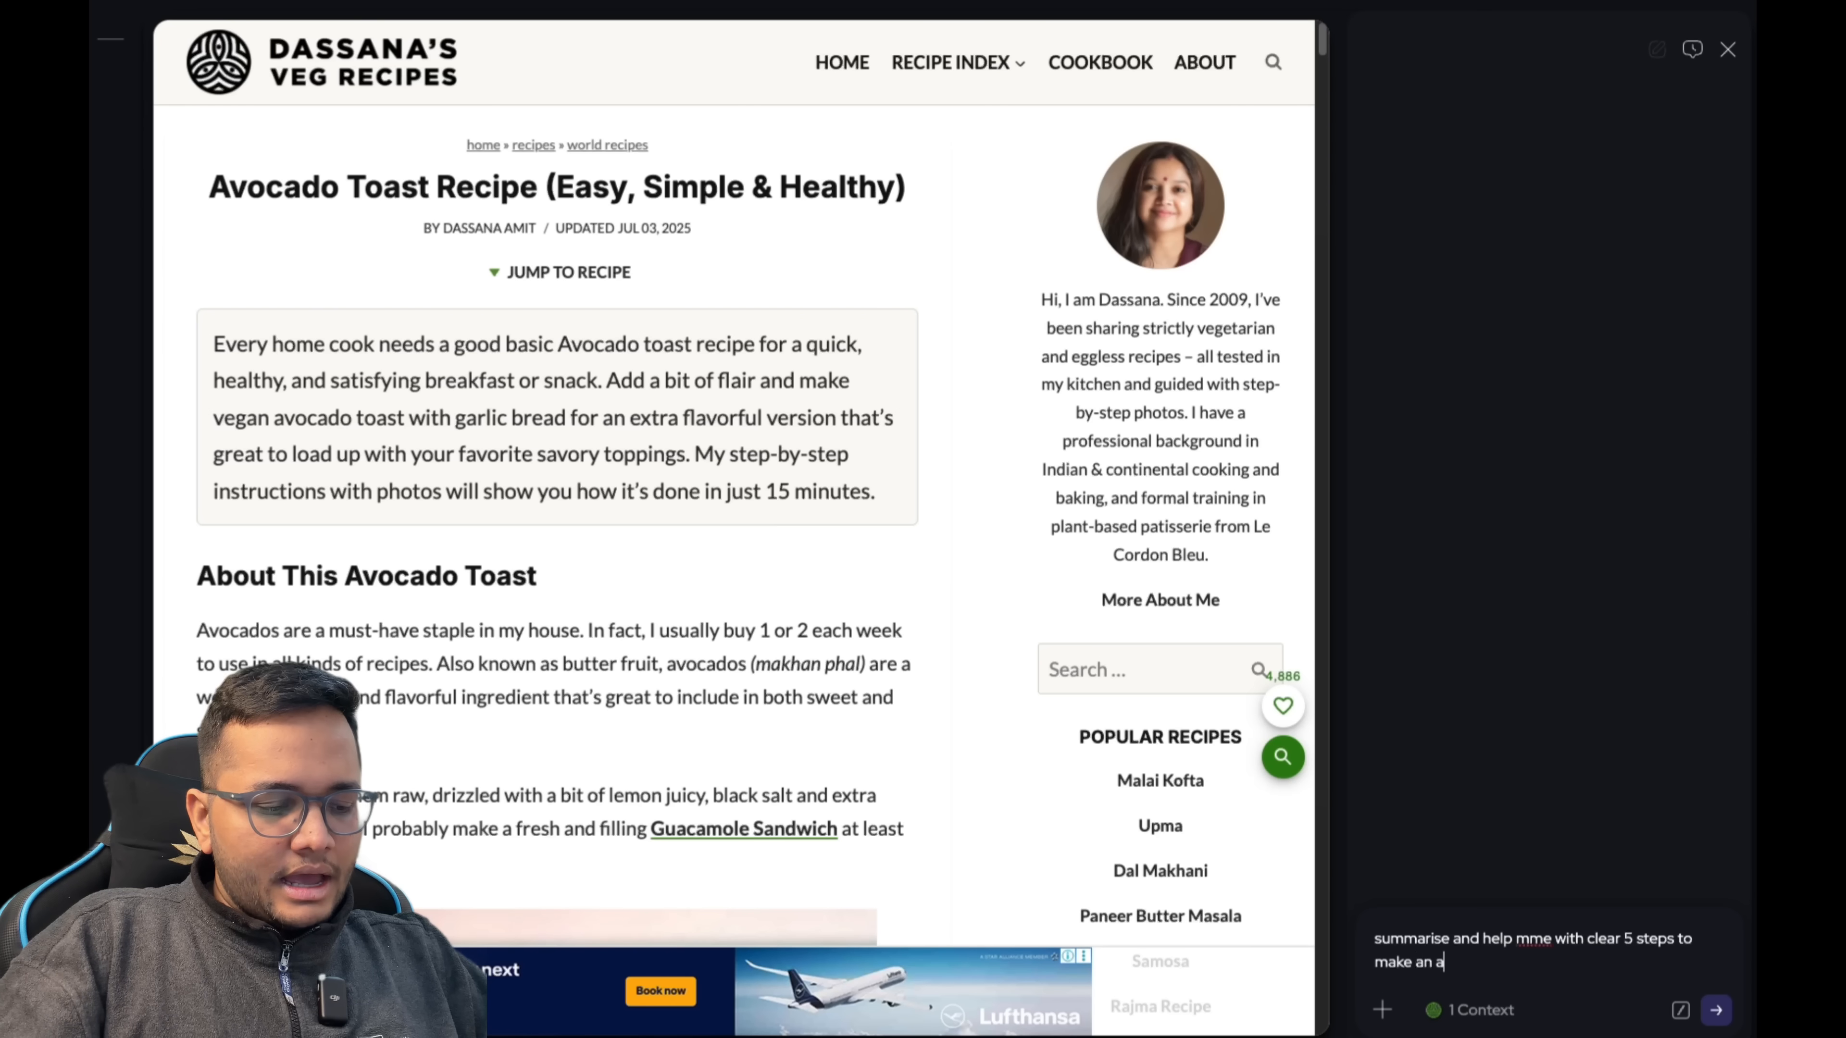
text(vocado toast?)
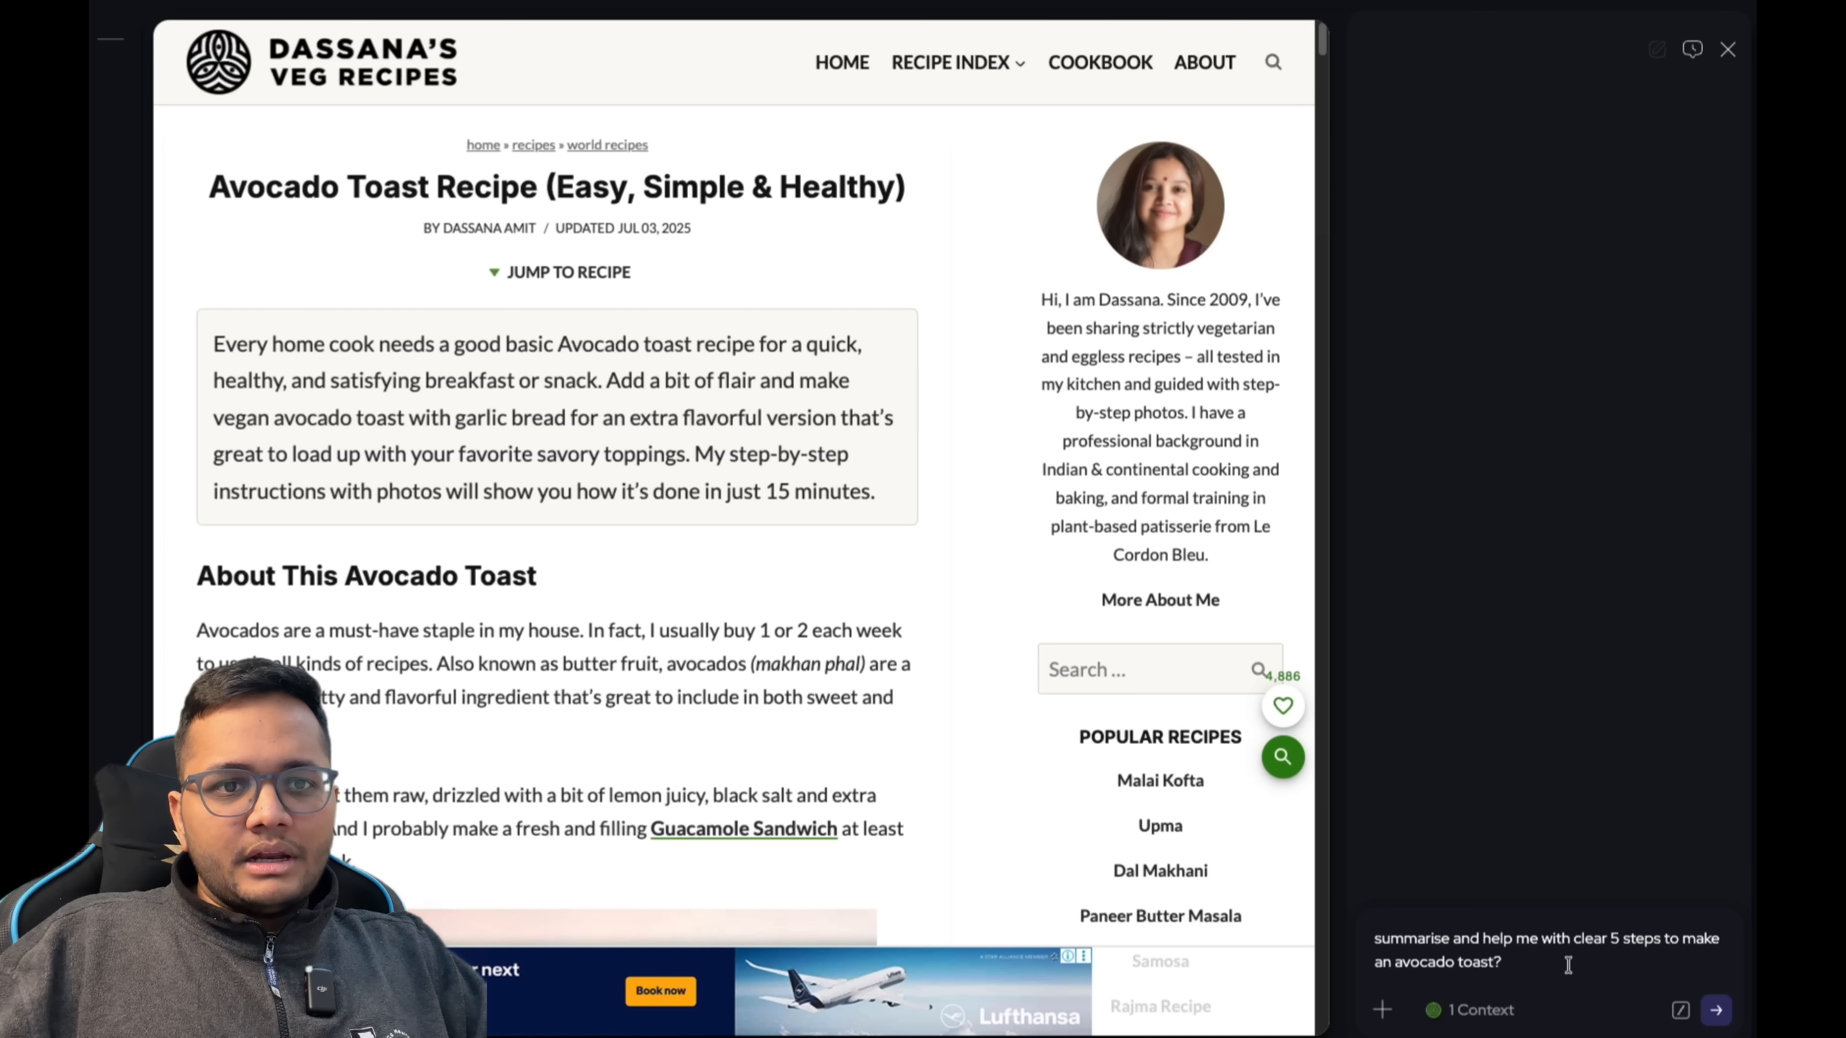
click(1715, 1010)
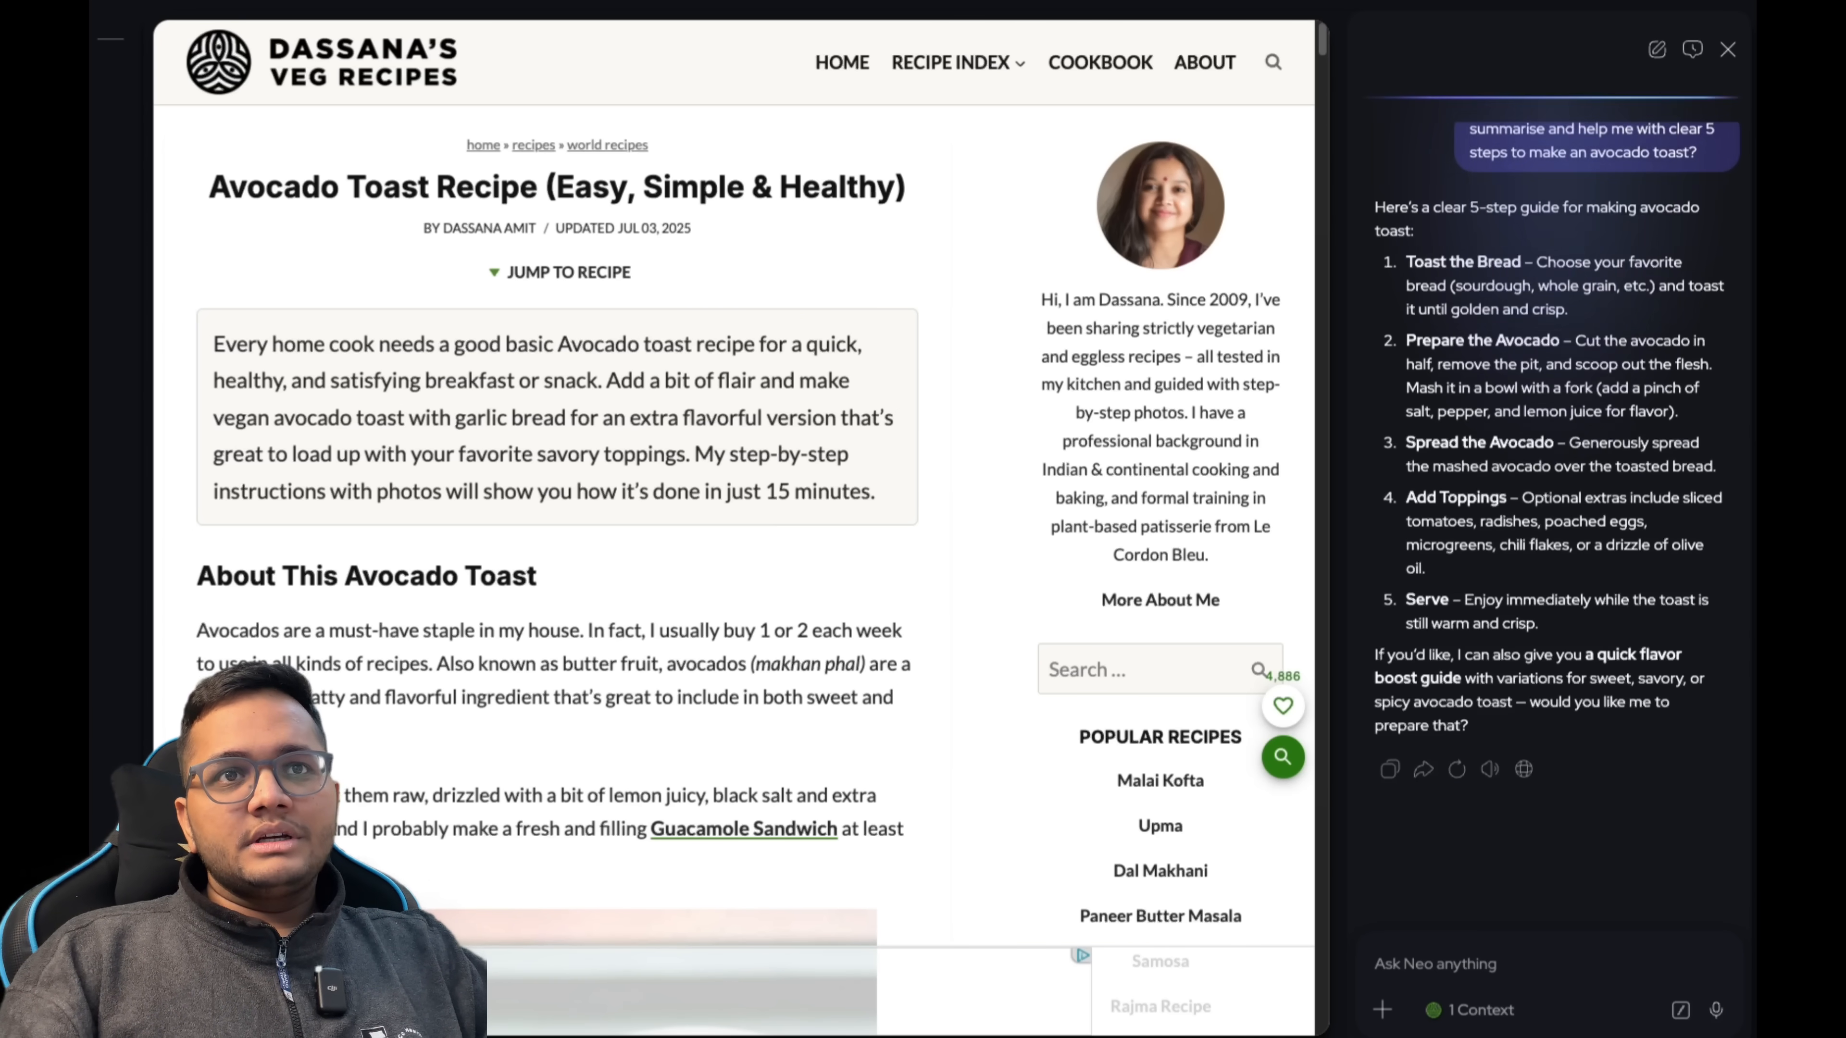
scroll(down, 3)
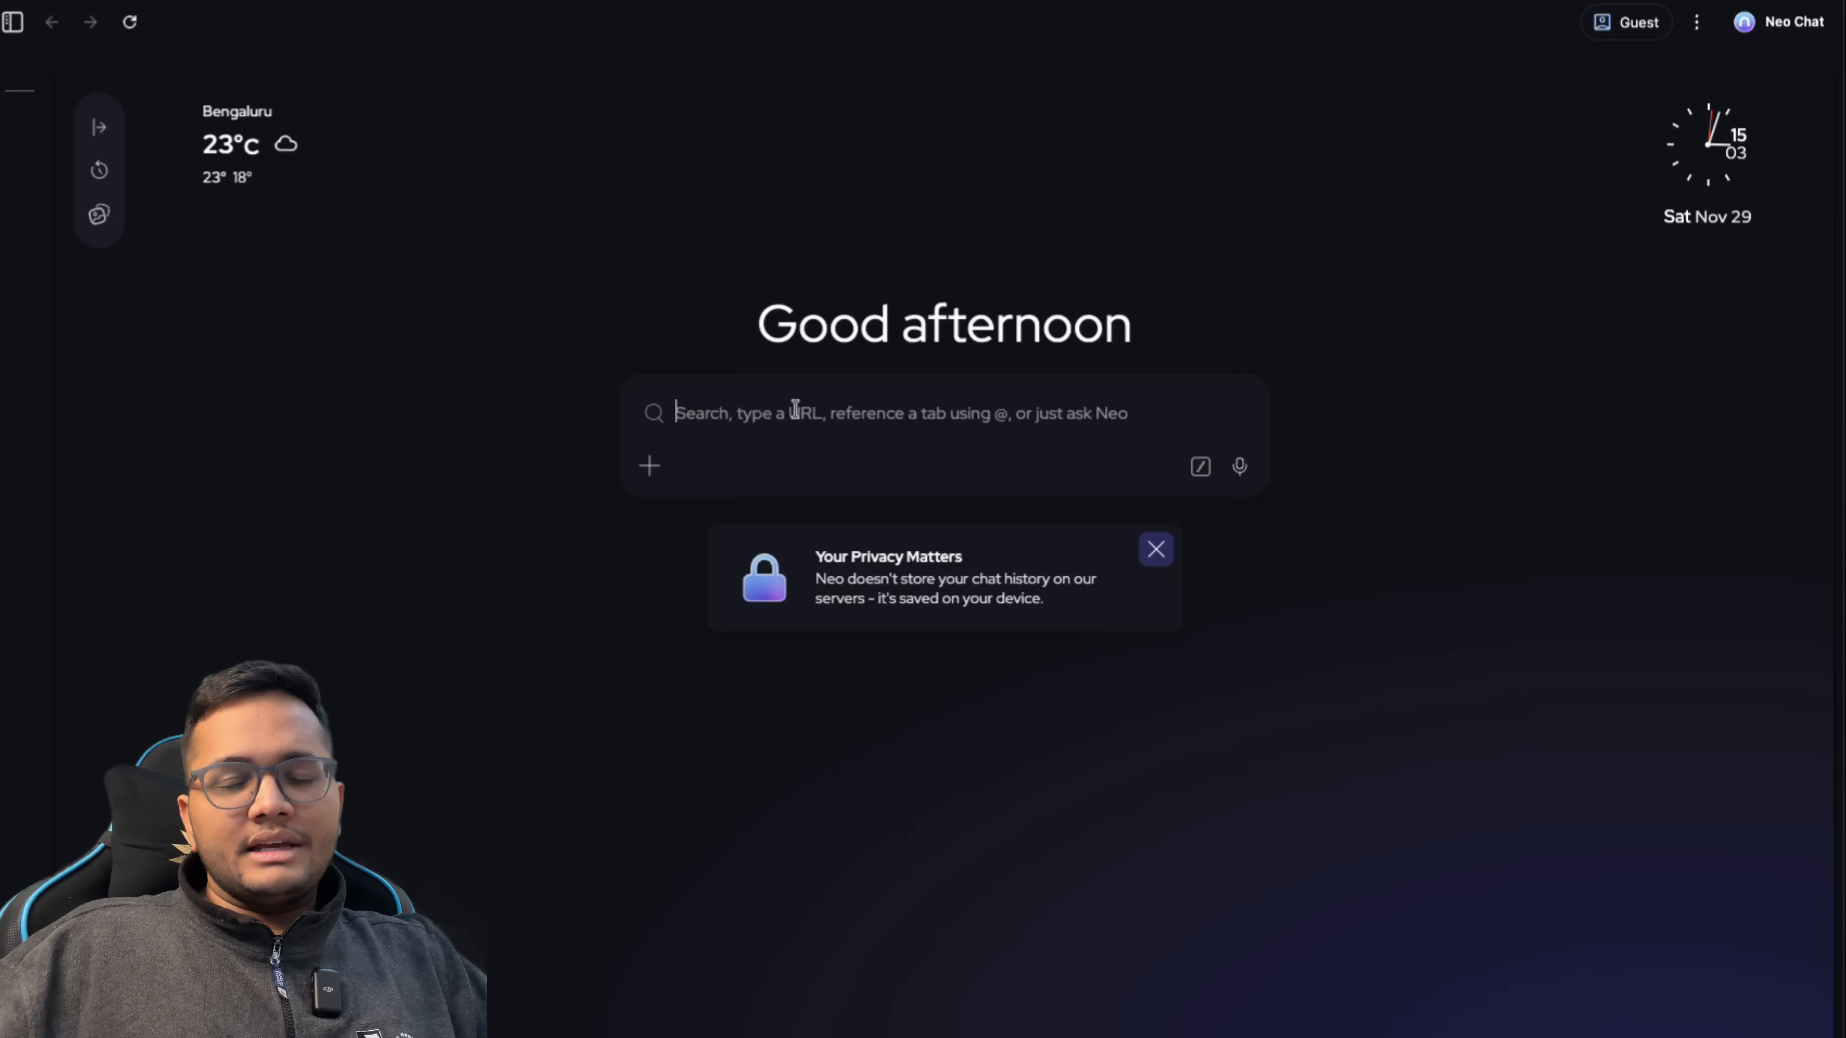
Search 'Harley Davidson latest bike in Bengaluru' and open BikeWale's X440 price result.
text(Harley Davidson latest b)
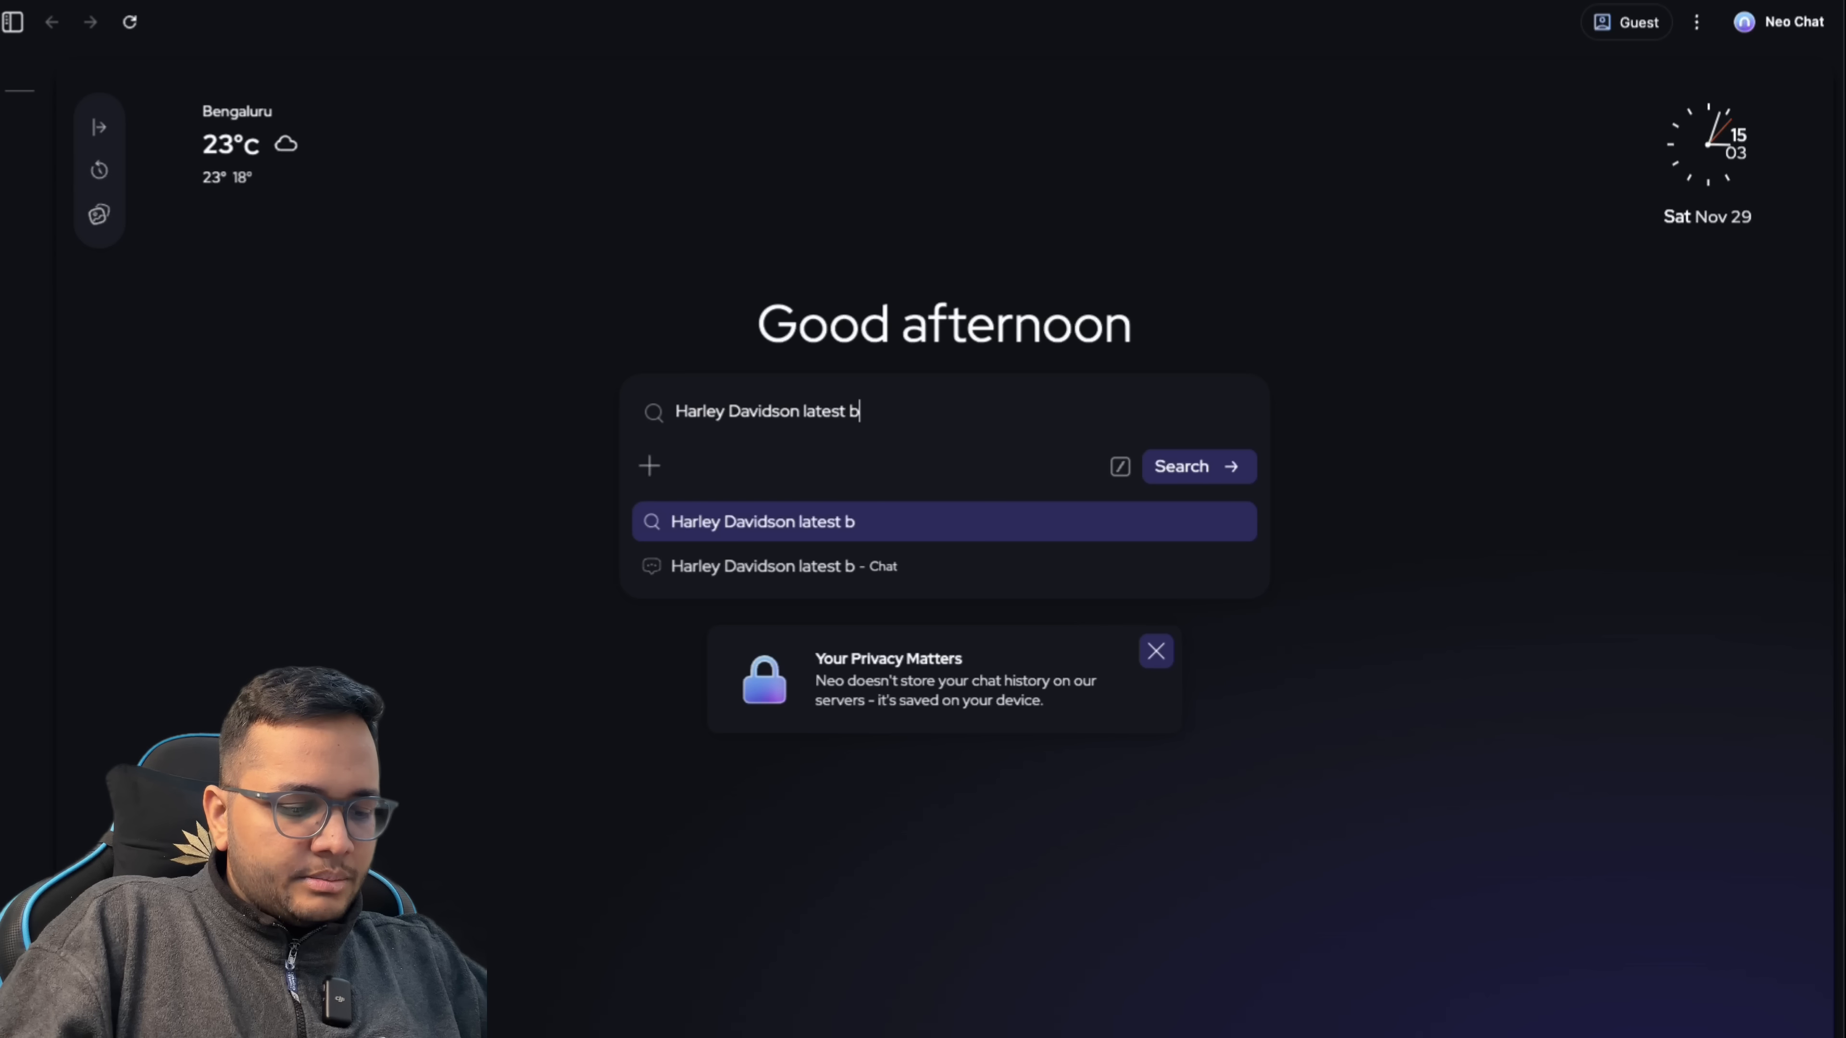
text(ike in Bengaluru)
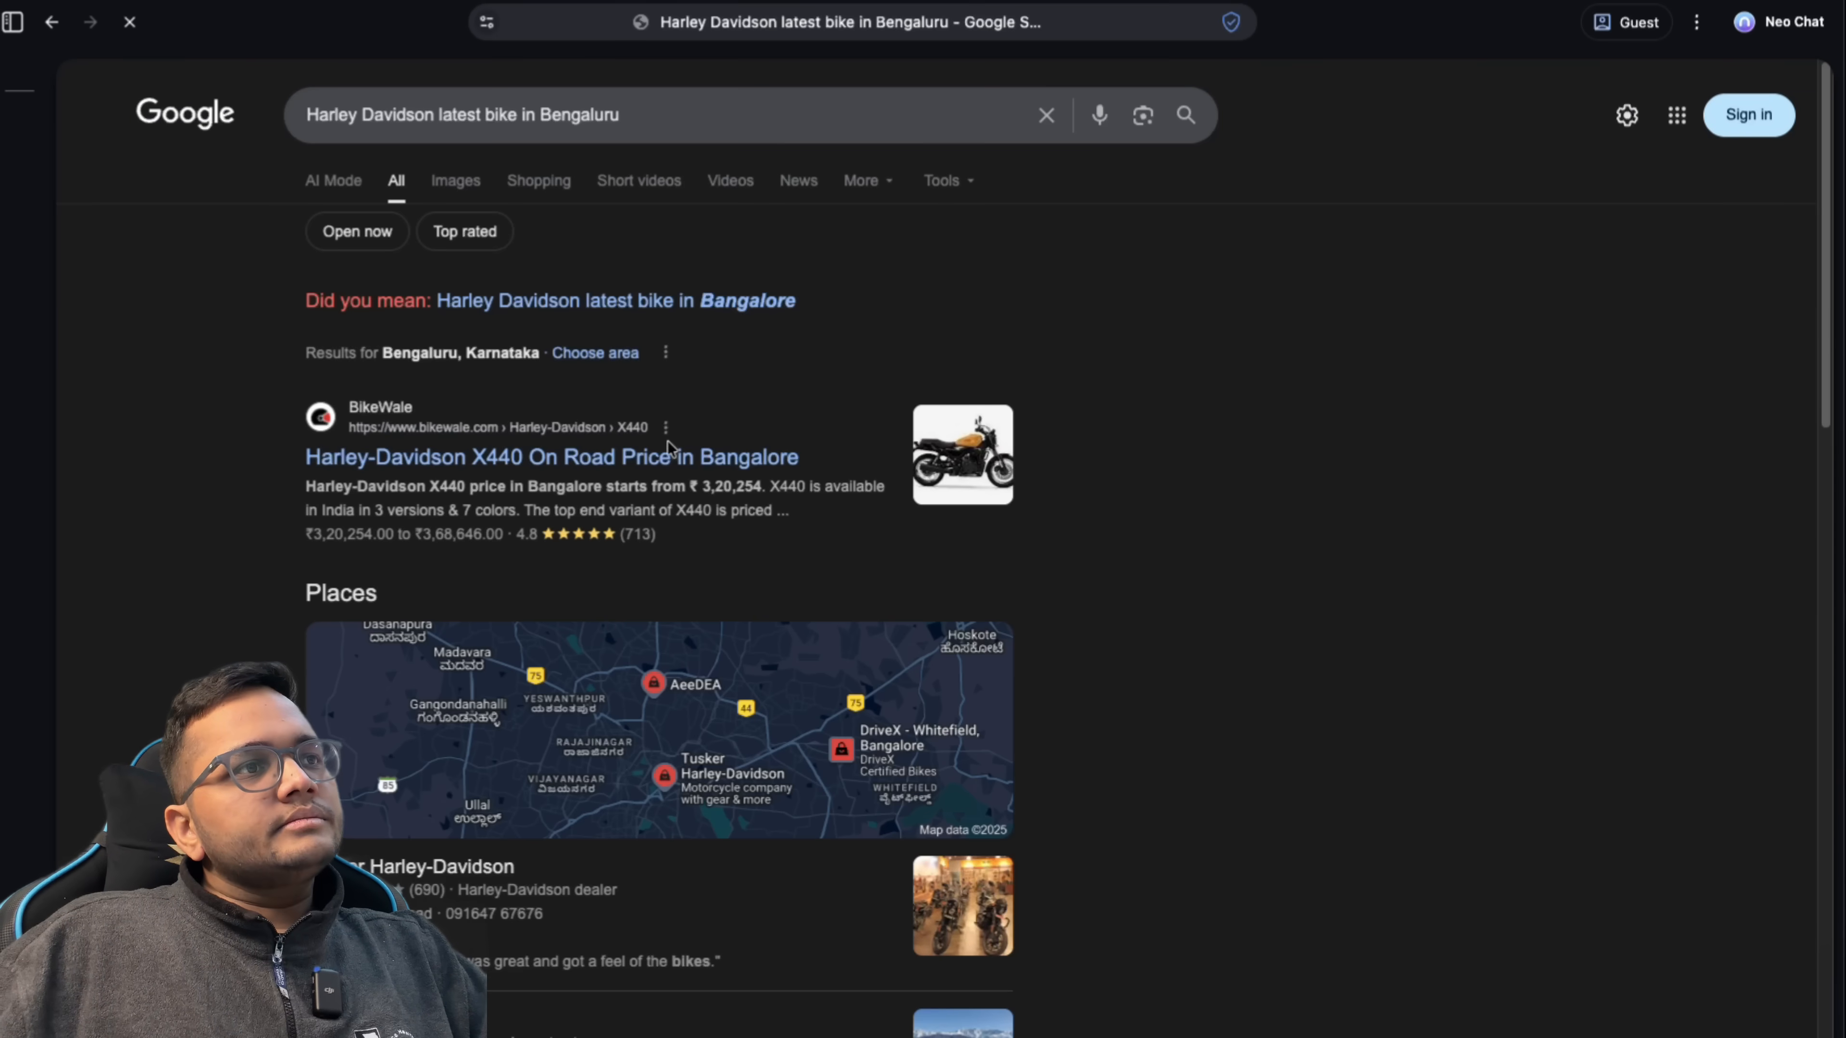
click(549, 456)
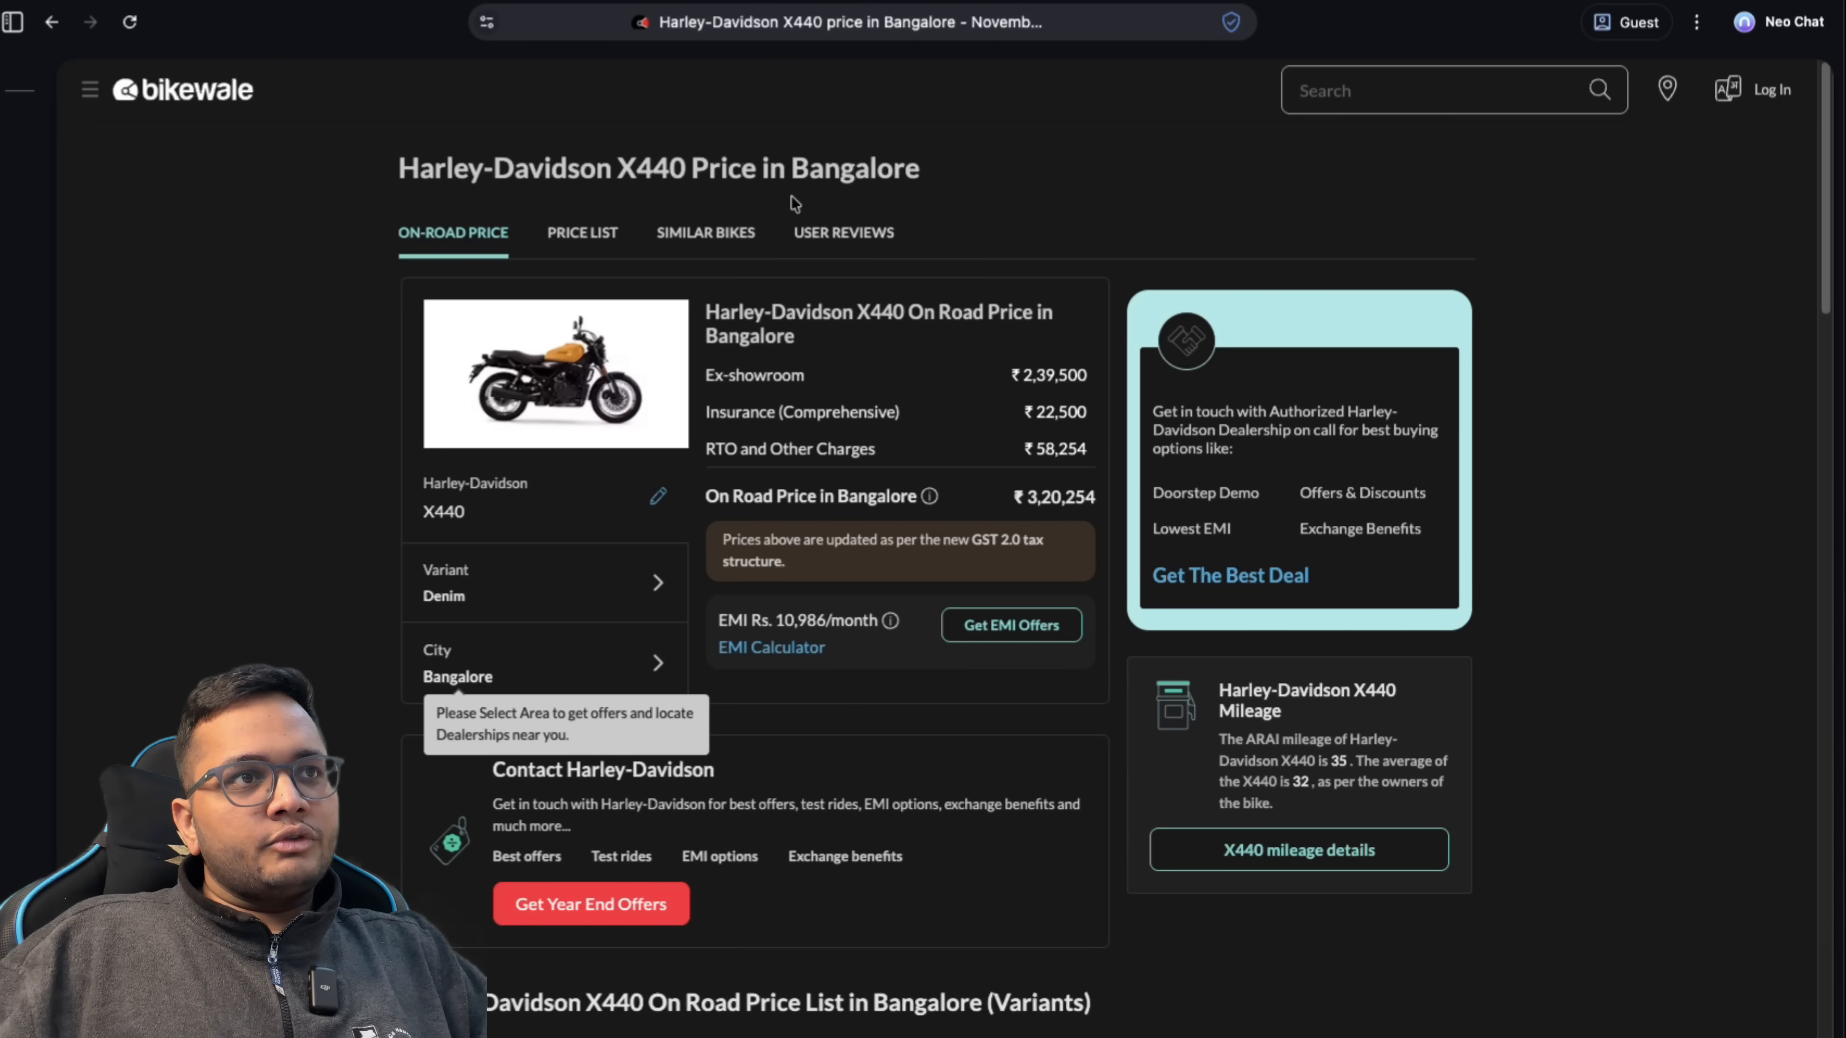
mouse_move(733, 882)
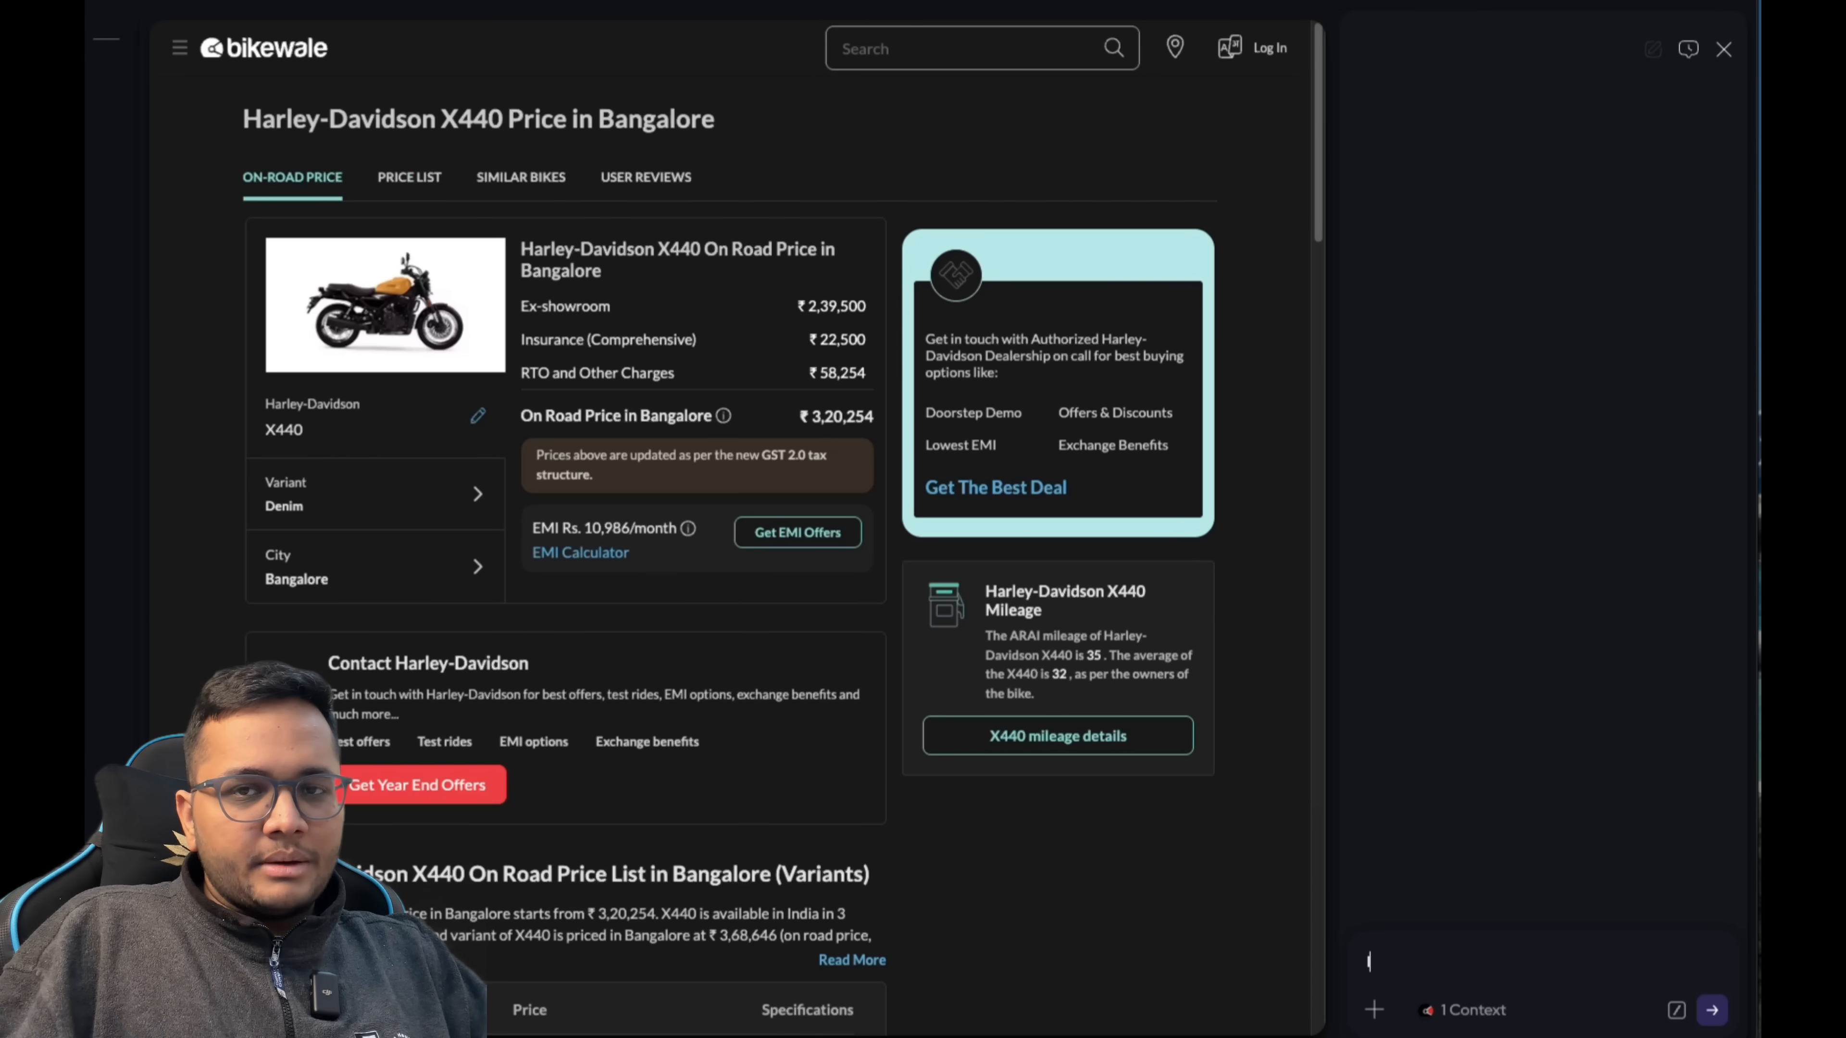
Ask the chat whether this bike suits long drives outside Bangalore around 200 km radius.
text(Is t)
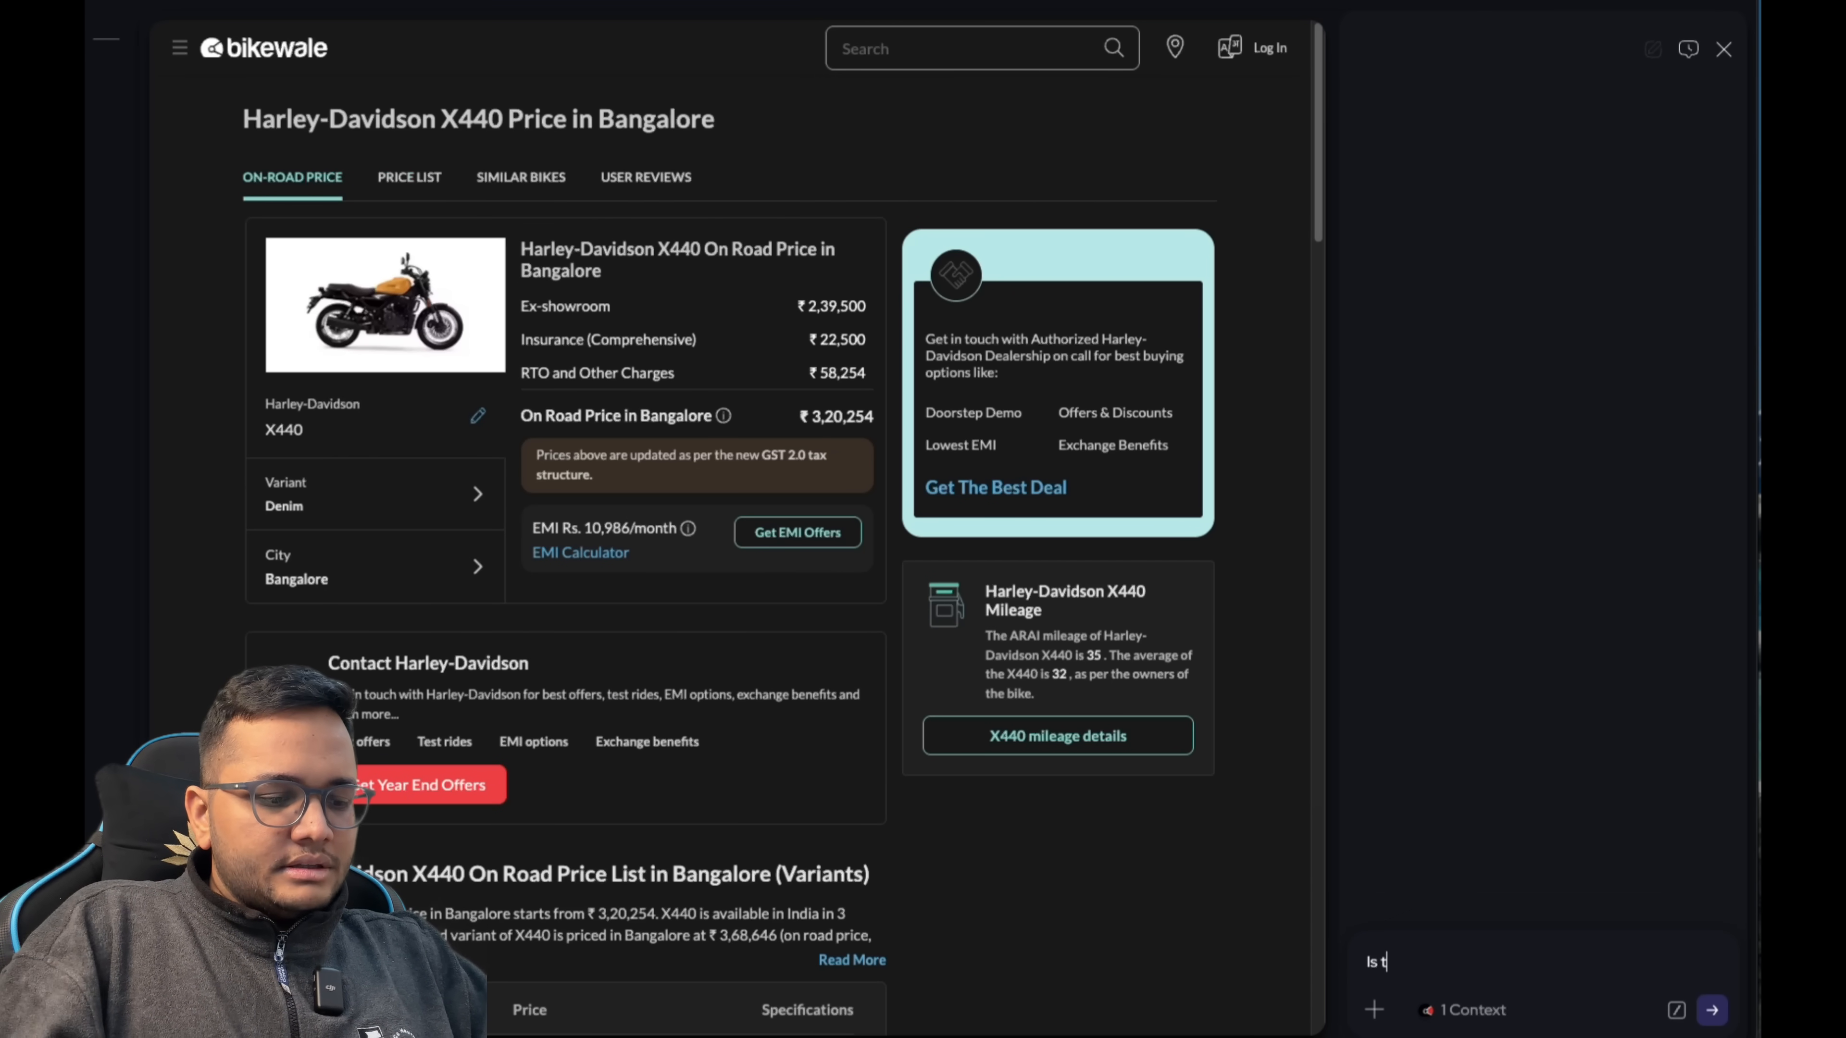
text(his bike suitable dor long drives o)
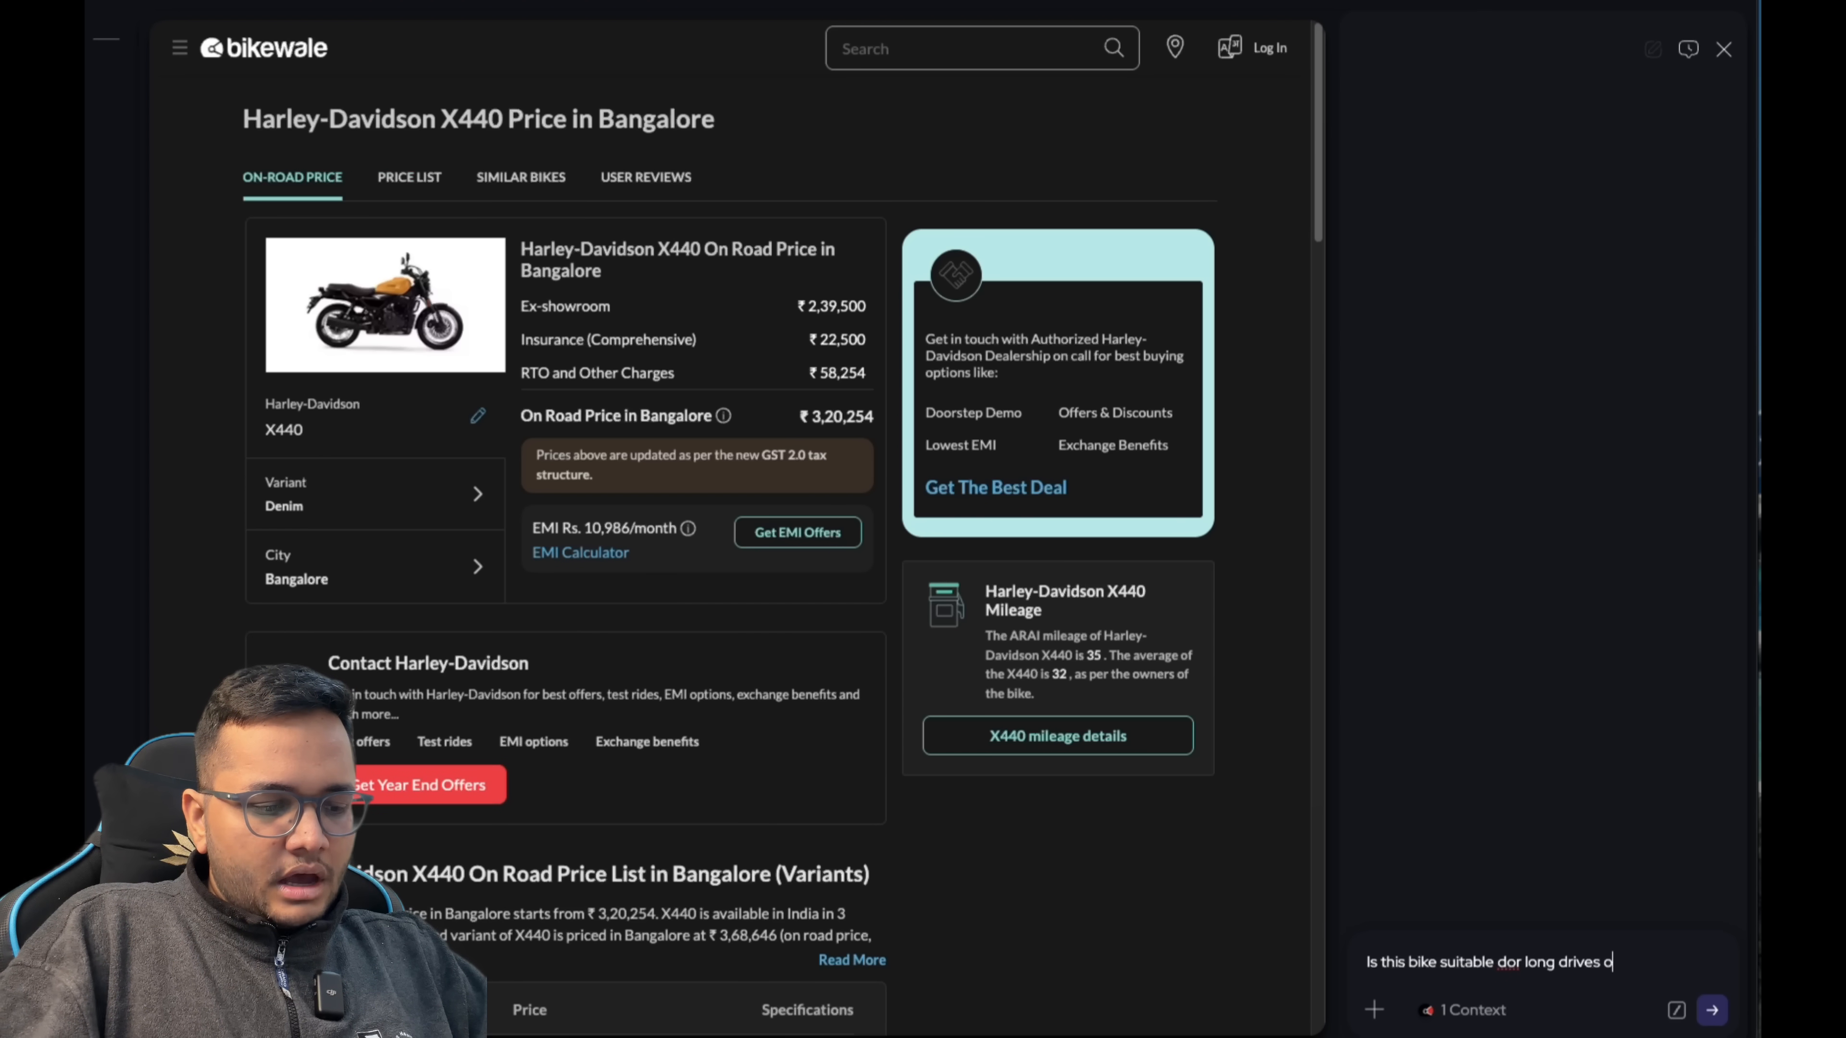
text(utside Bangalore with)
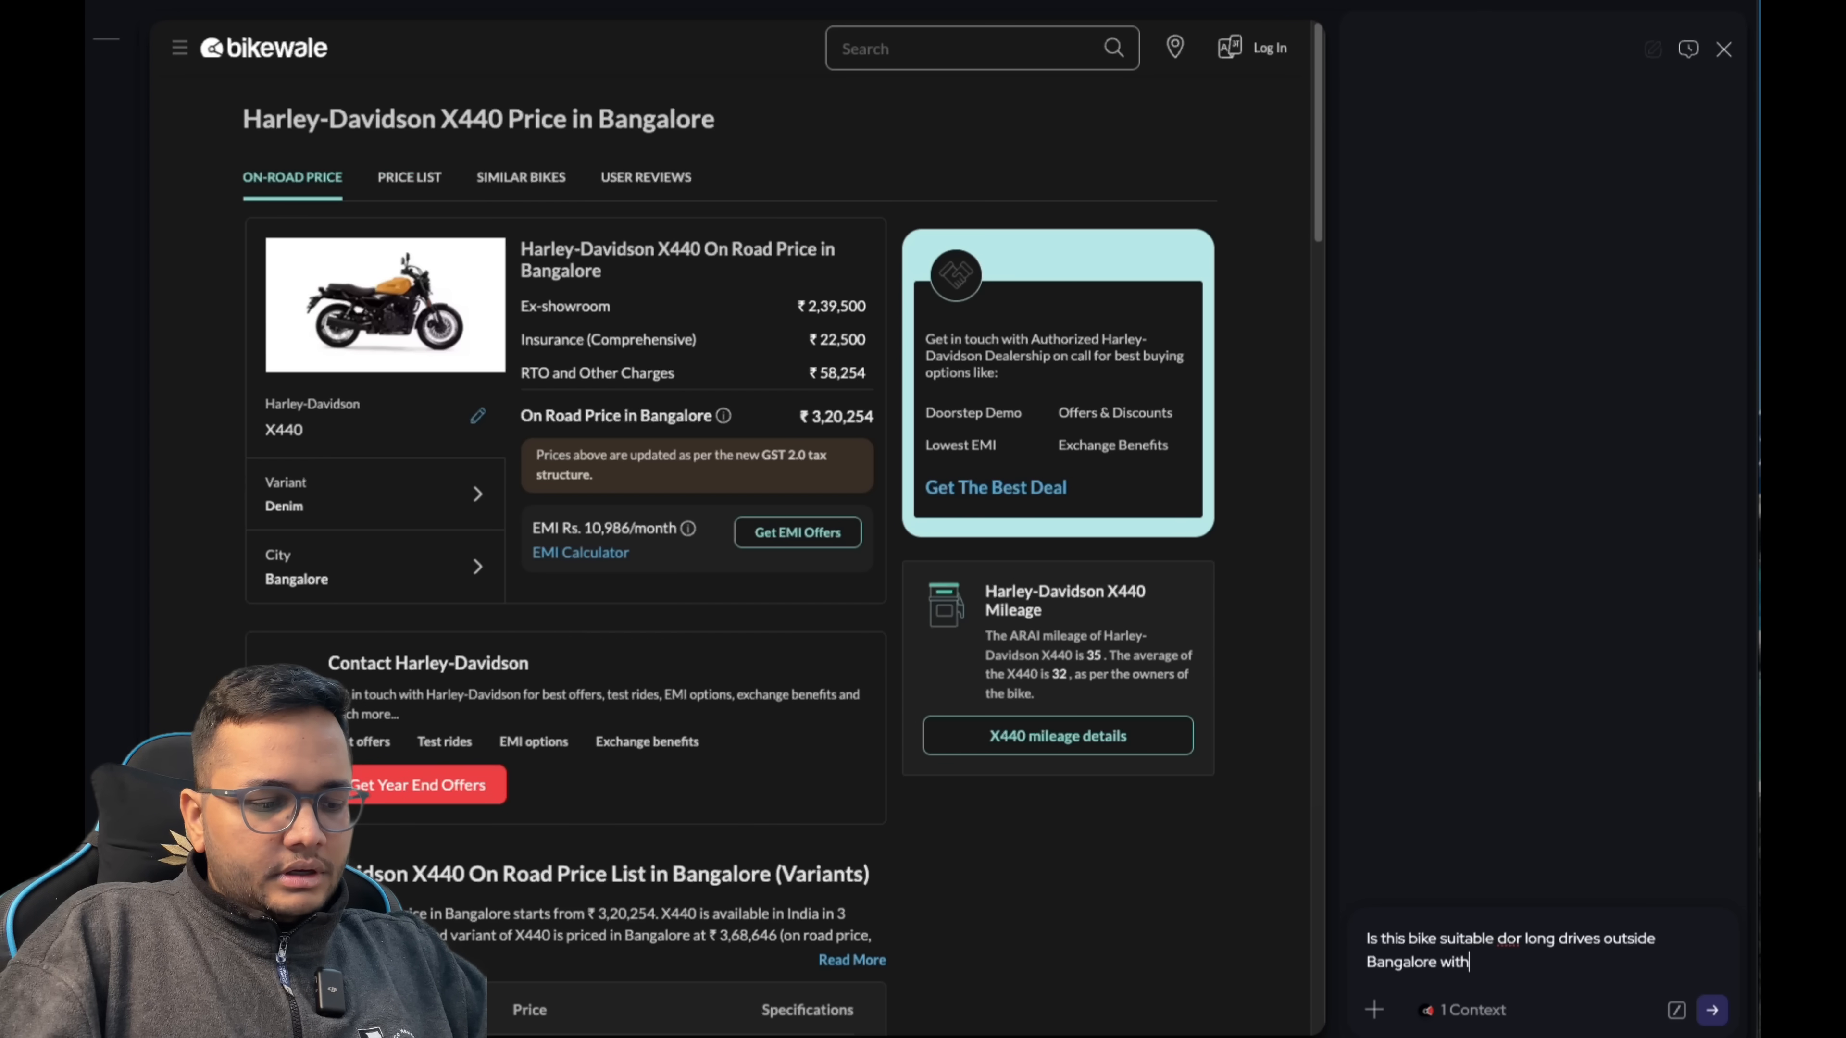
text(around 200)
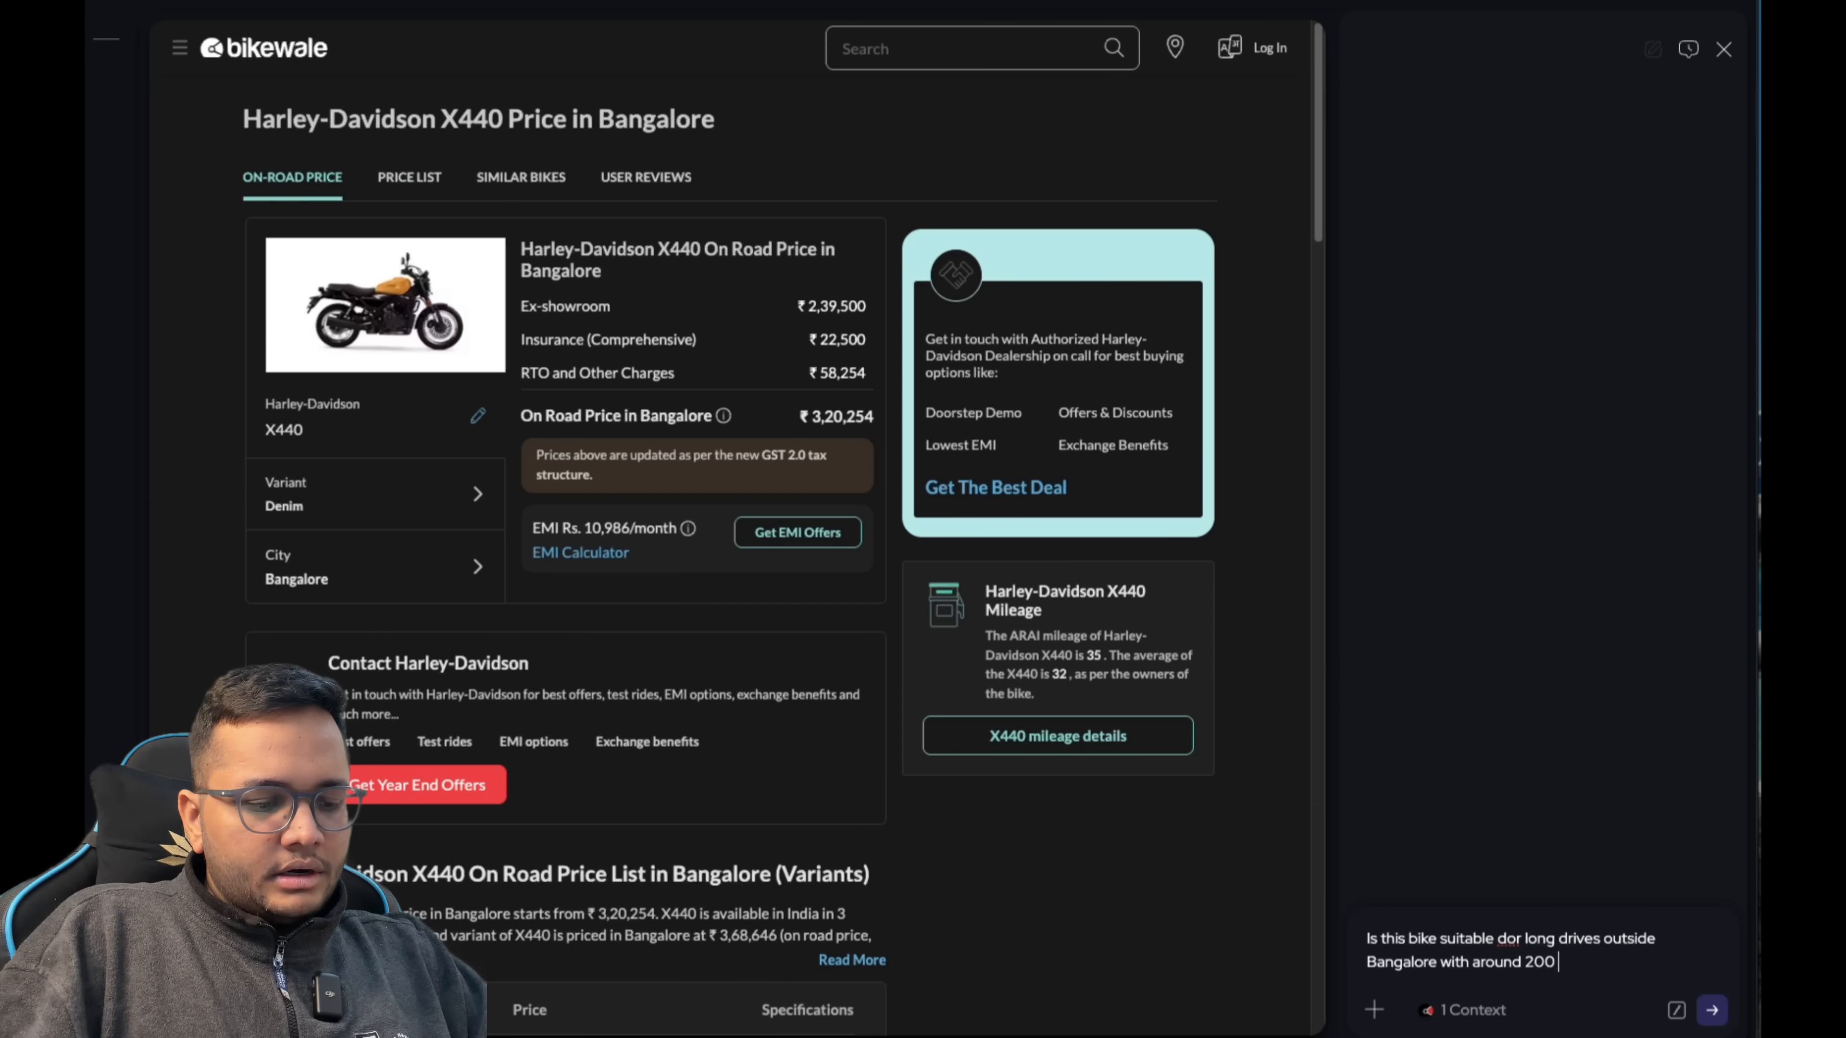
text(Km radius)
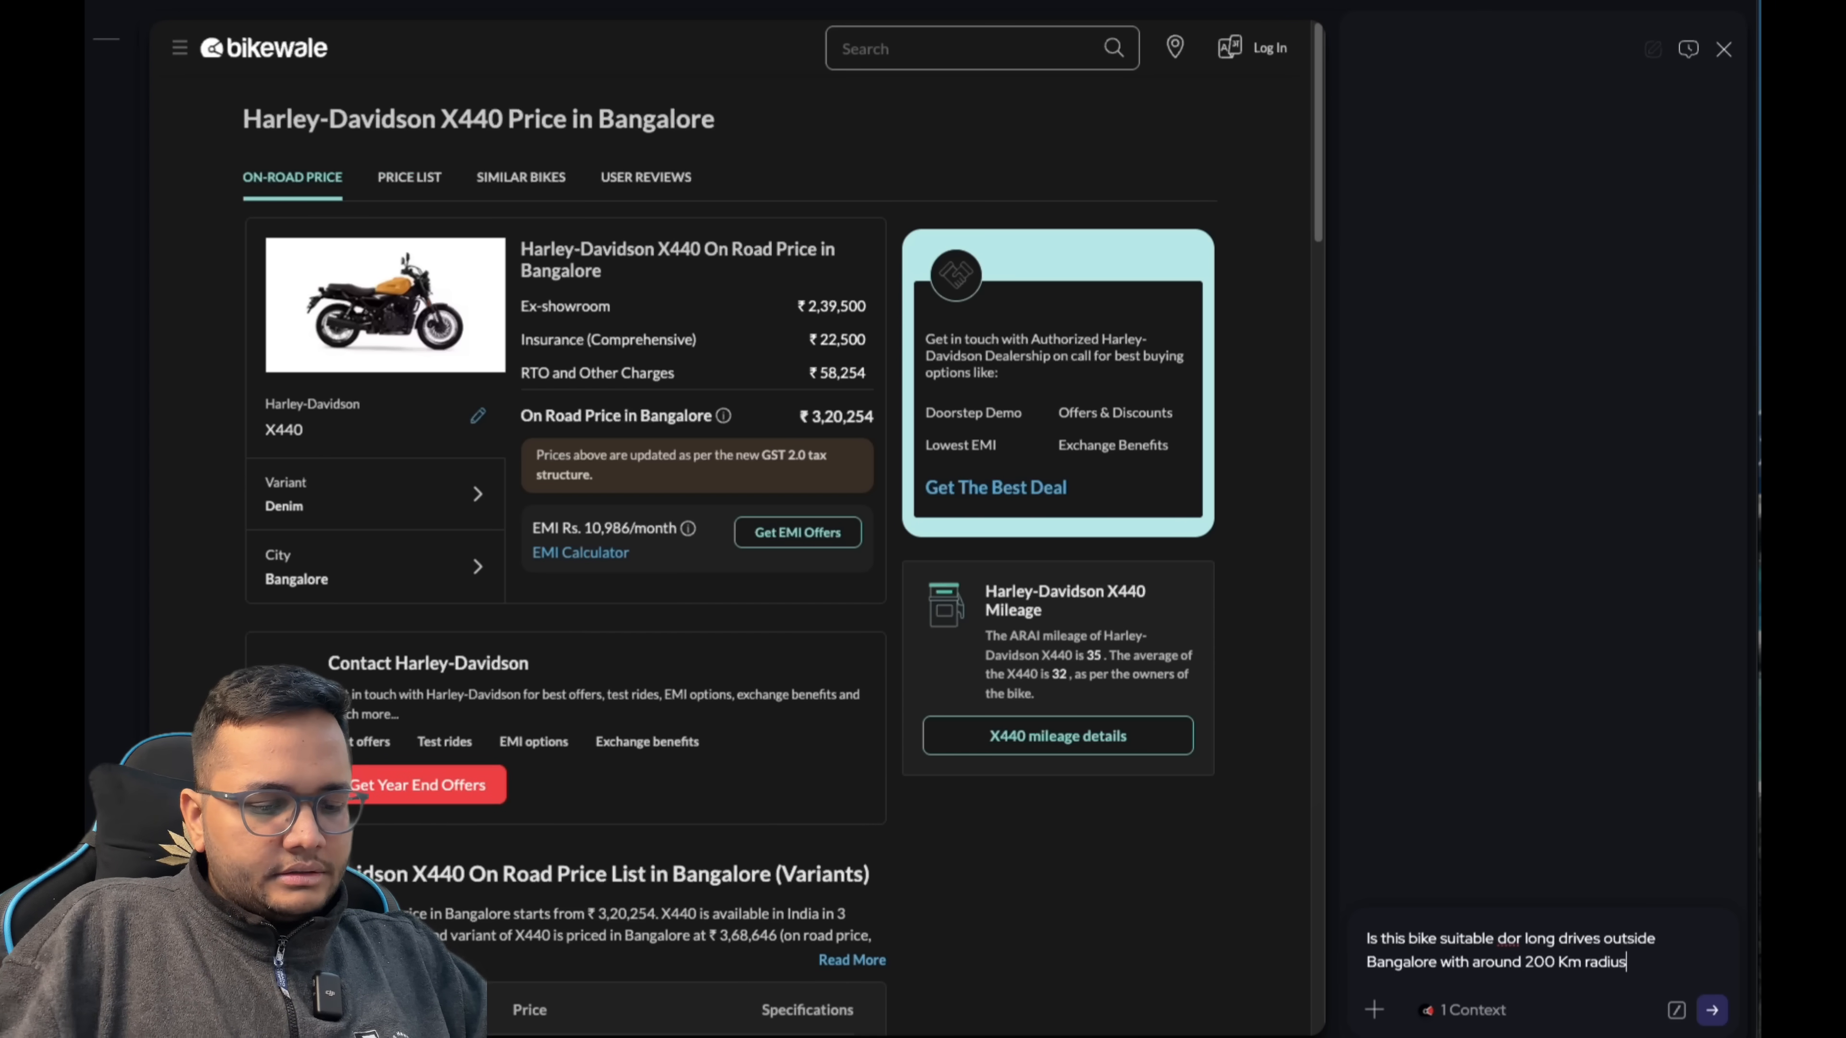
click(1711, 1009)
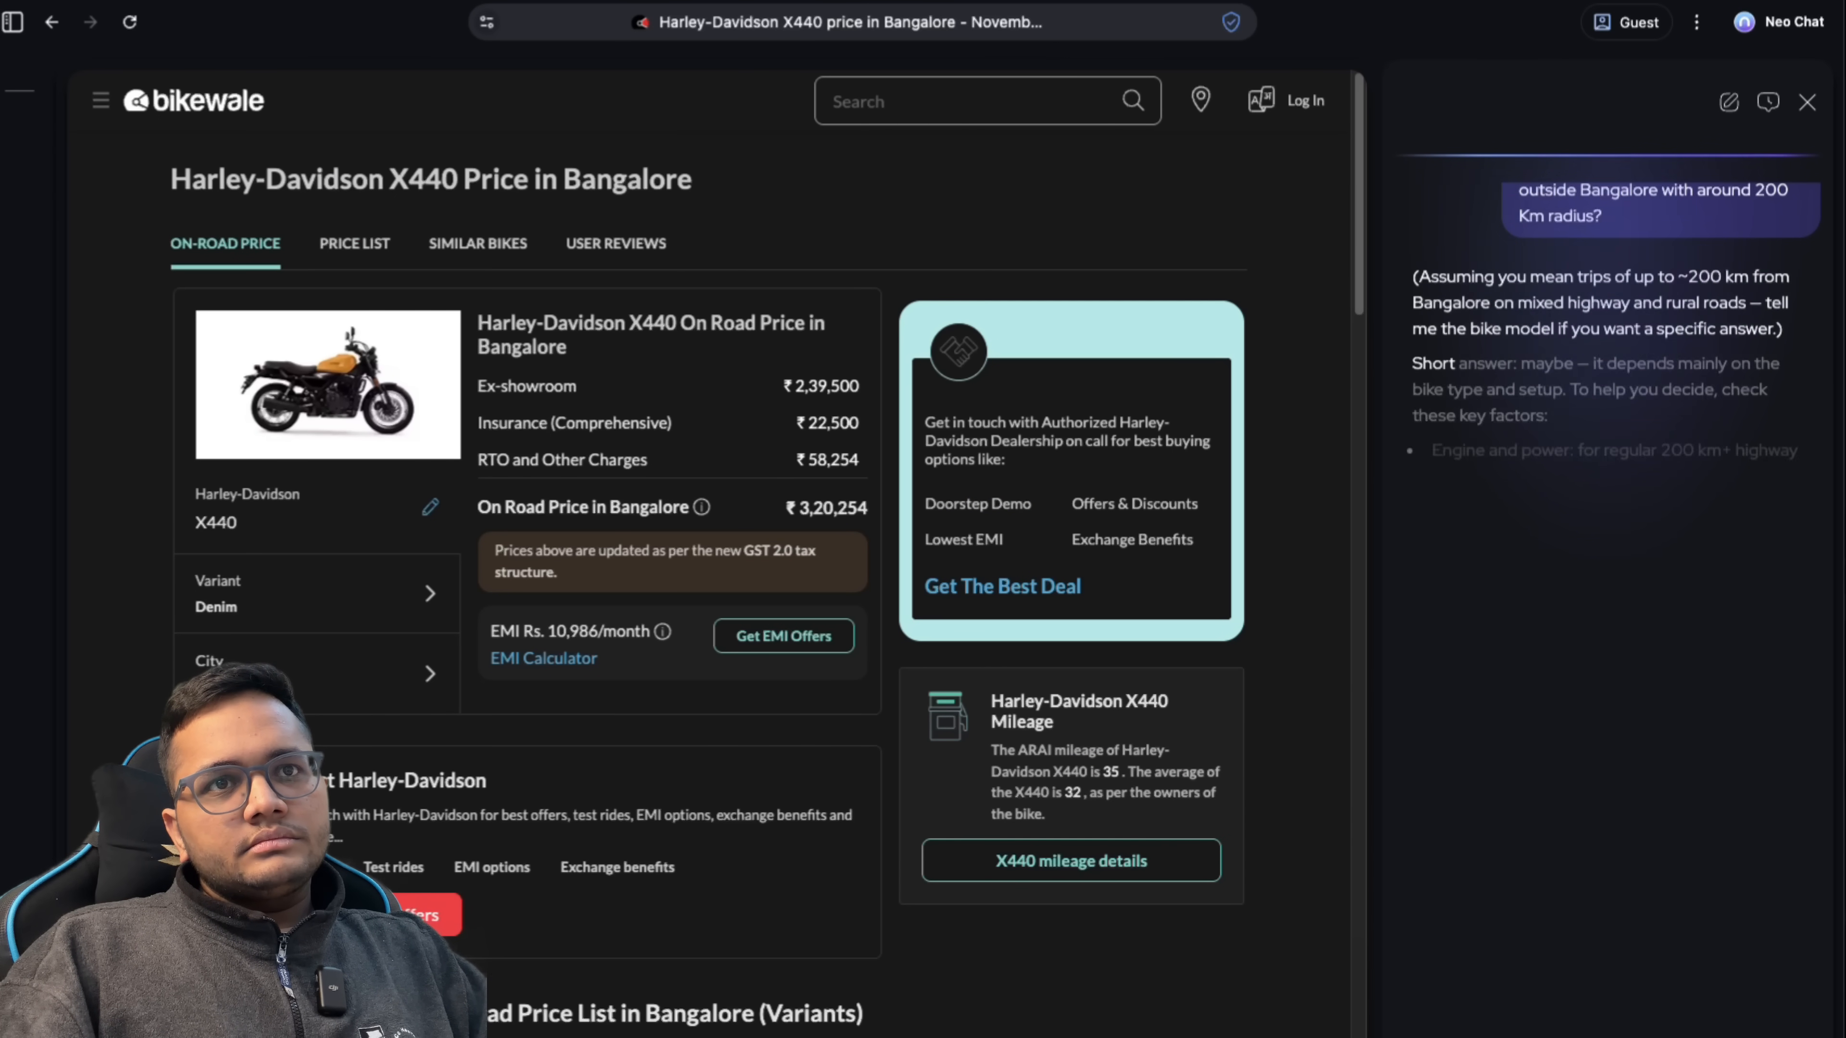
Scroll through the AI's long-drive suitability answer in the sidebar.
scroll(down, 3)
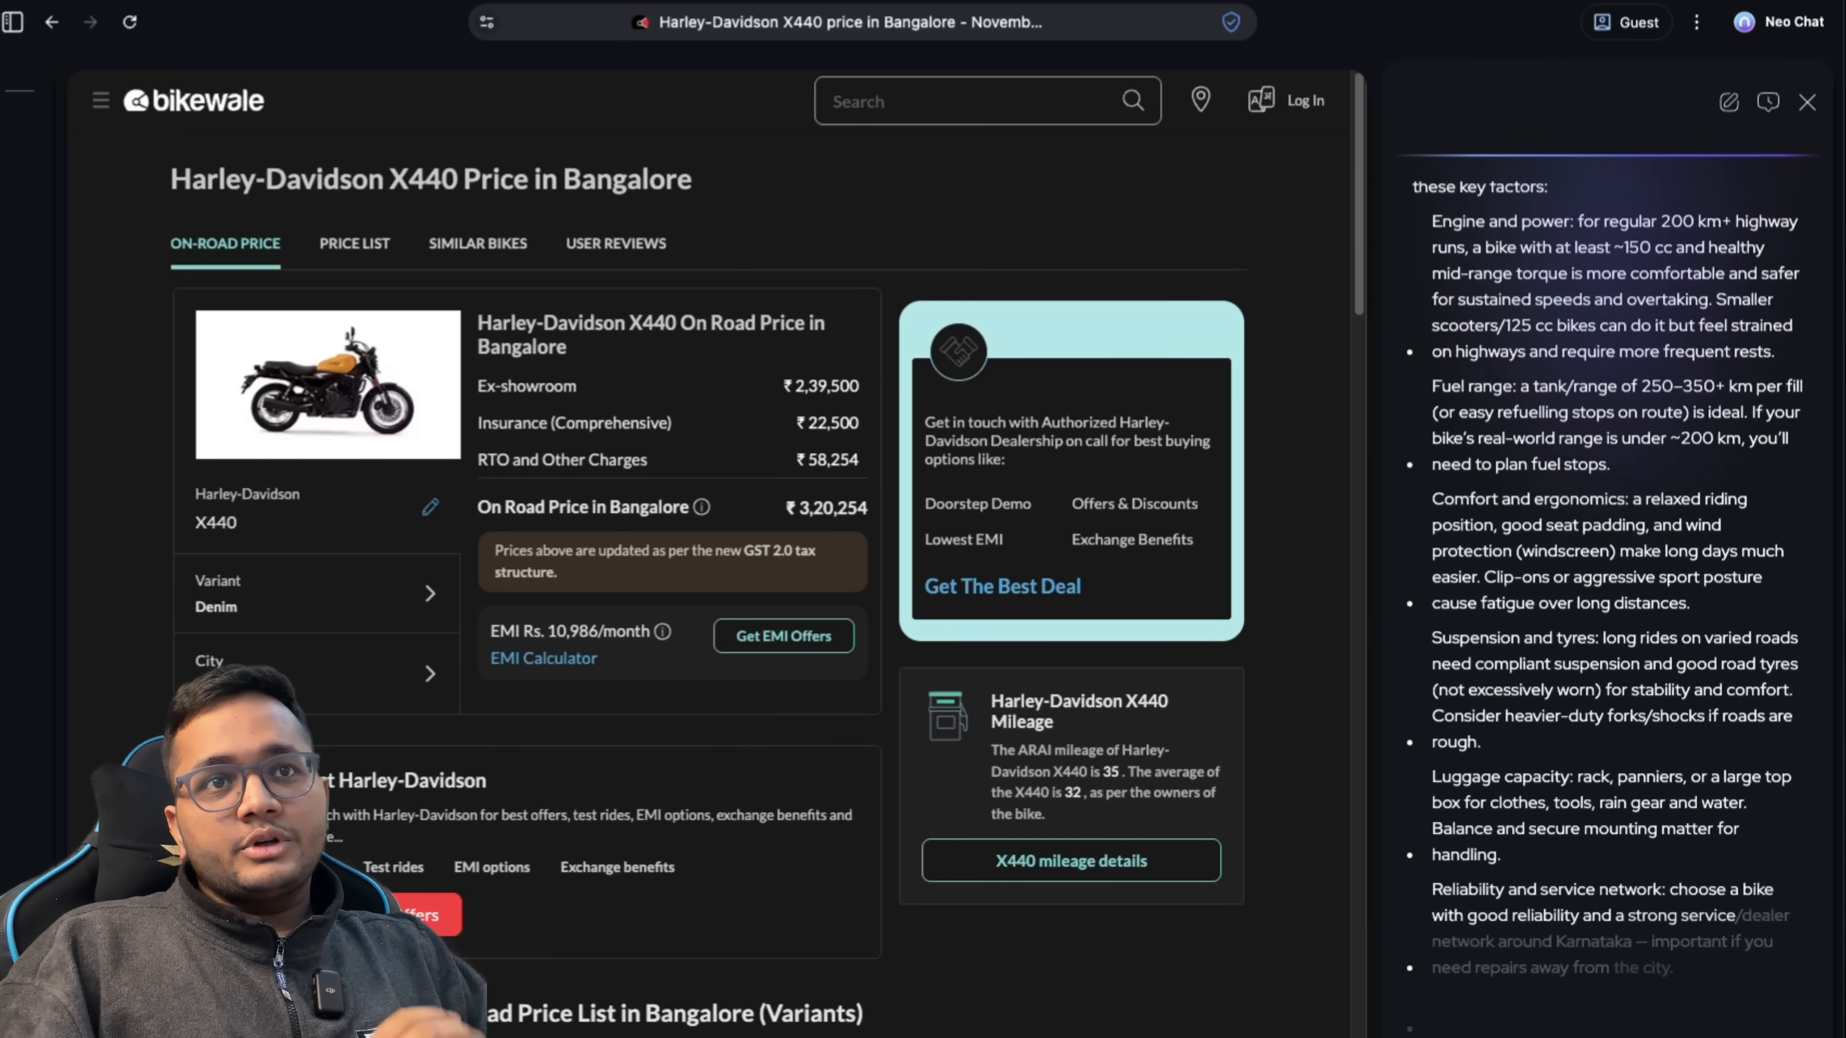
scroll(down, 3)
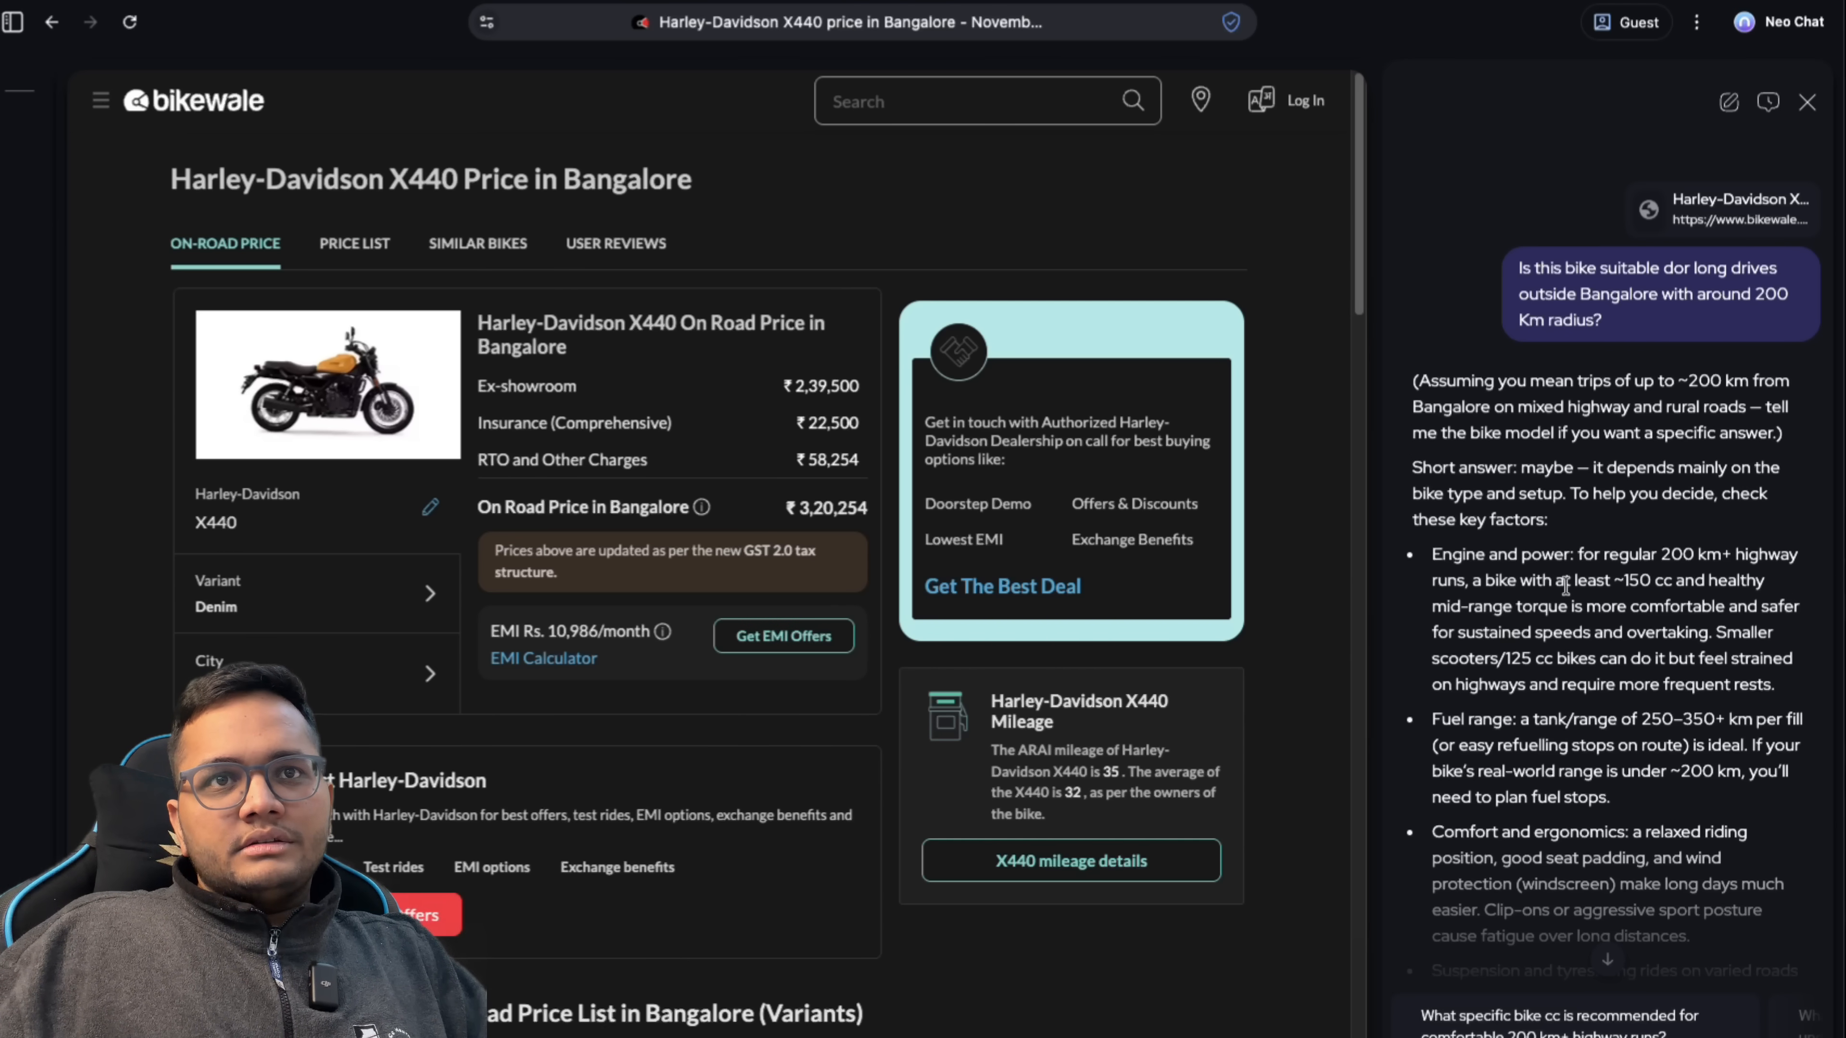
scroll(down, 3)
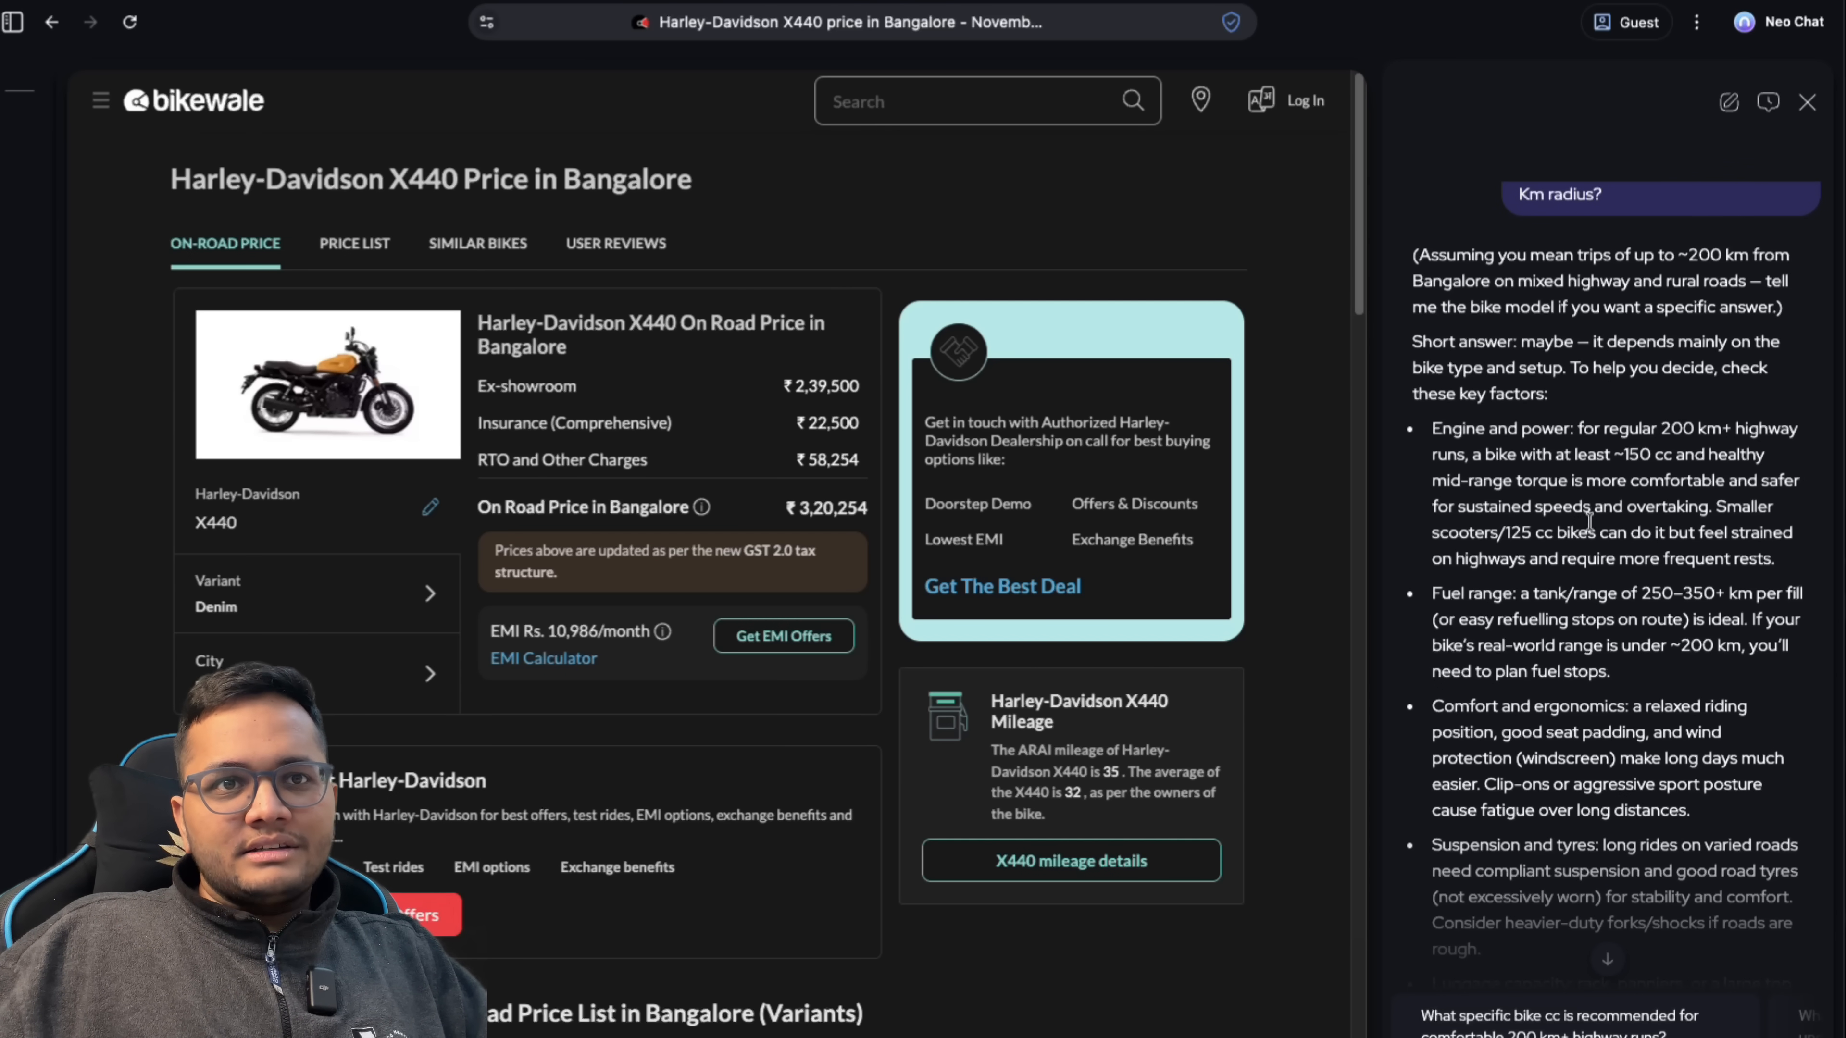
scroll(down, 3)
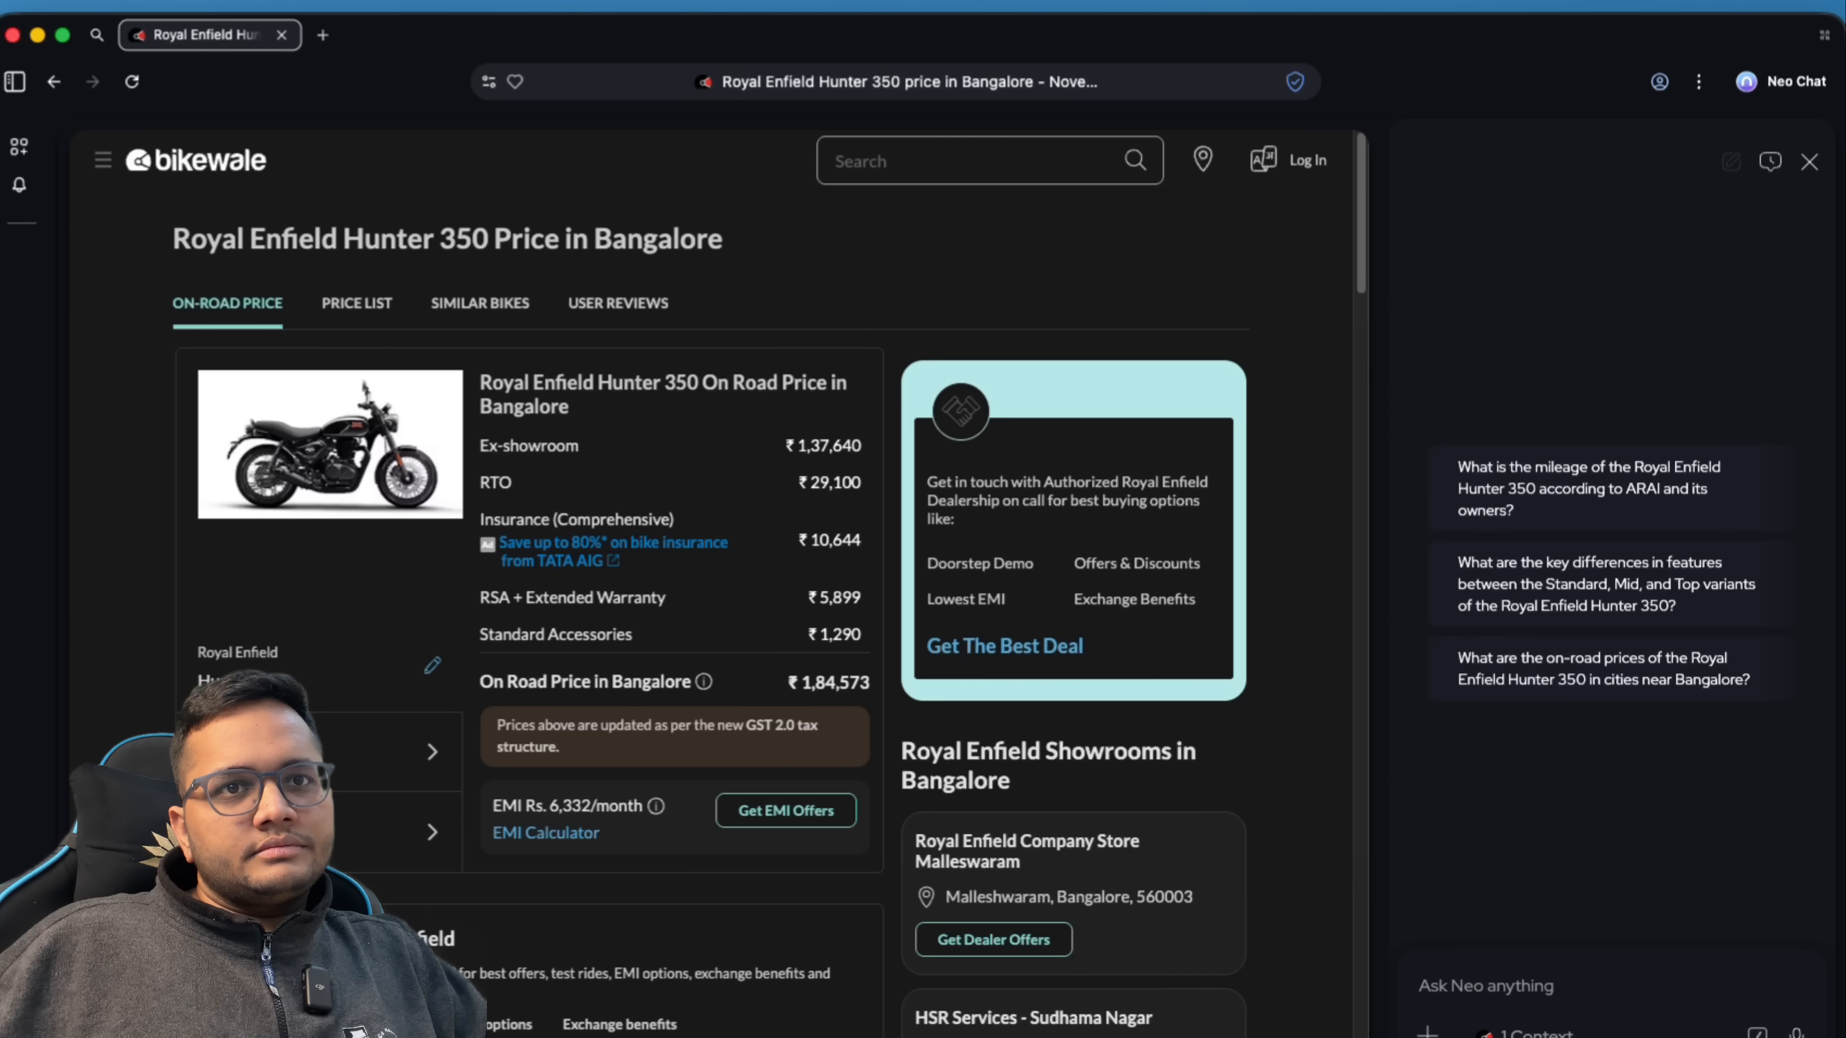
Request a 5-sentence summary of the Hunter 350 page with a final buying conclusion.
text(Summarize the given page in 5 sentences and tell me the final conclusion if I should buy this bike or no)
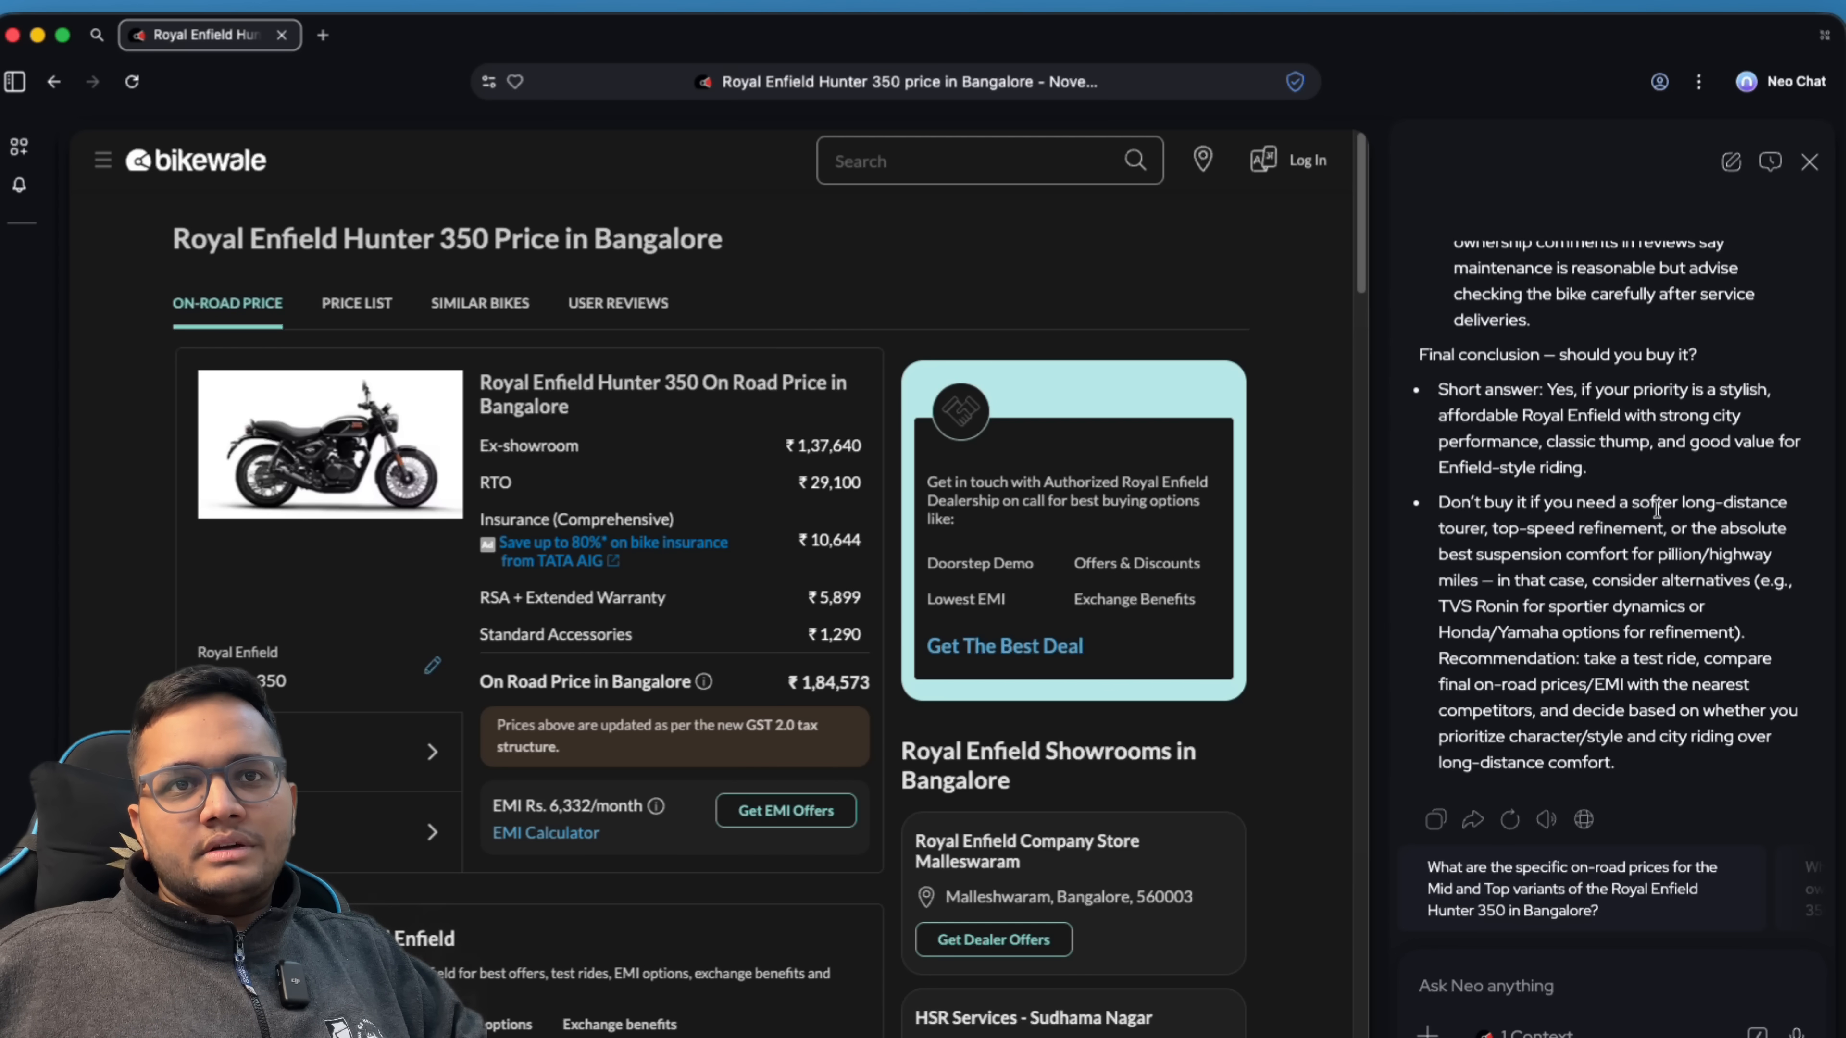
mouse_move(1573, 531)
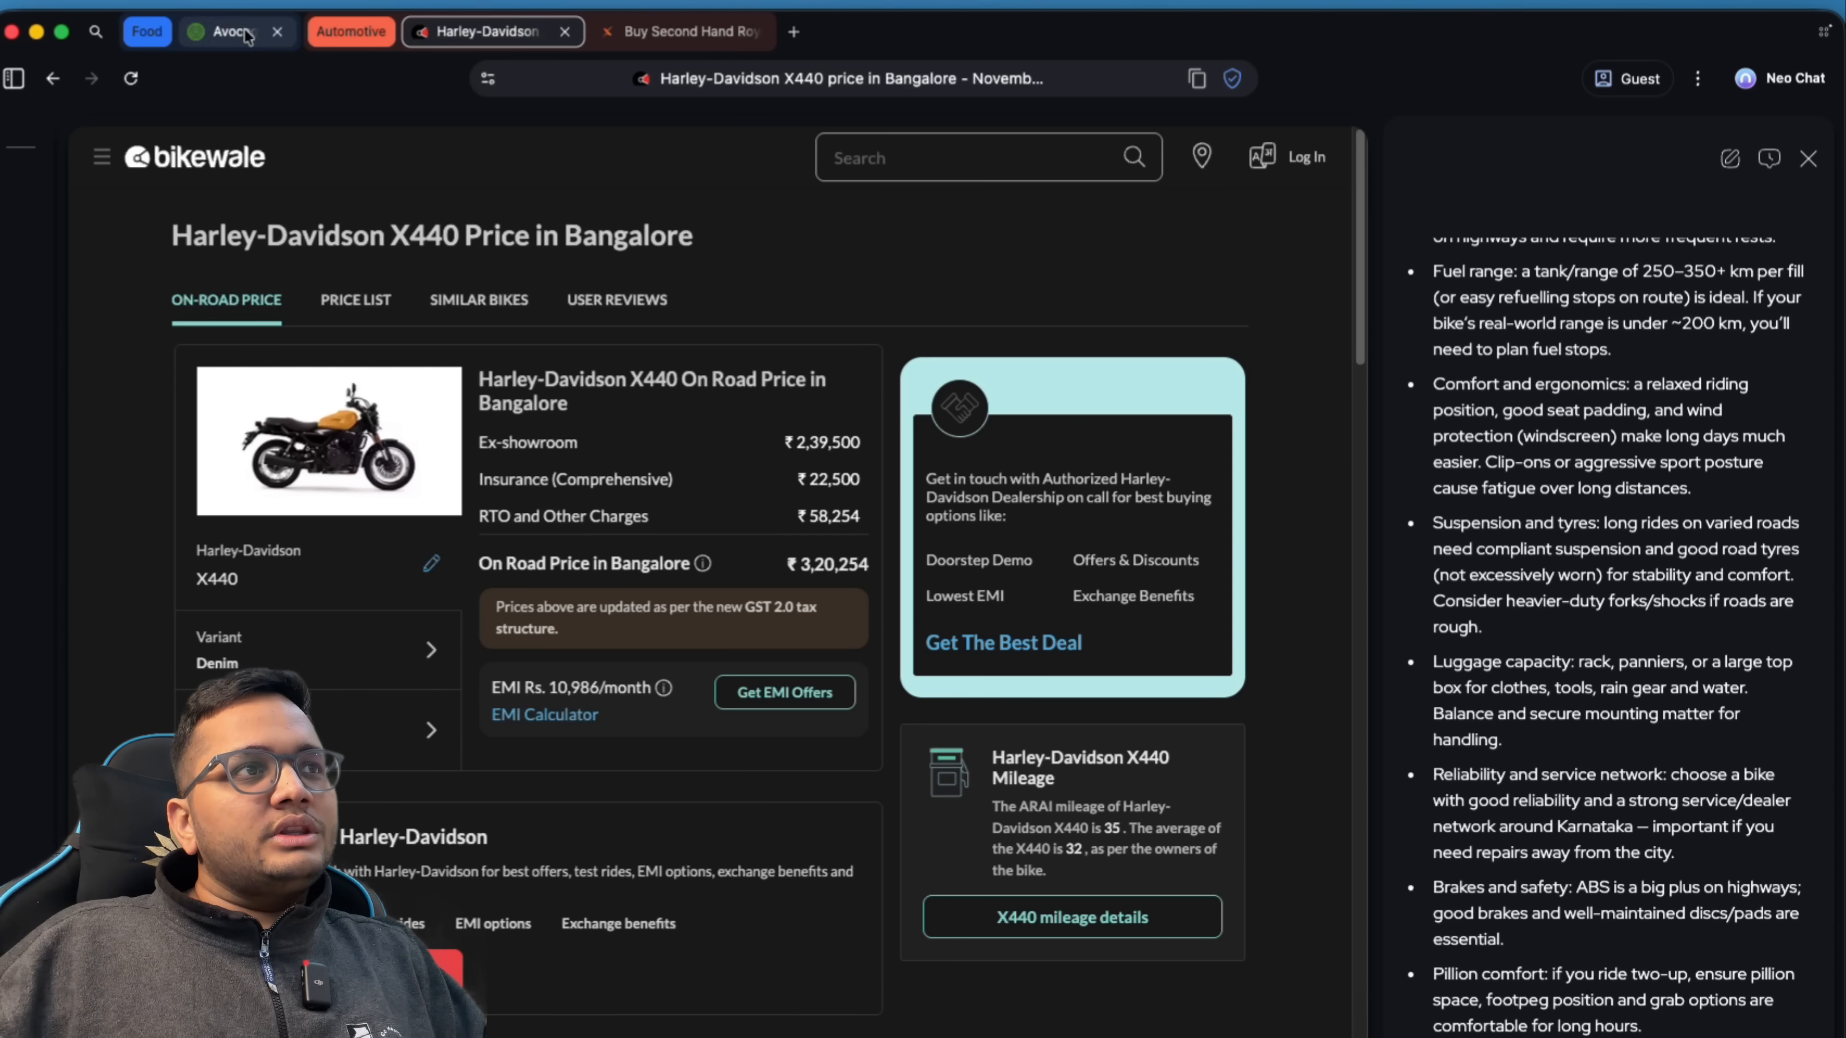
Collapse the Food group, then search gemini in a new tab and open the Google Gemini site.
click(278, 31)
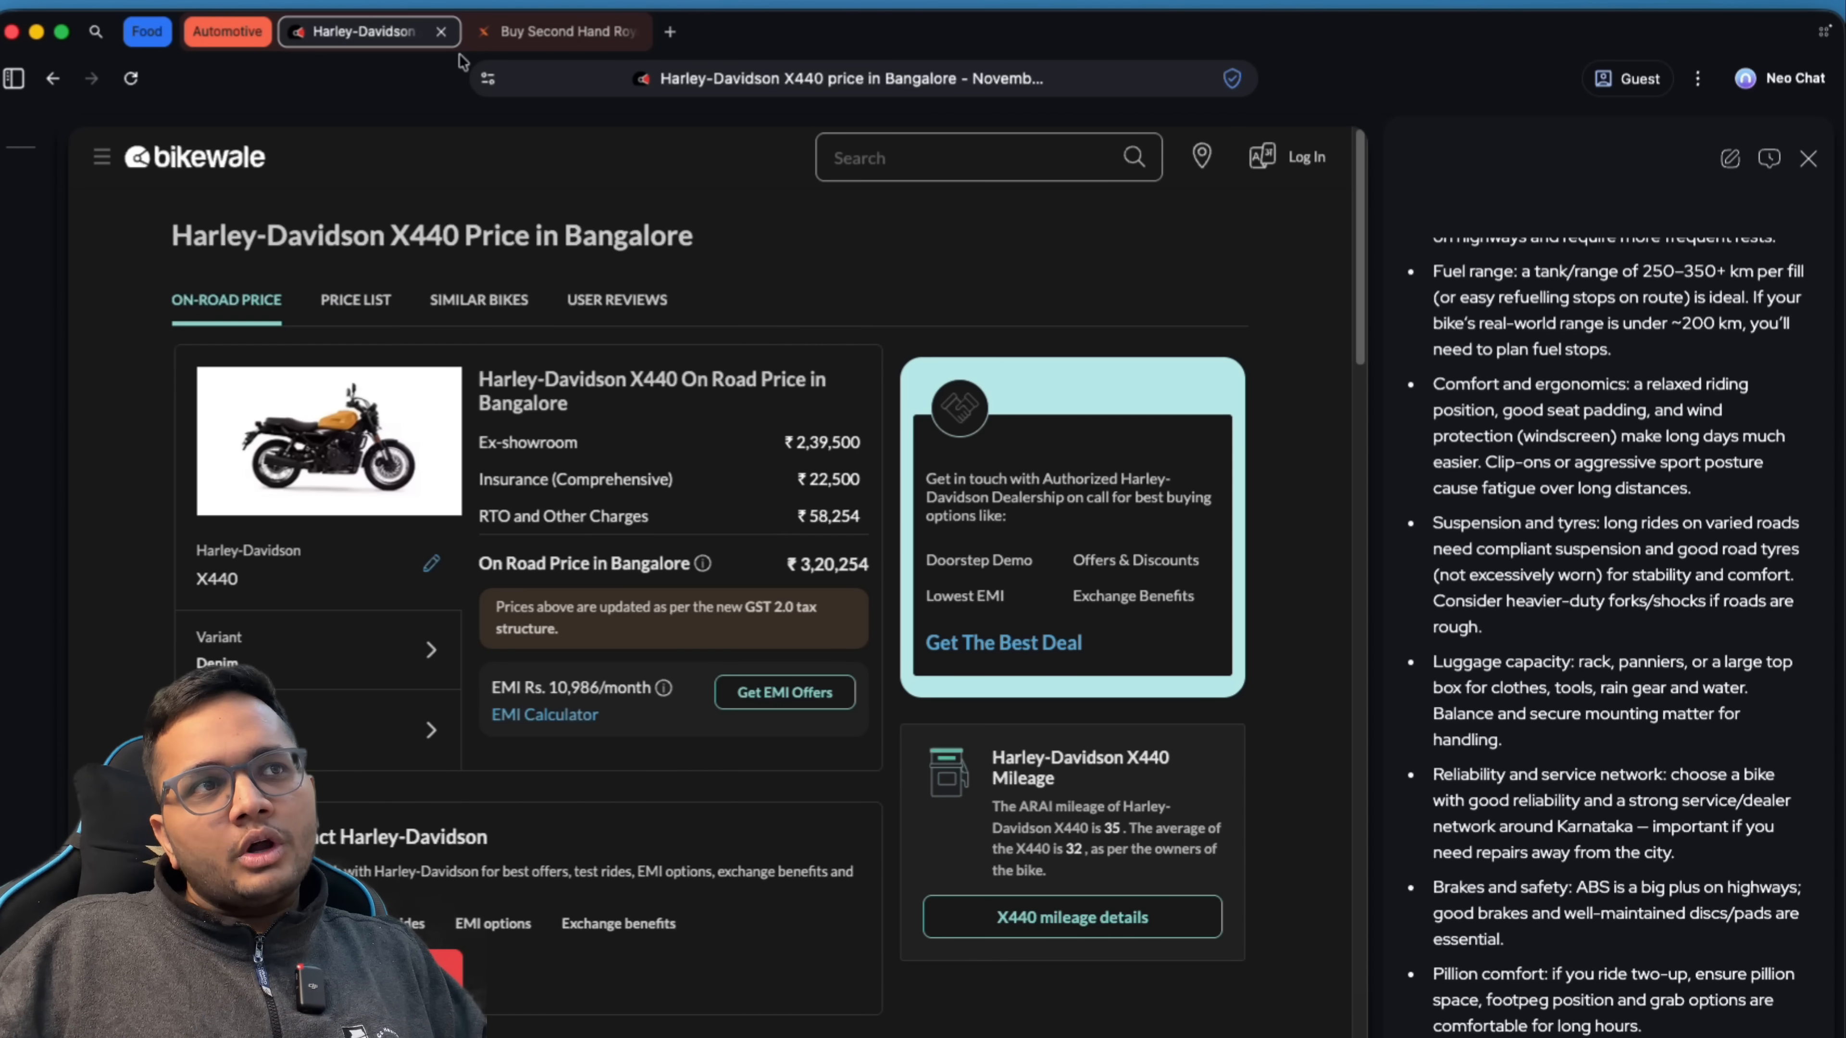
click(677, 31)
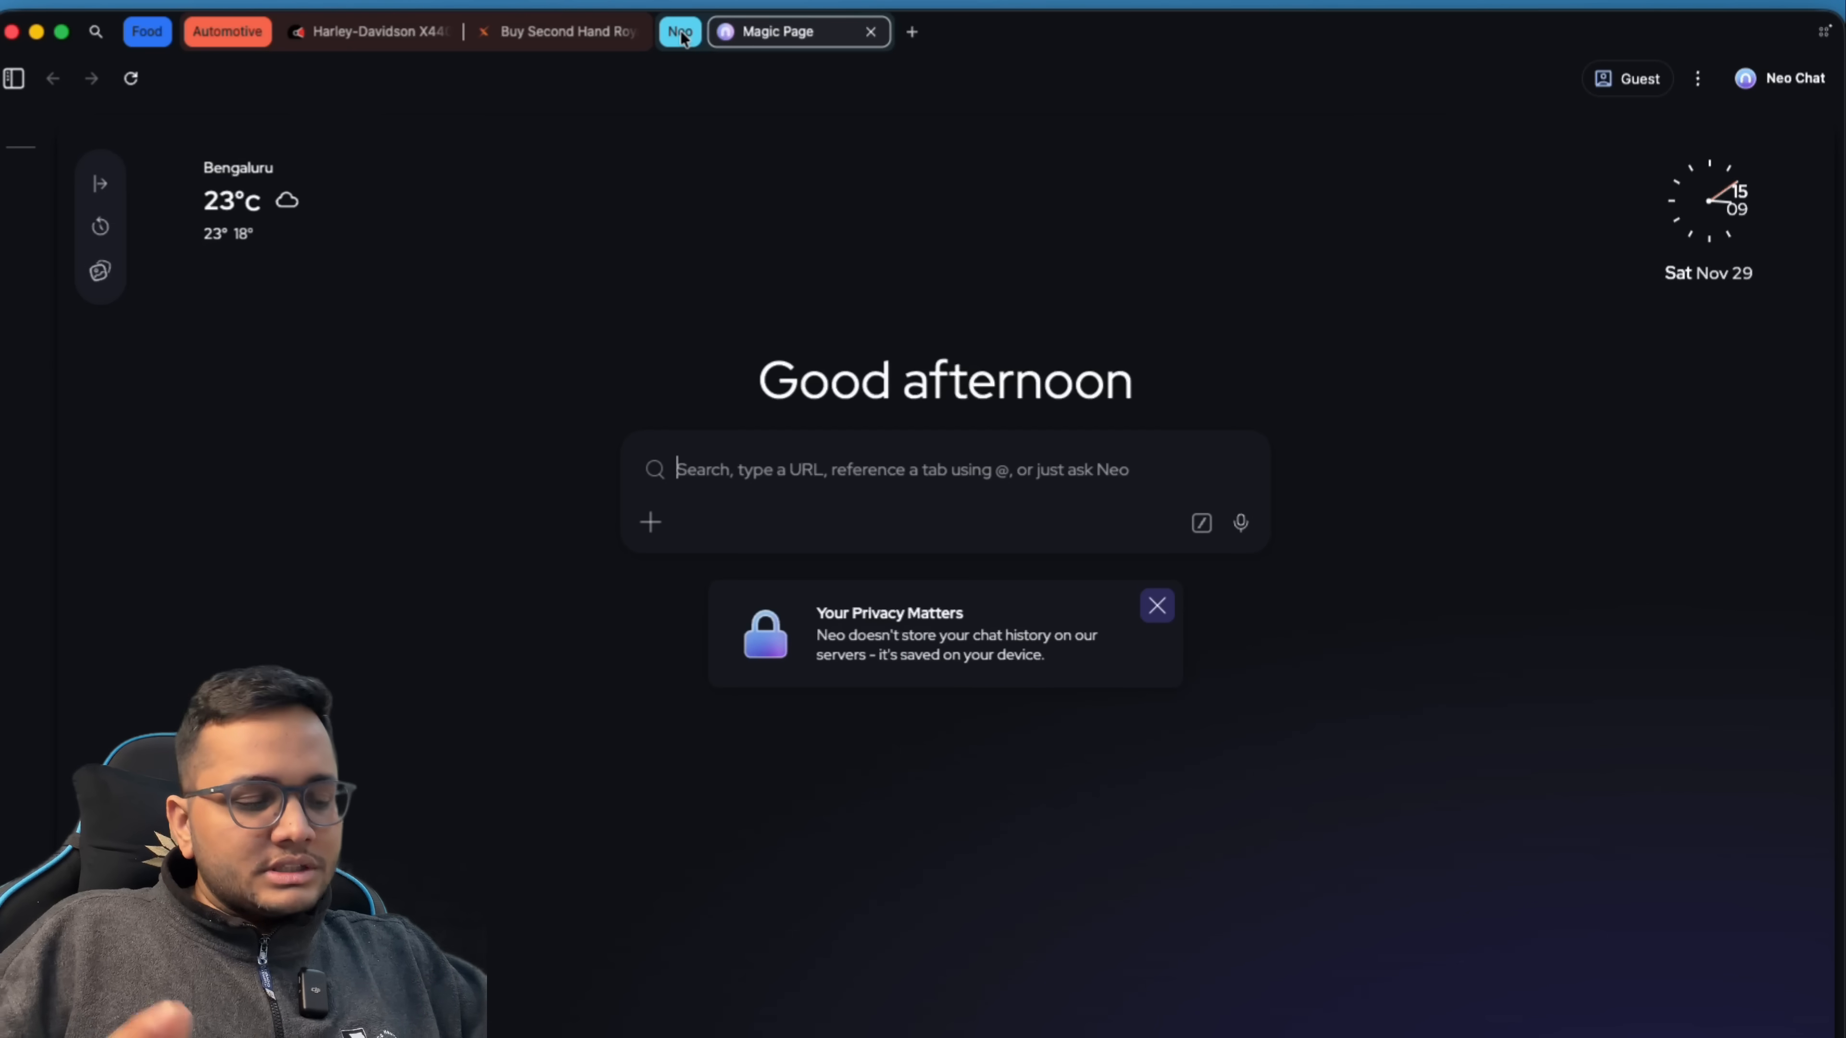
mouse_move(680, 30)
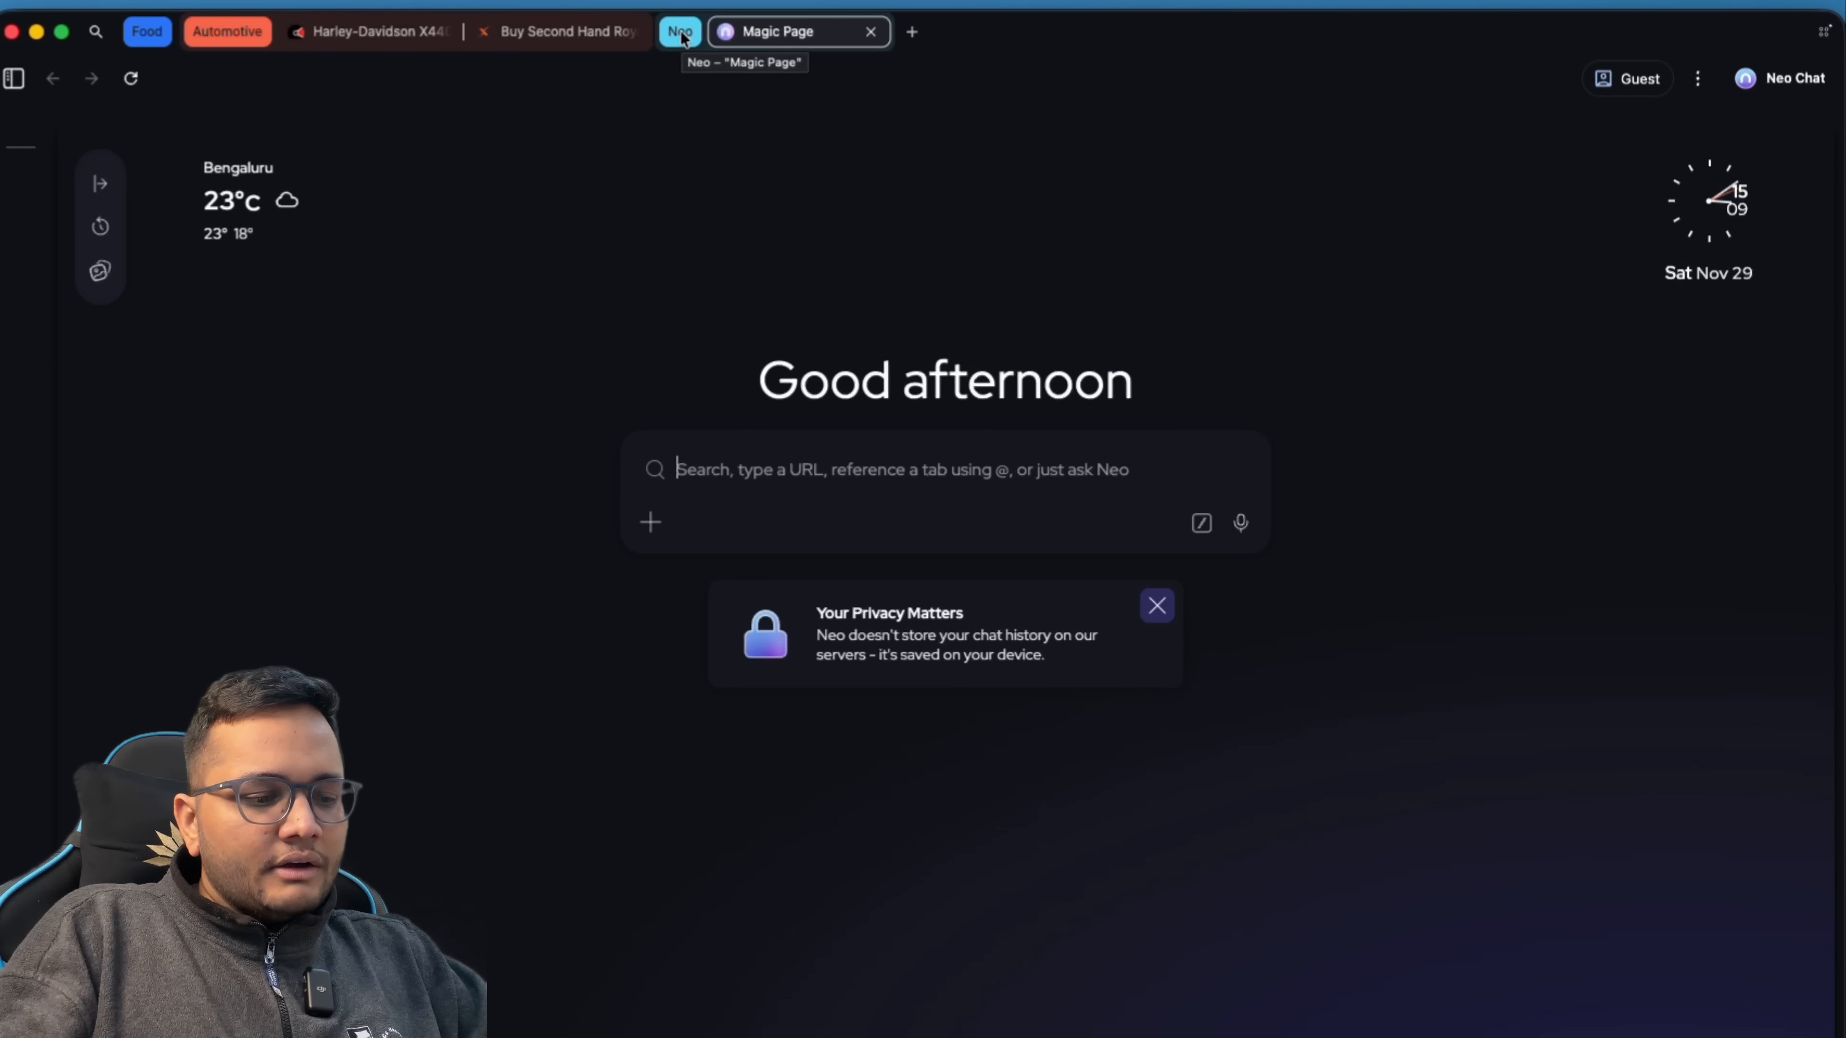
text(blue to)
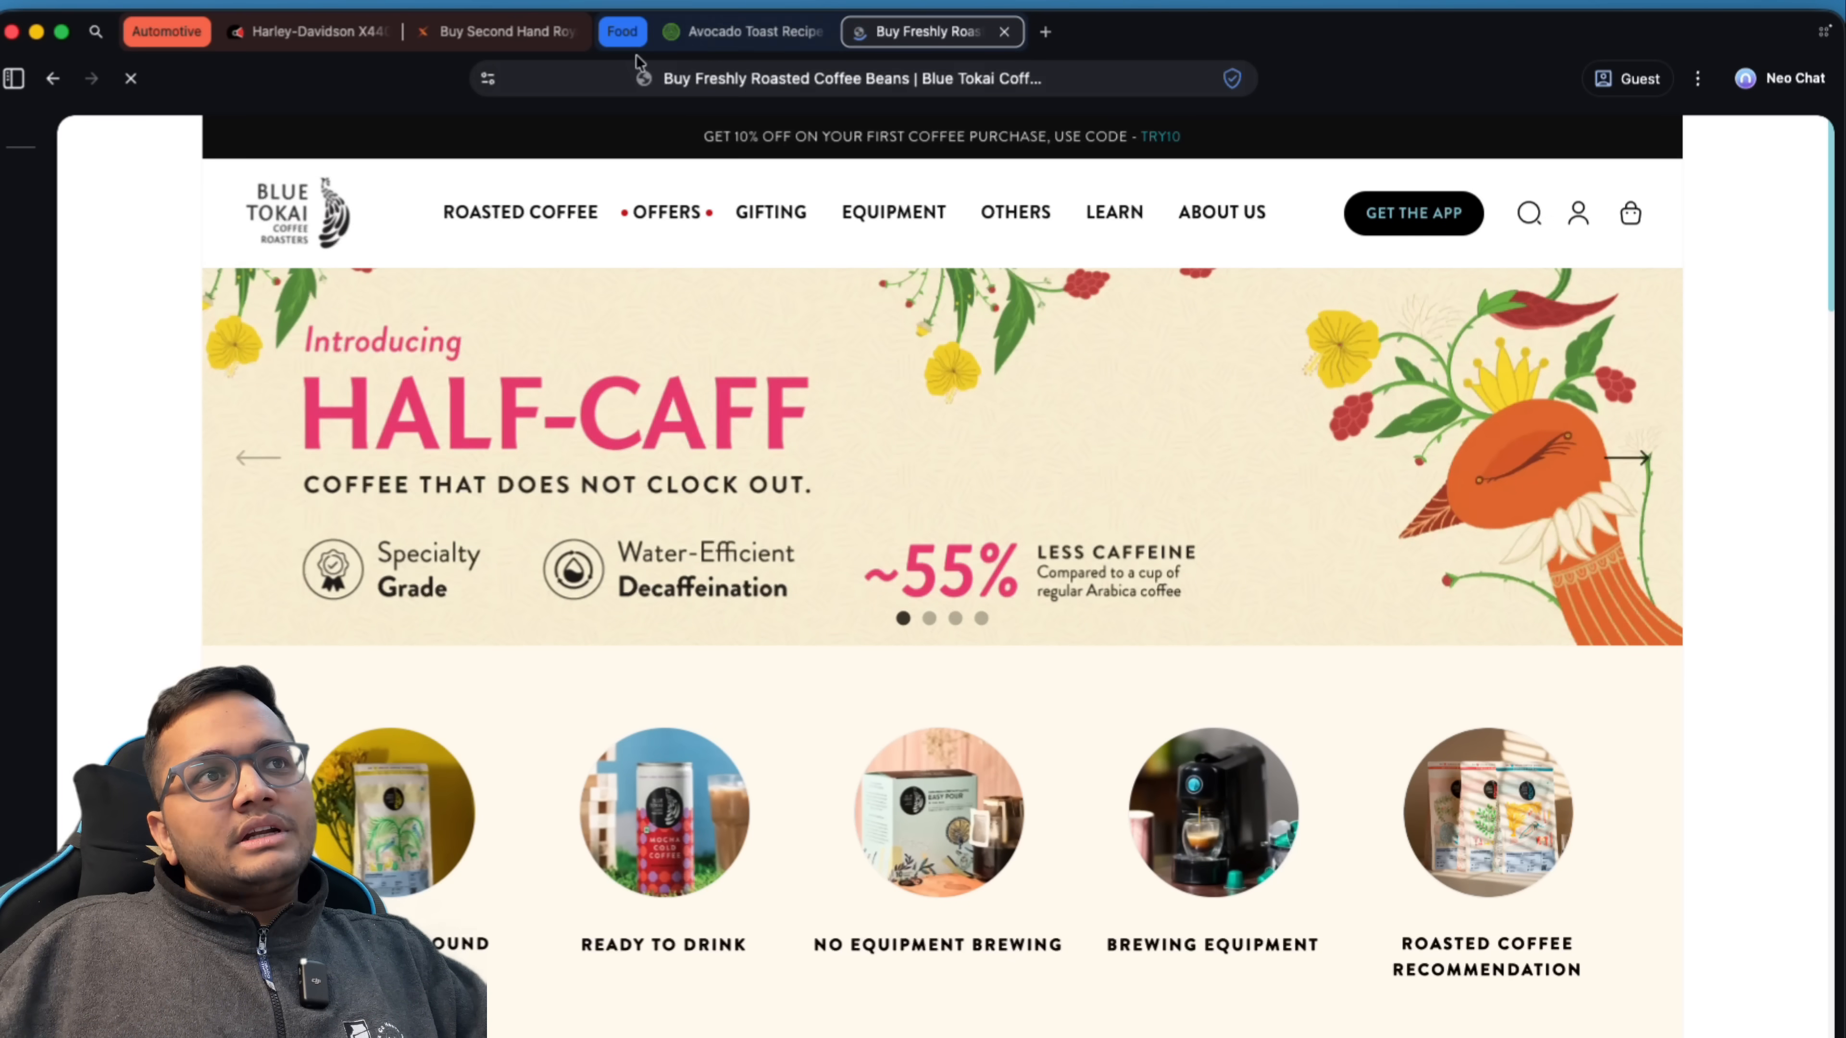
click(494, 31)
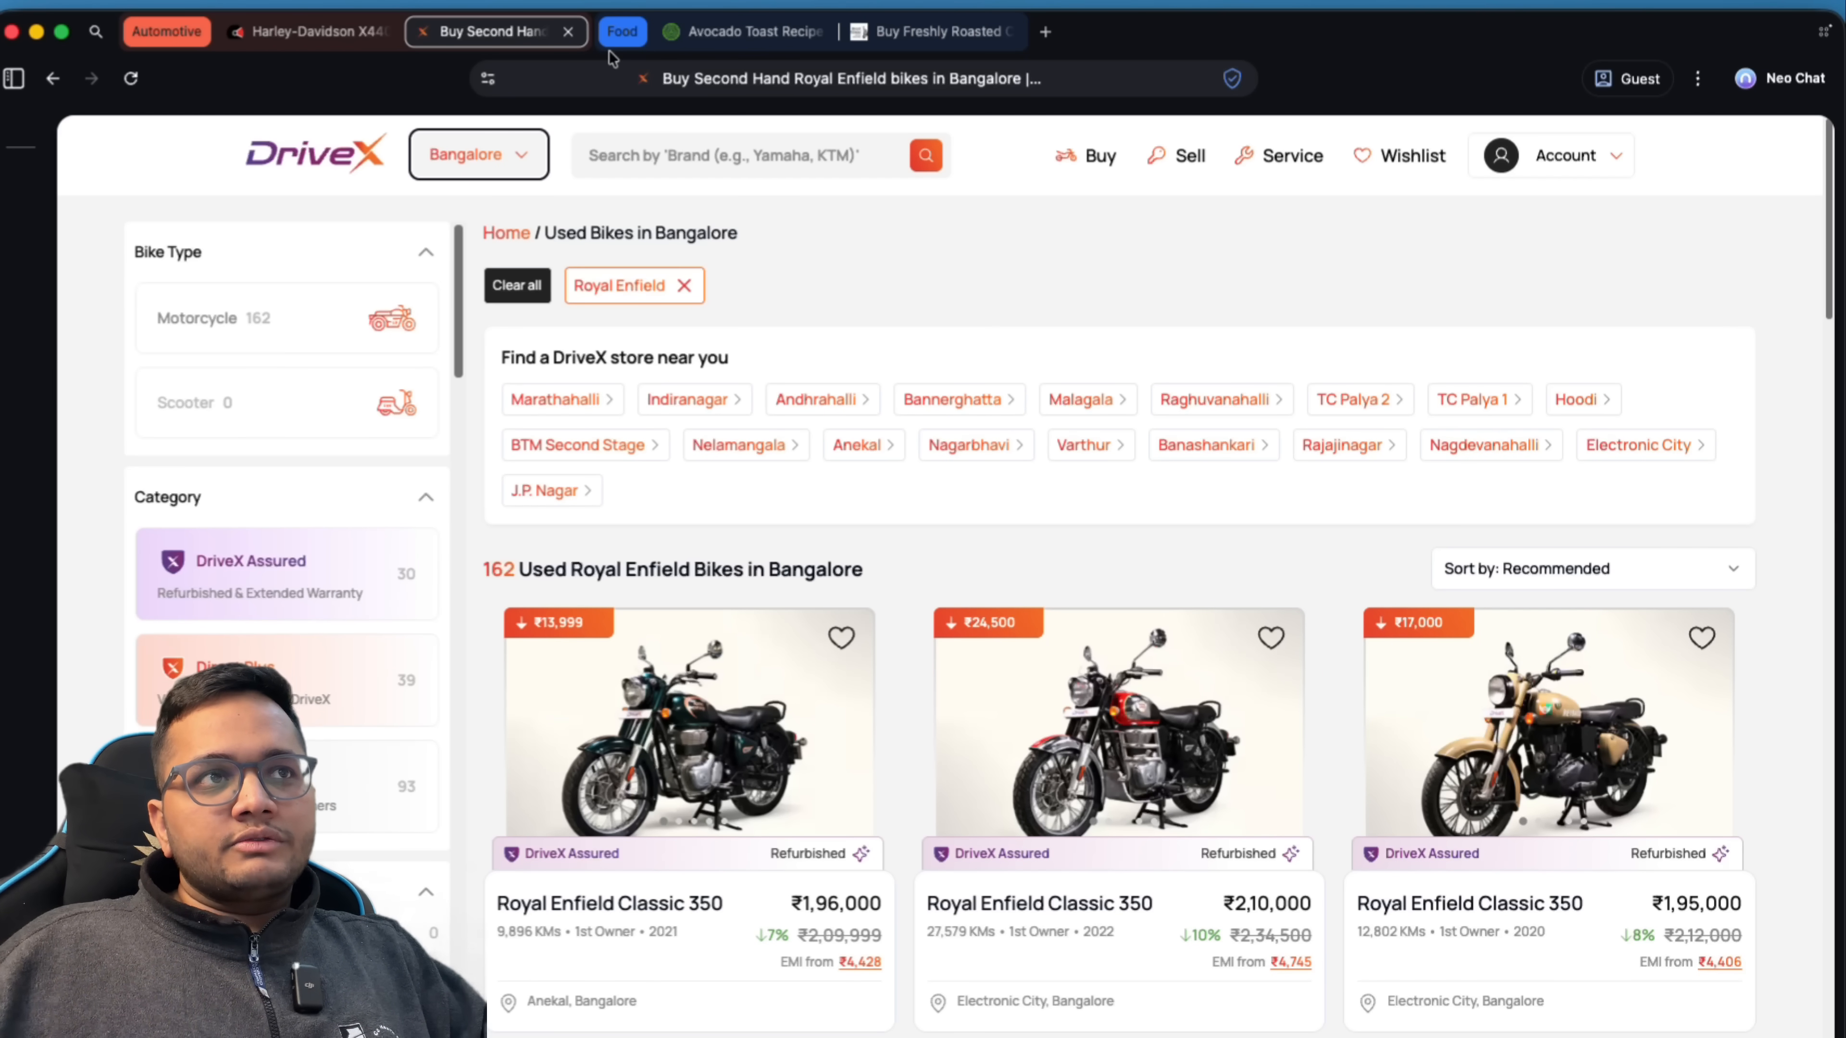
click(166, 31)
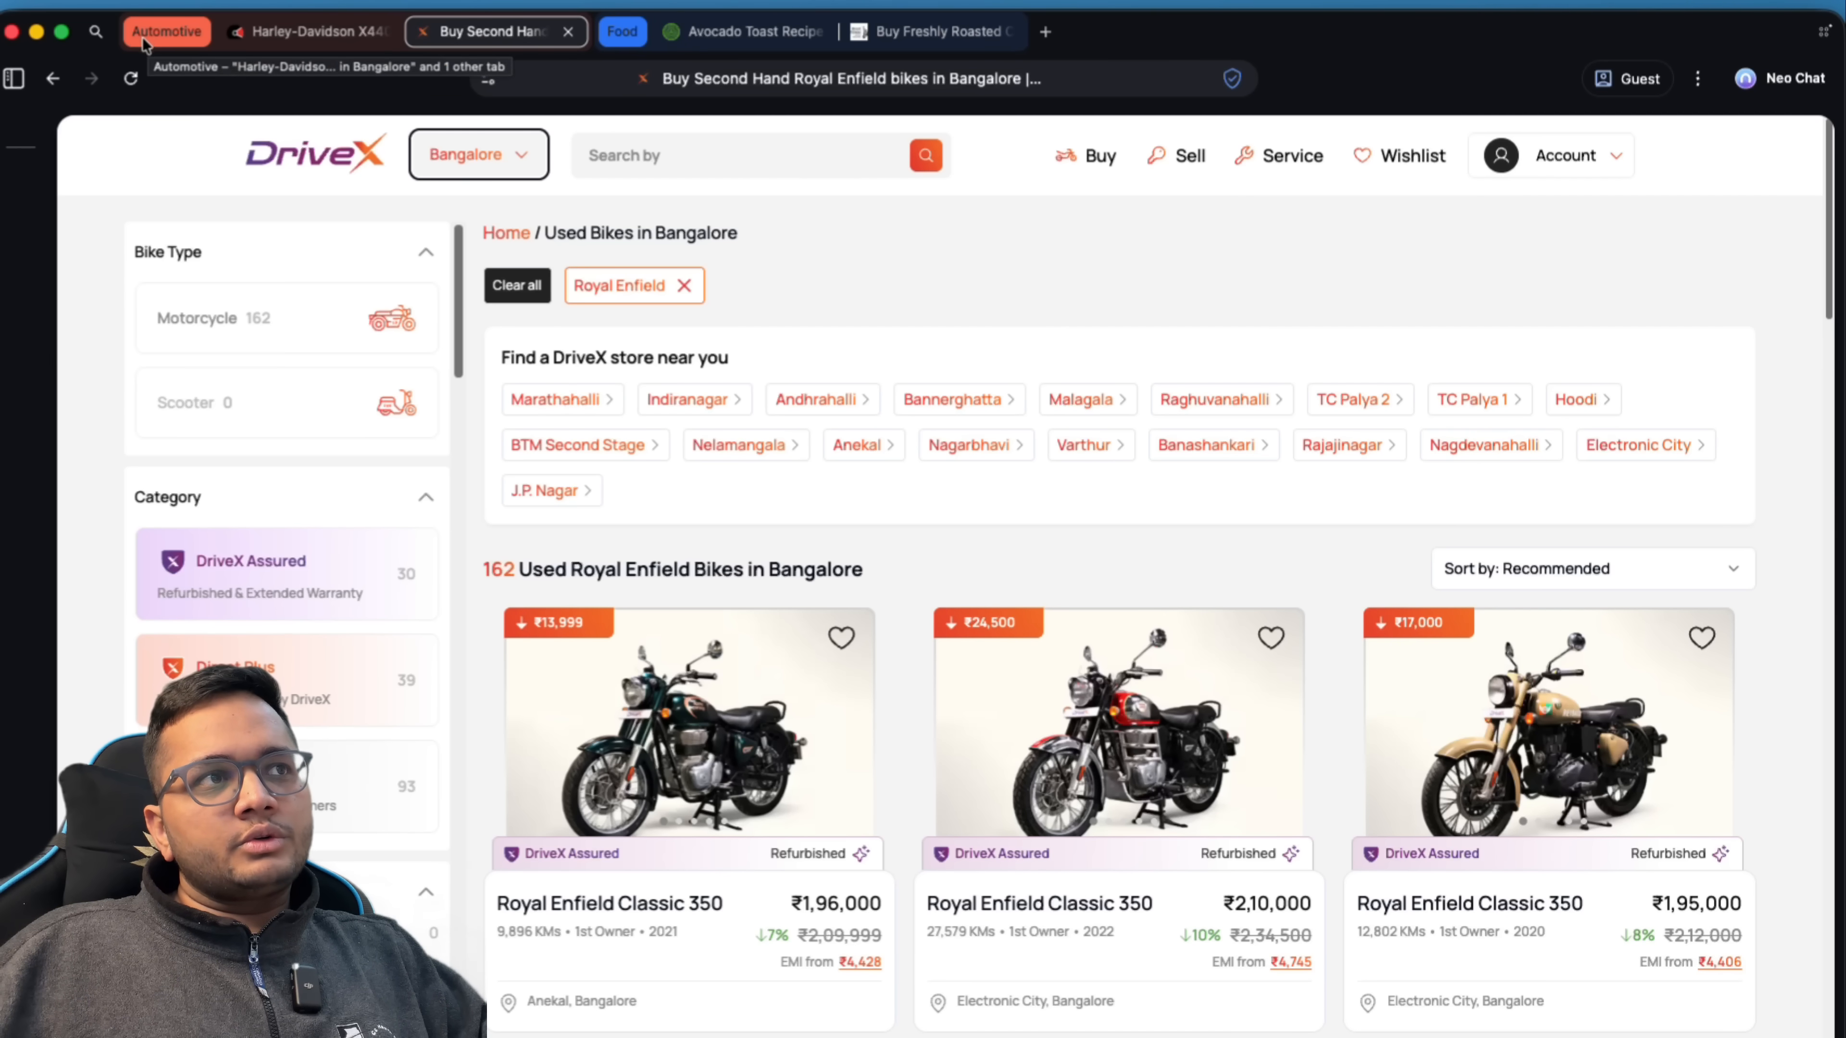
click(741, 31)
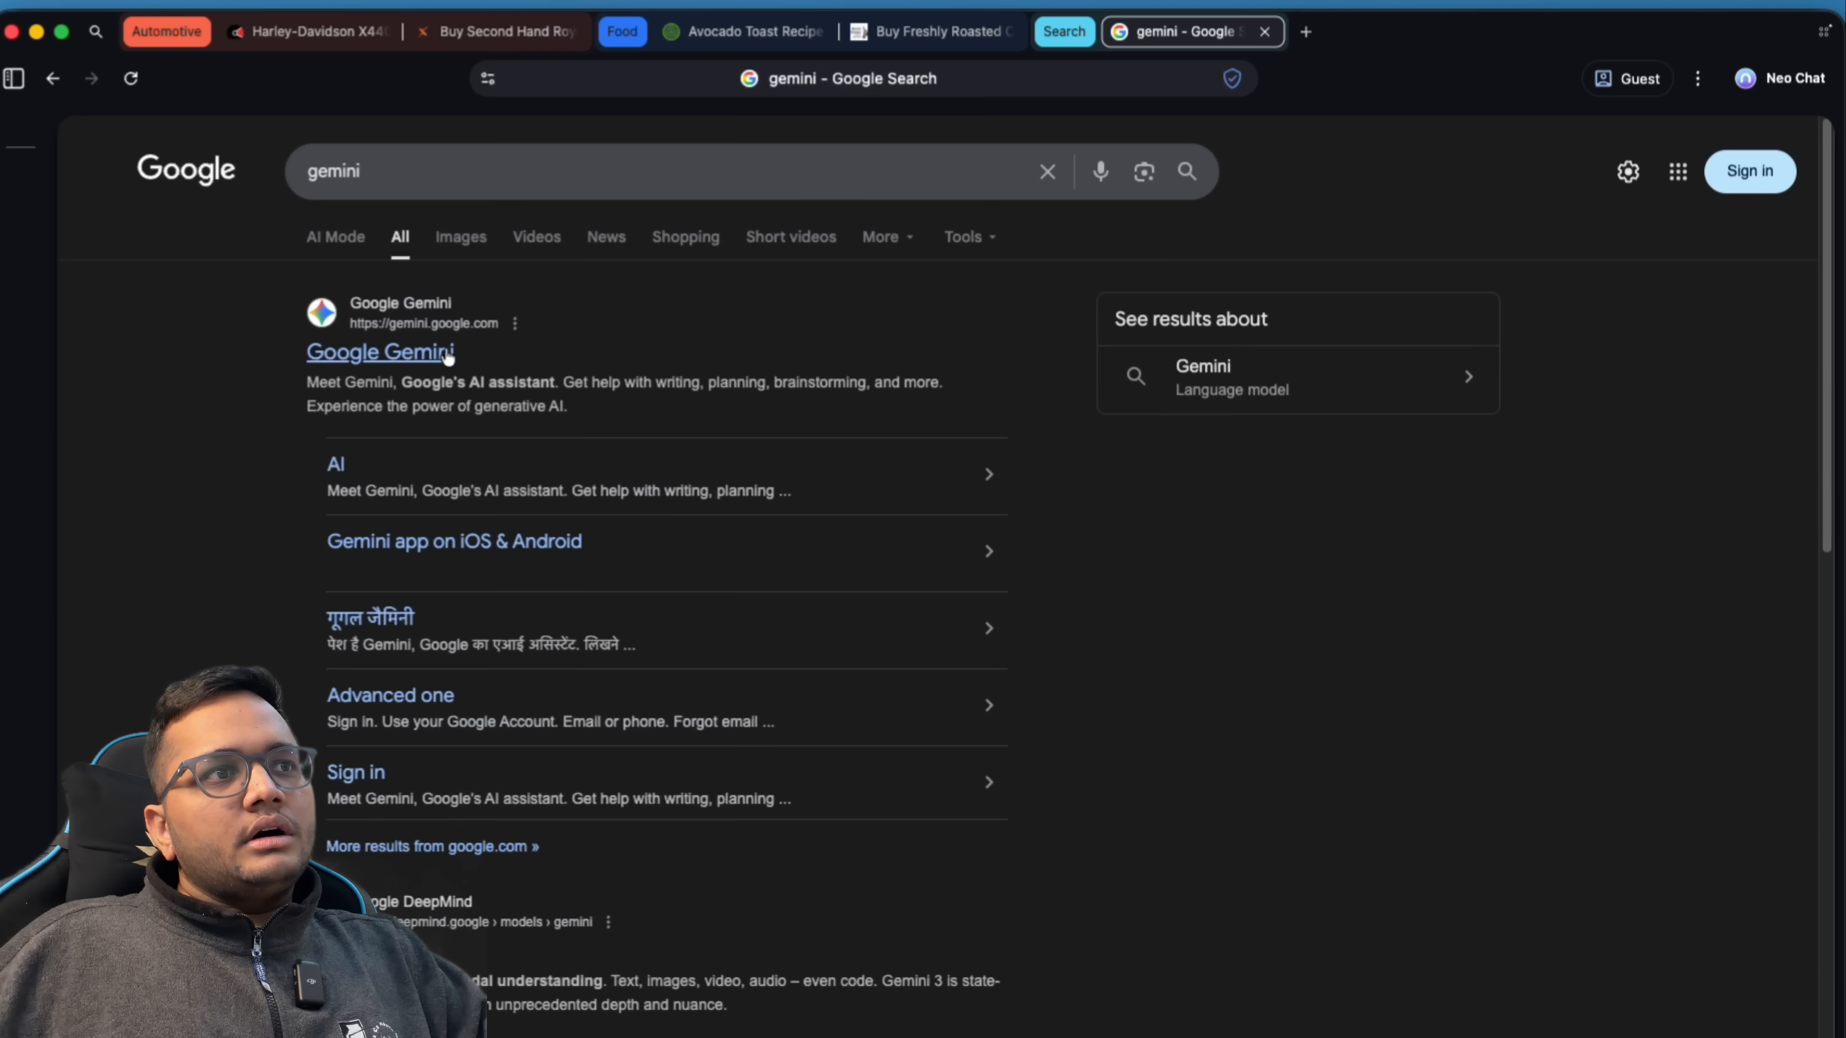
click(381, 351)
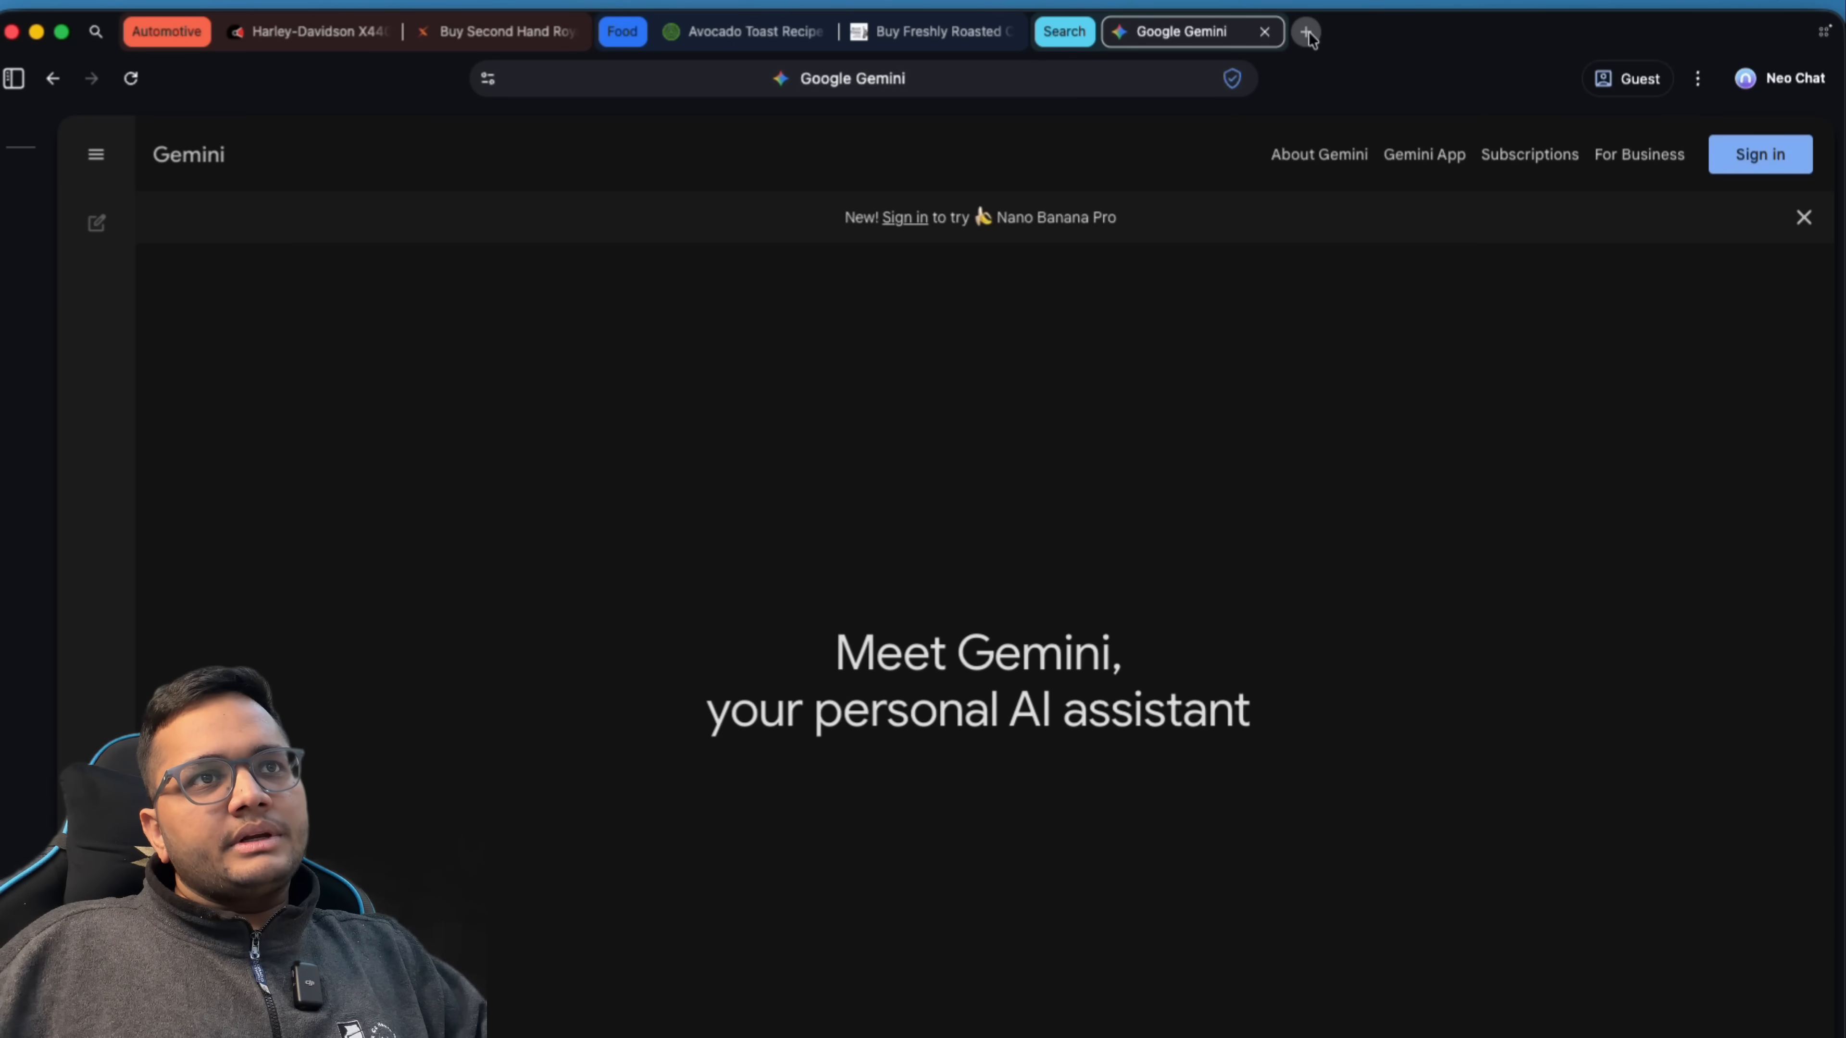
Search claude in a new tab, open the Claude site, view its Solutions list, then start a fresh tab.
click(1305, 31)
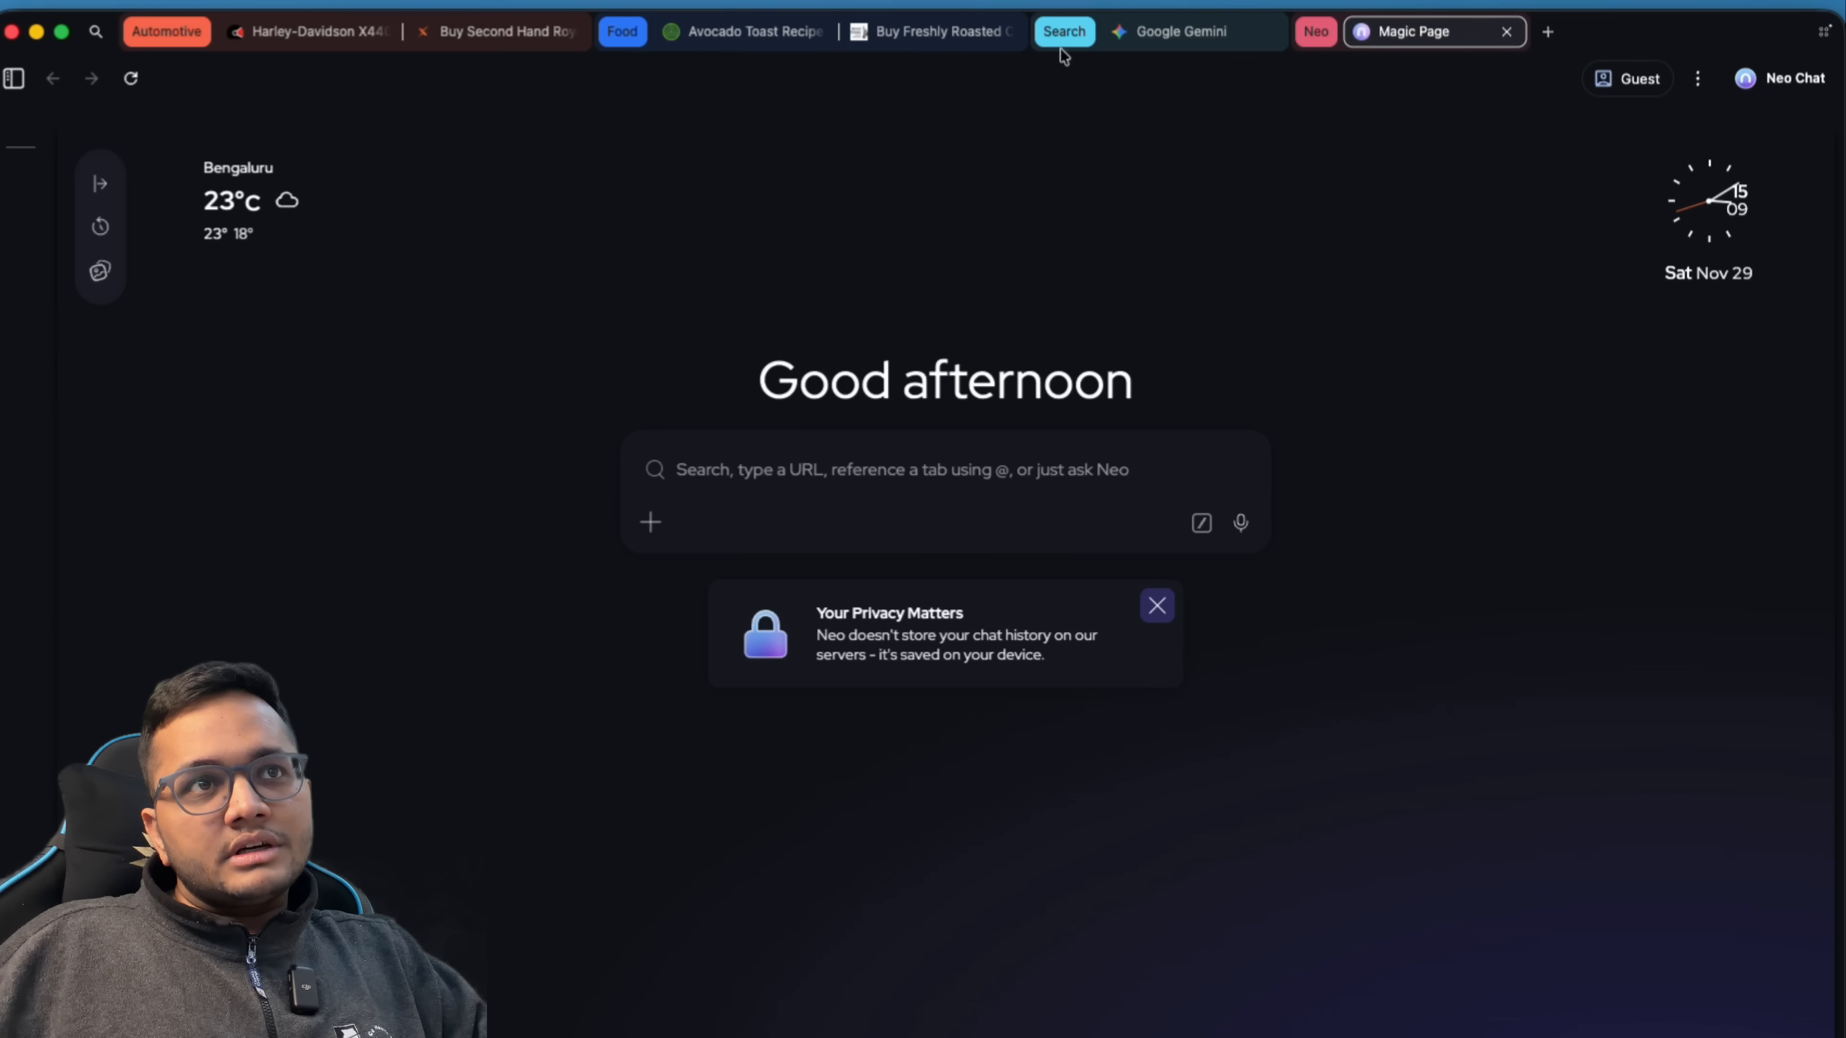
text(claude)
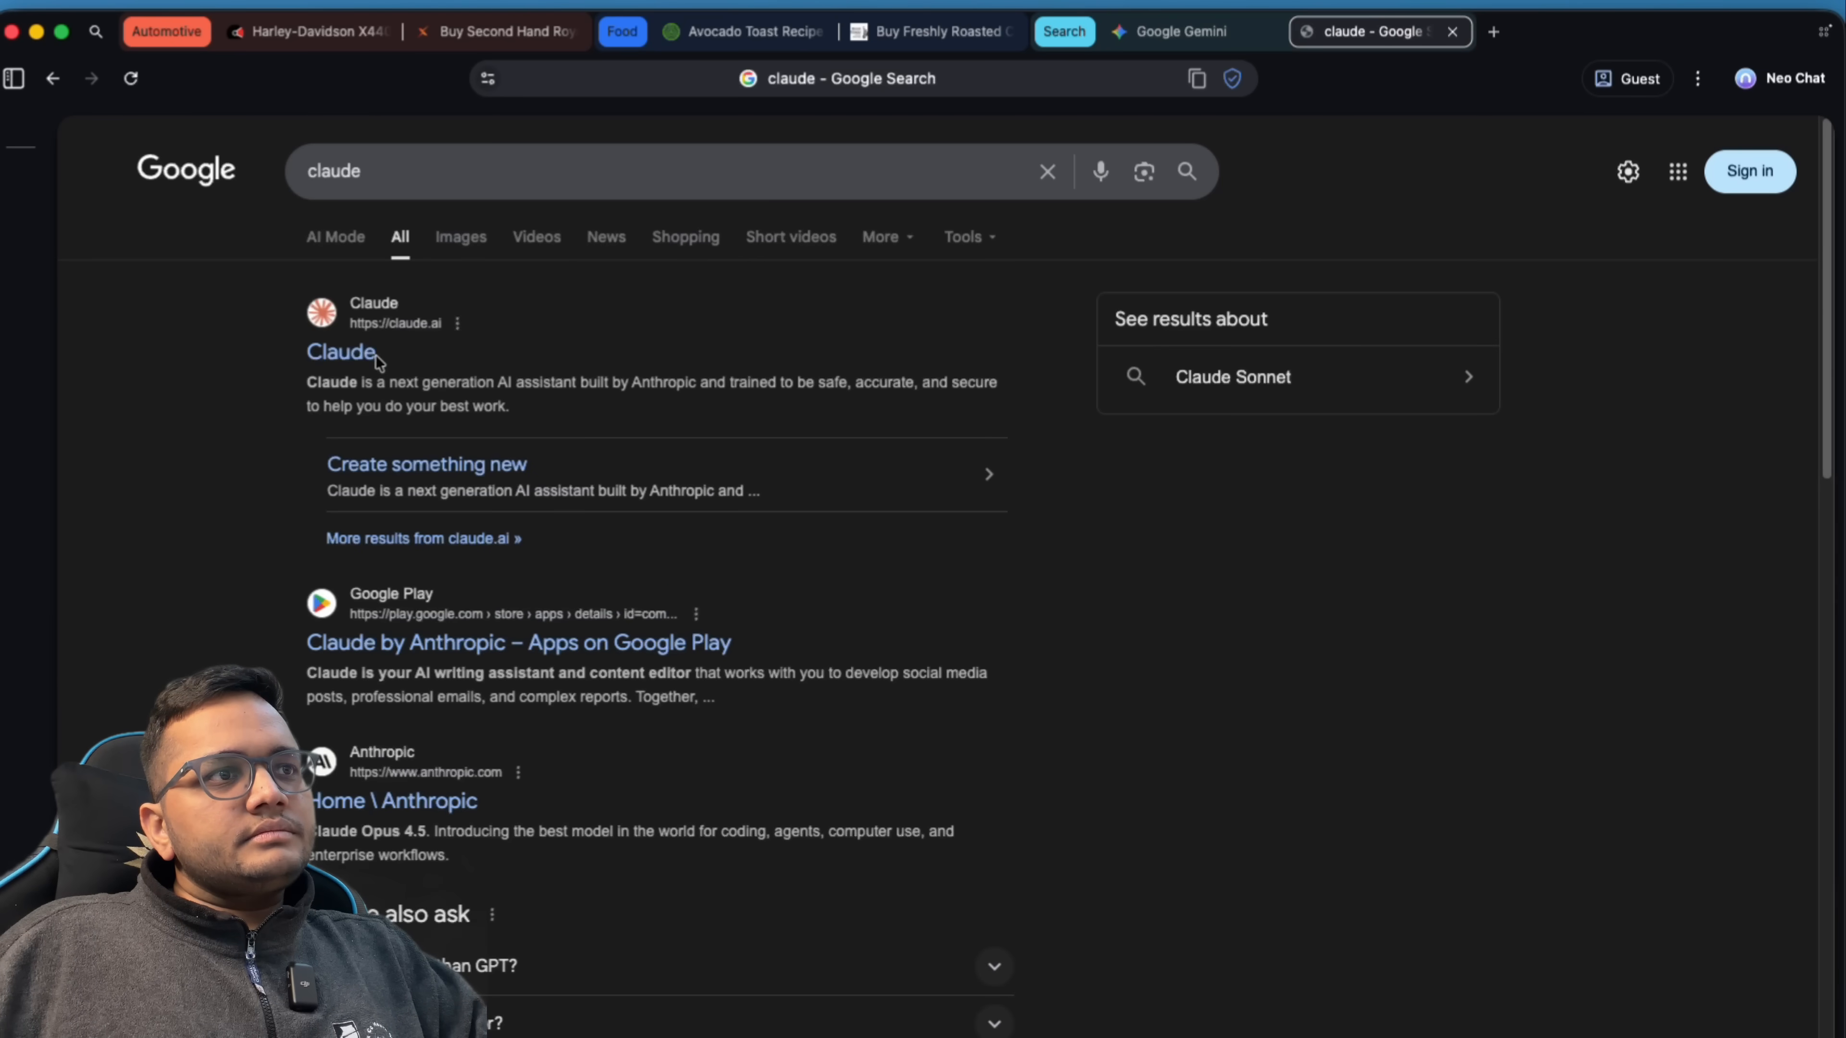
click(341, 352)
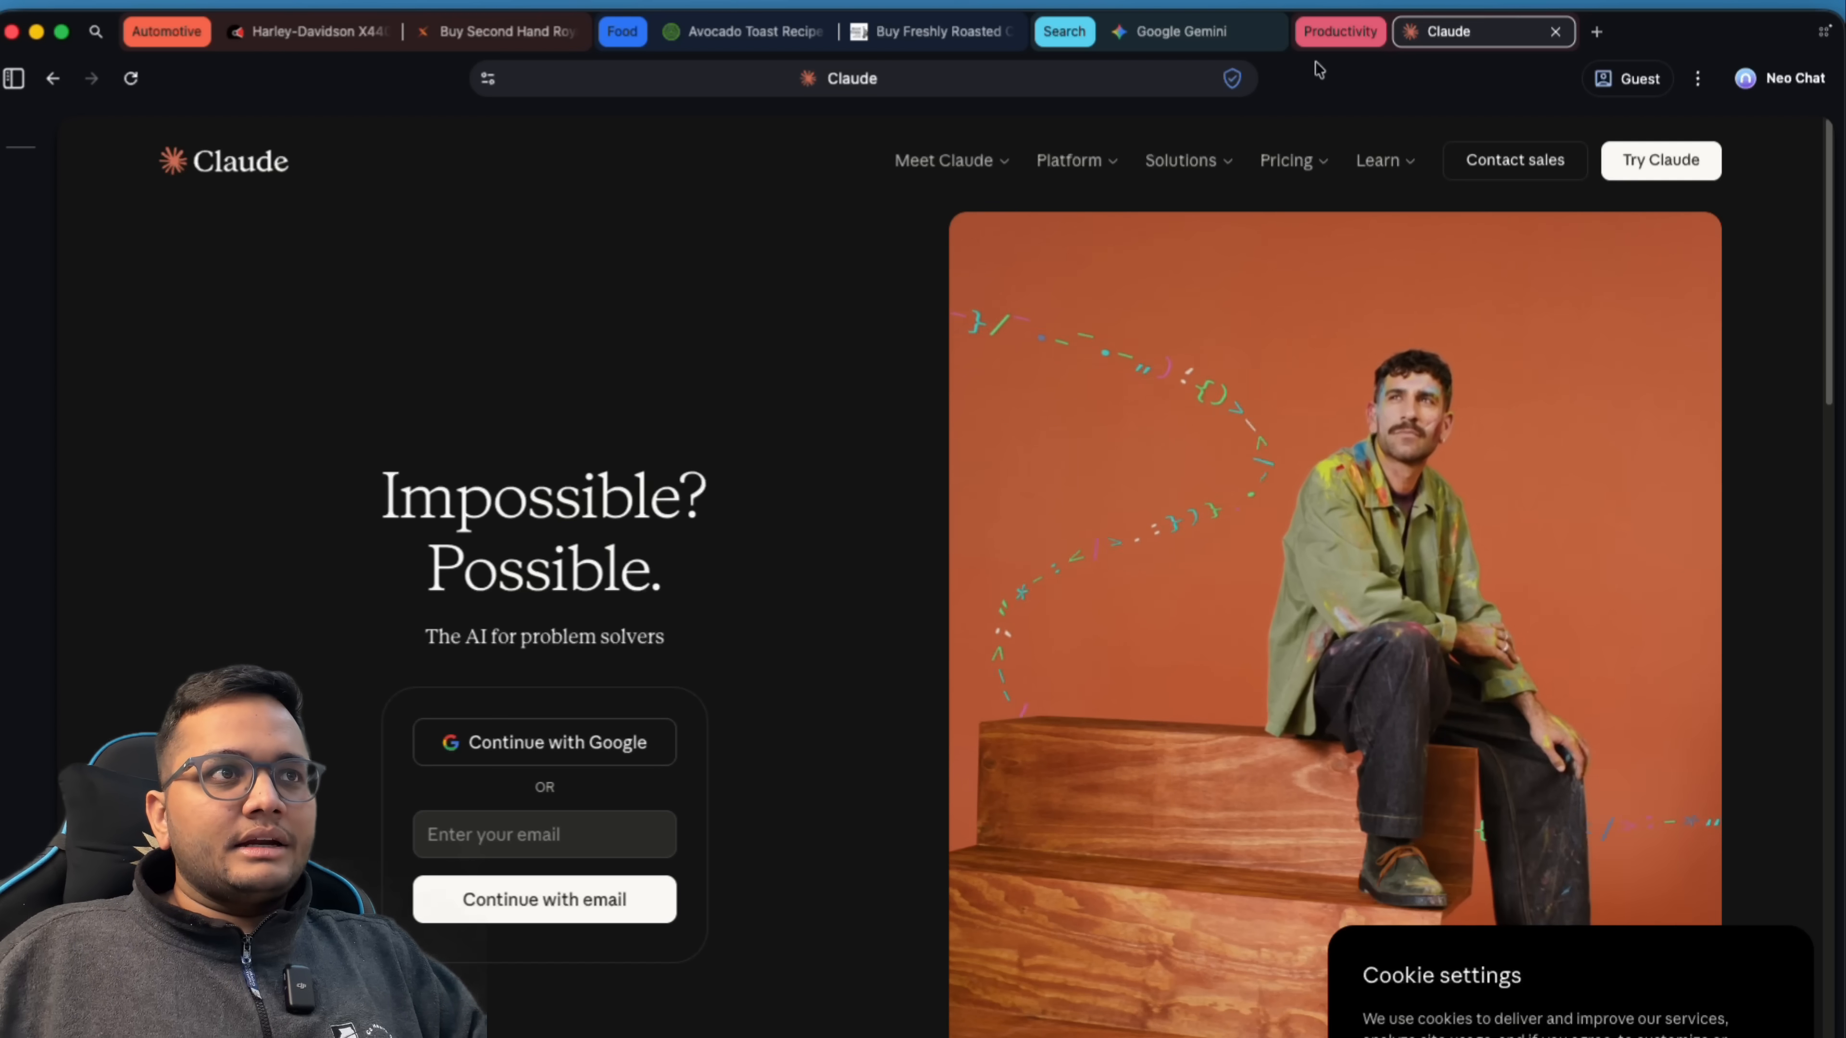
click(1180, 161)
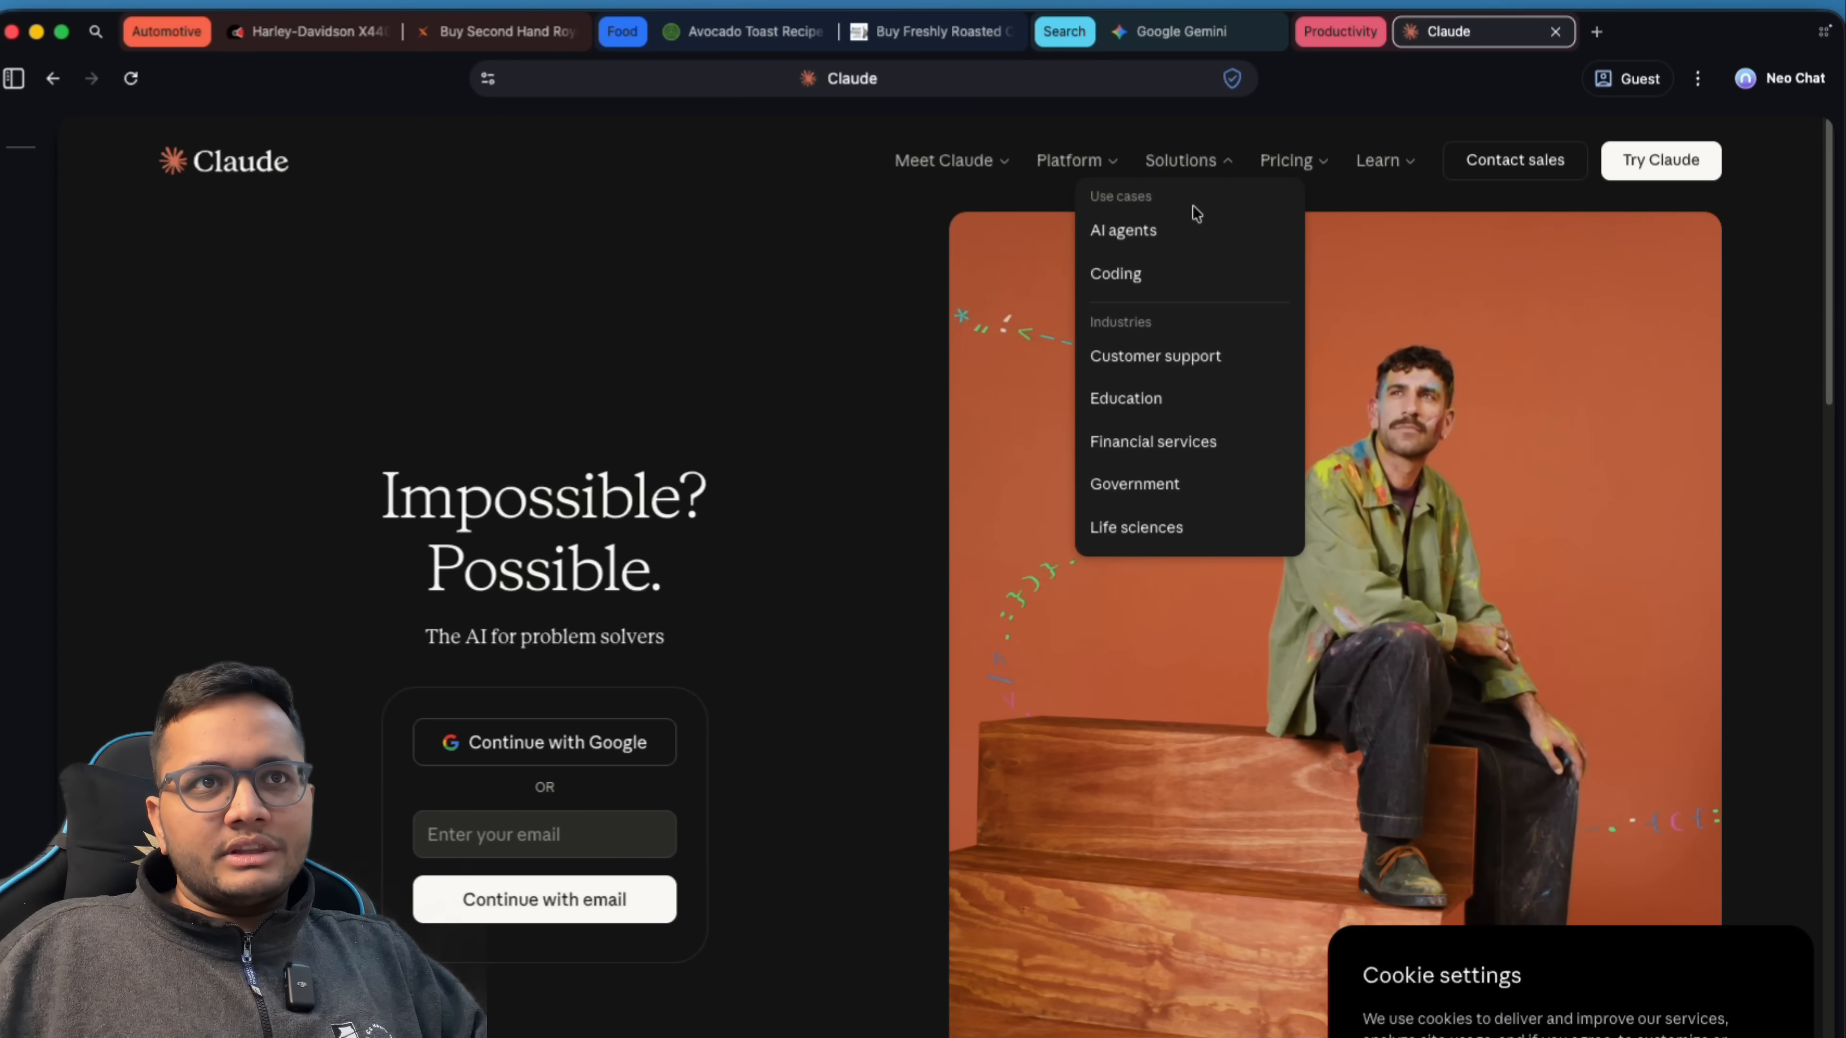
click(1181, 160)
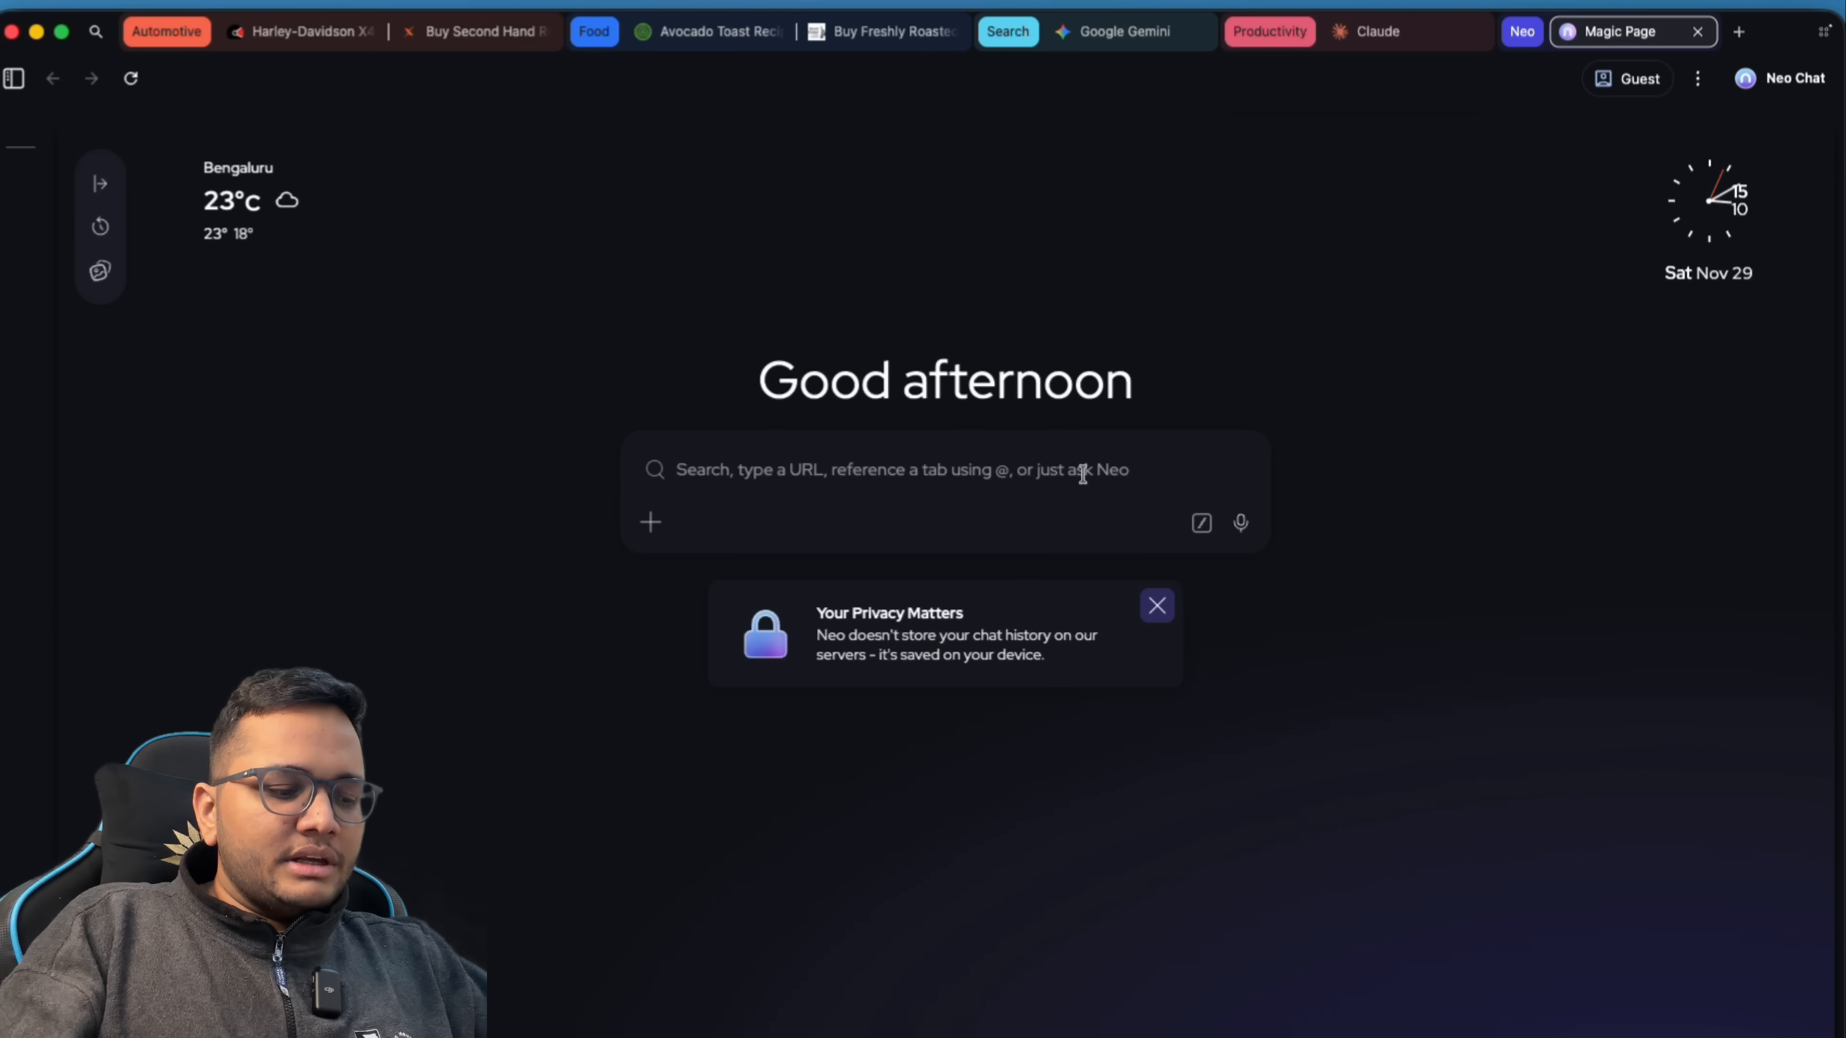
Ask the chat 'help em with the best getaway resorts in bangalore?' and read its resort list.
text(help em with the)
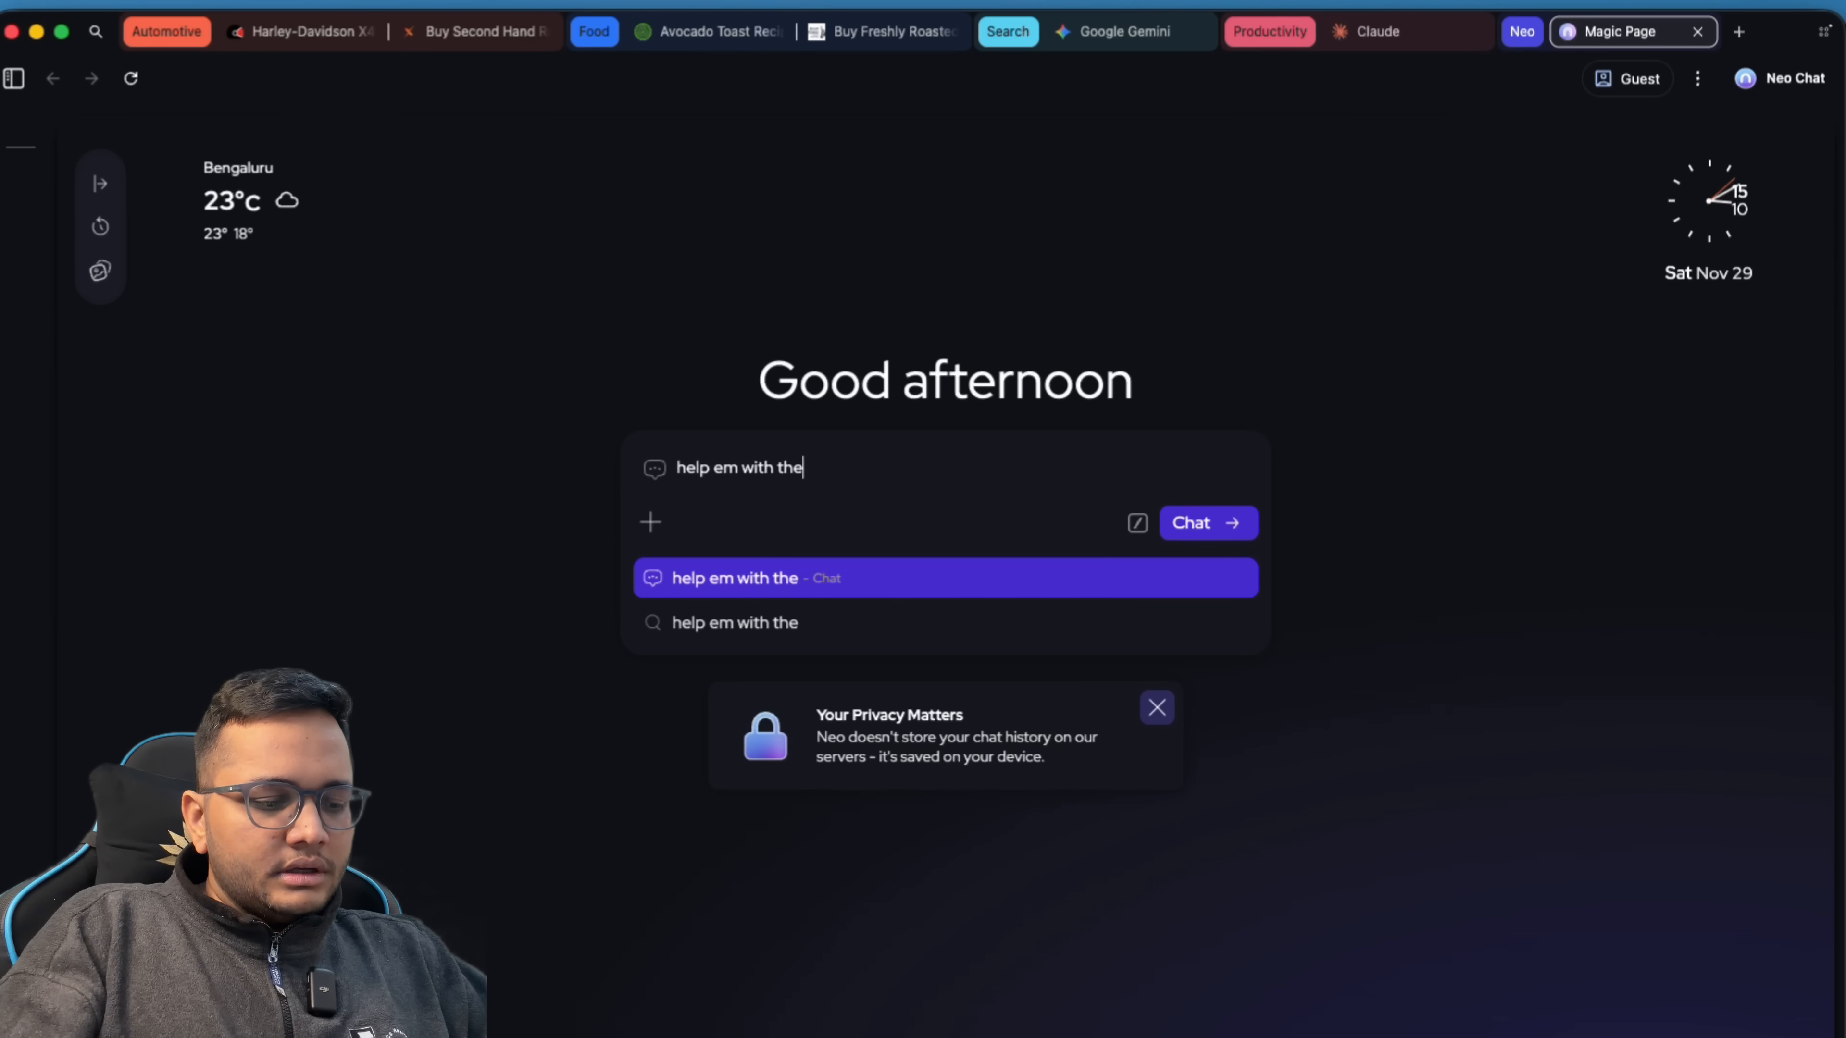
text(best getaway reso)
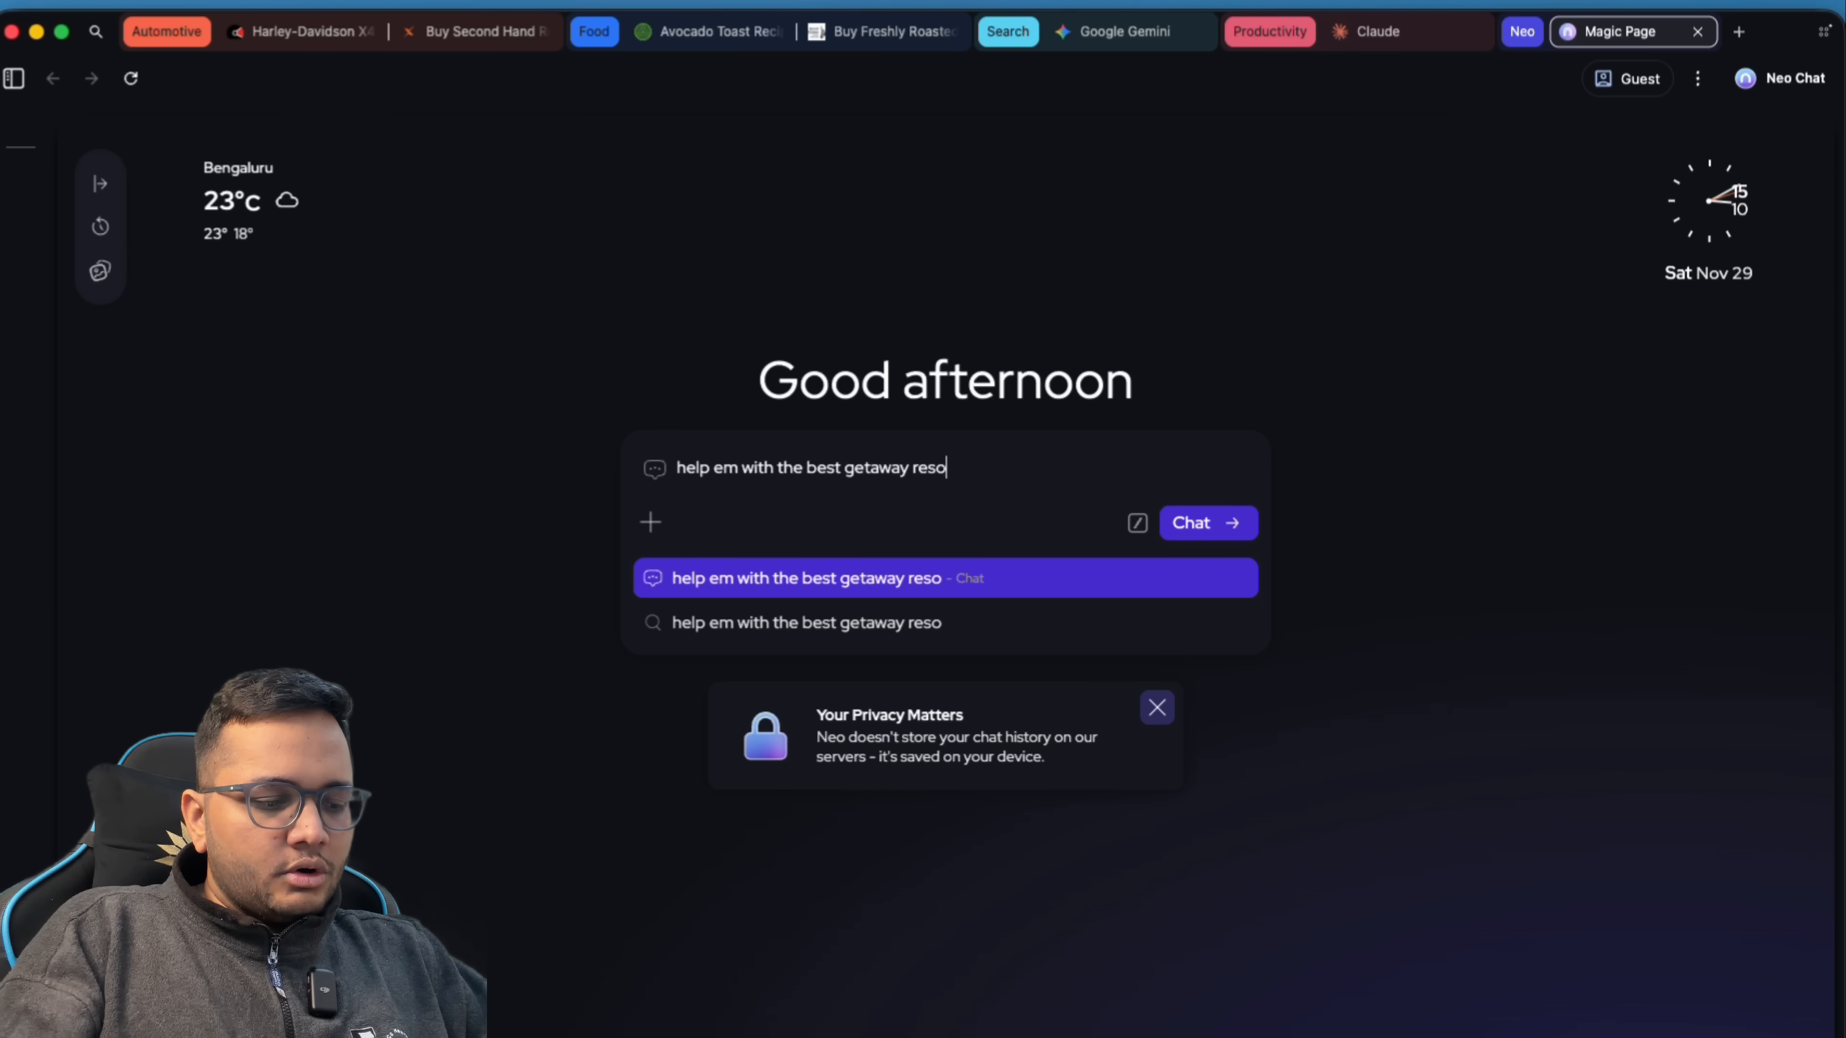
text(rts in ban)
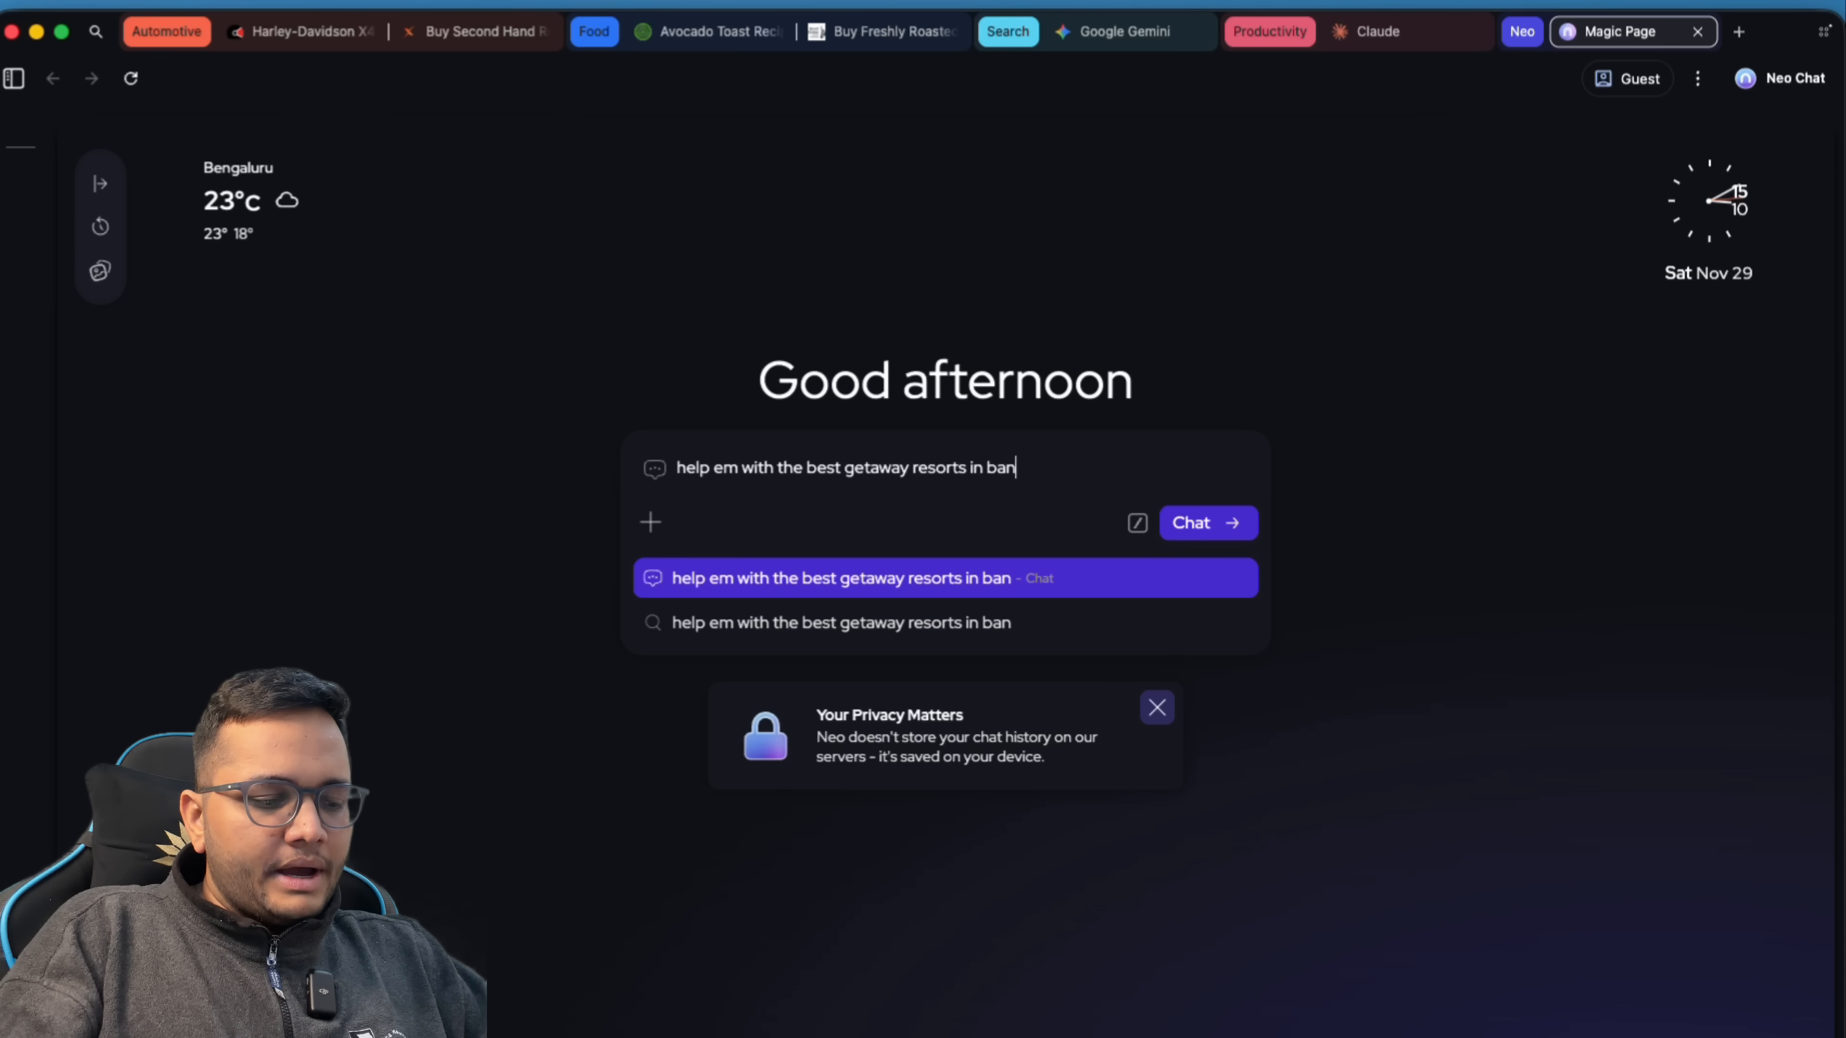
click(1206, 523)
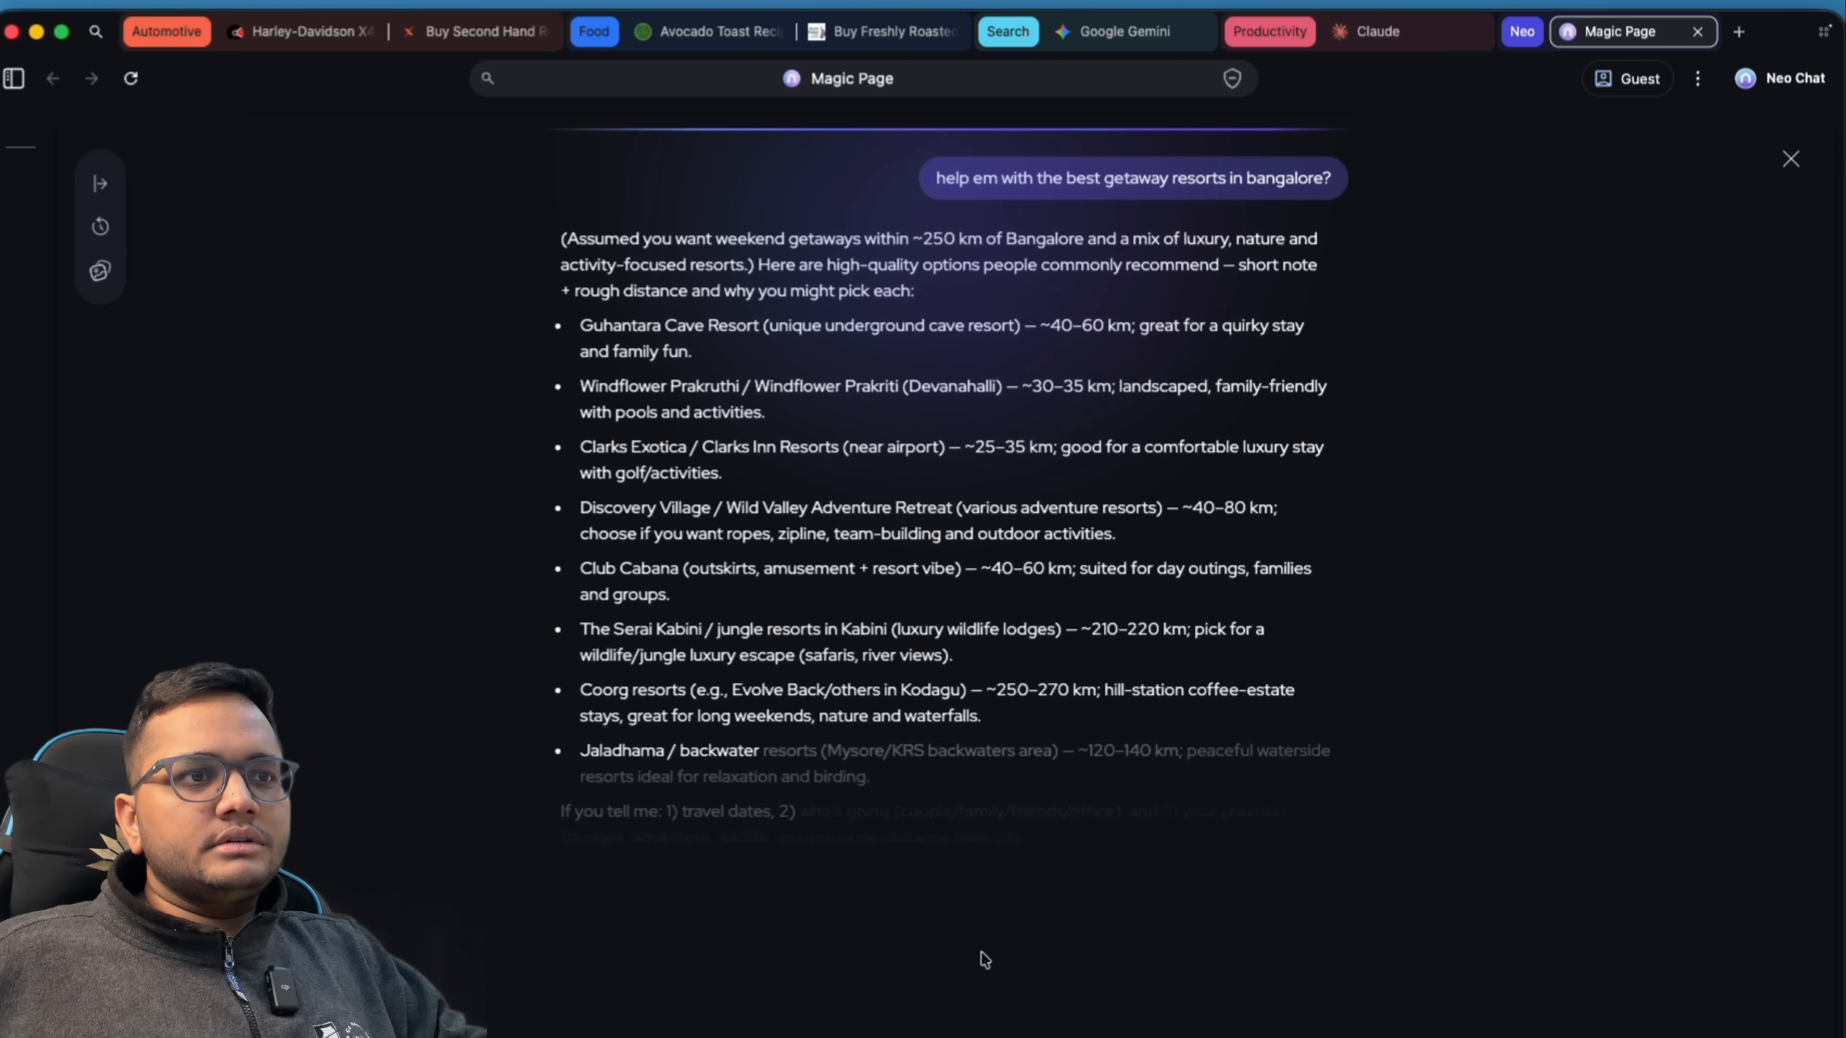
scroll(down, 3)
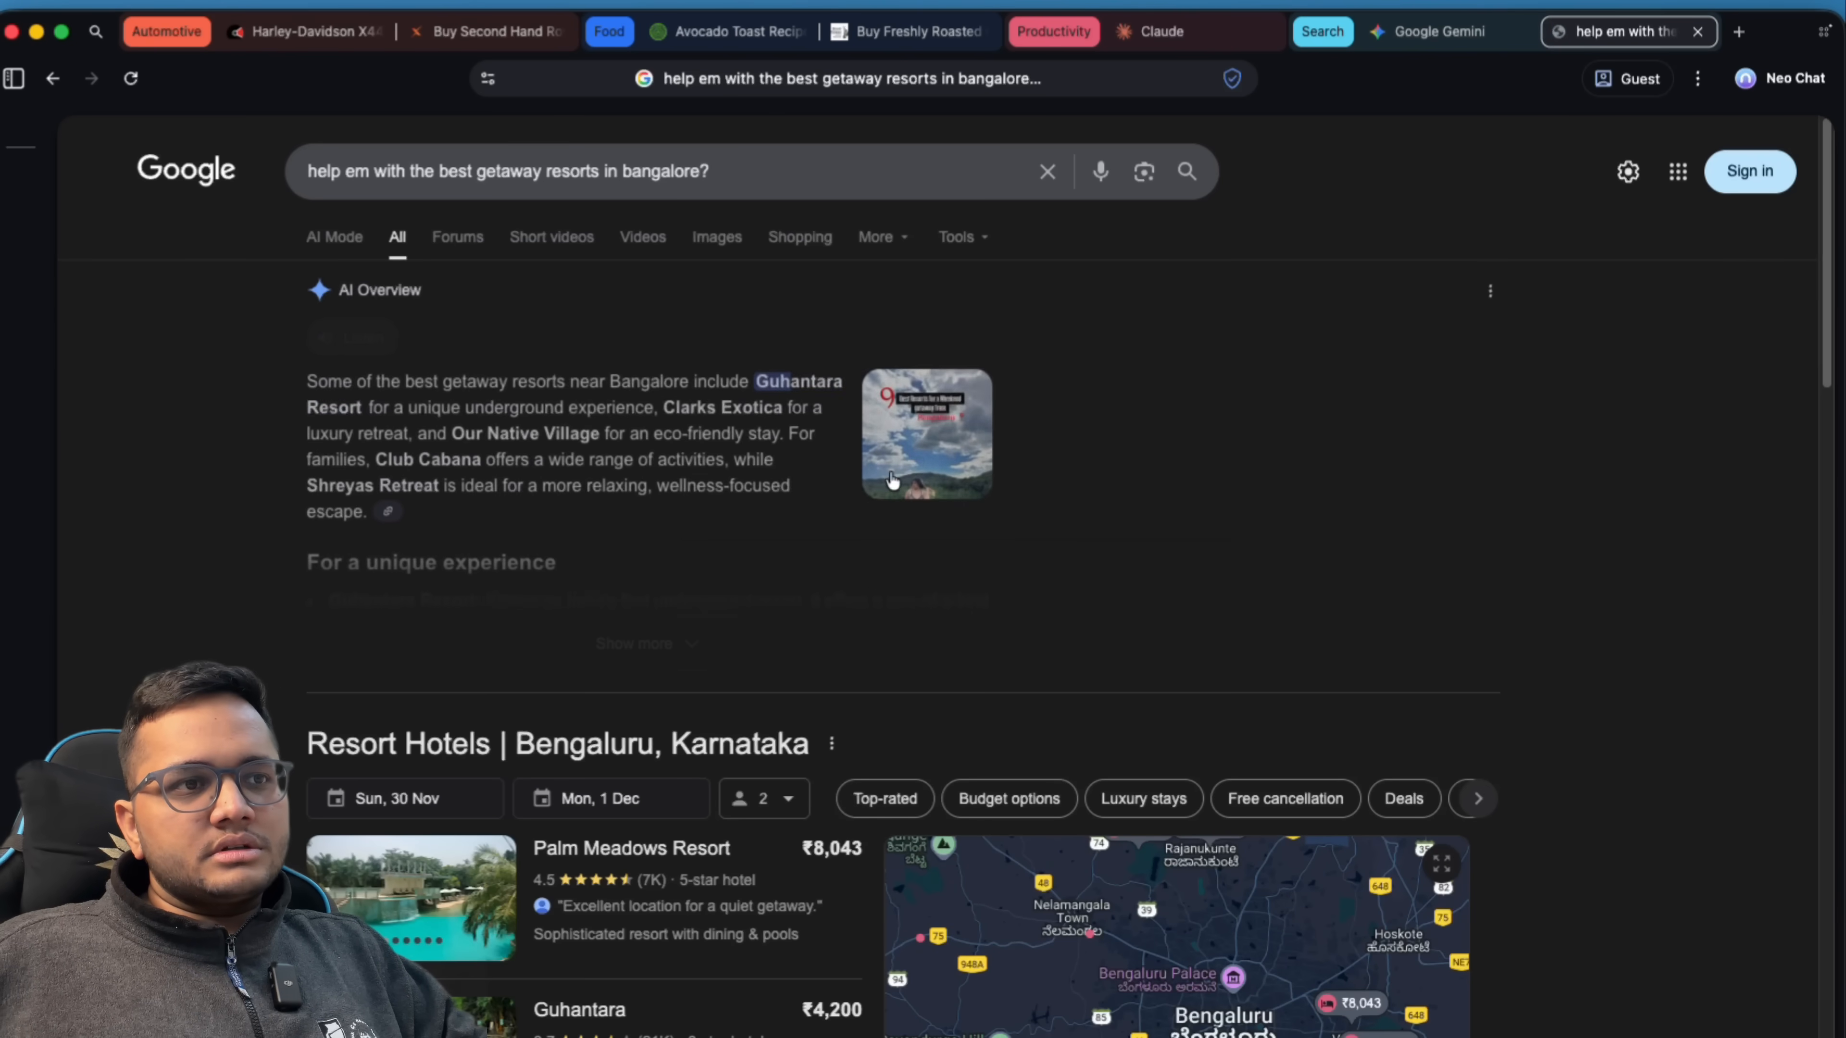
Scroll the Google resort results, preview a resort listings page, then close the preview.
scroll(down, 3)
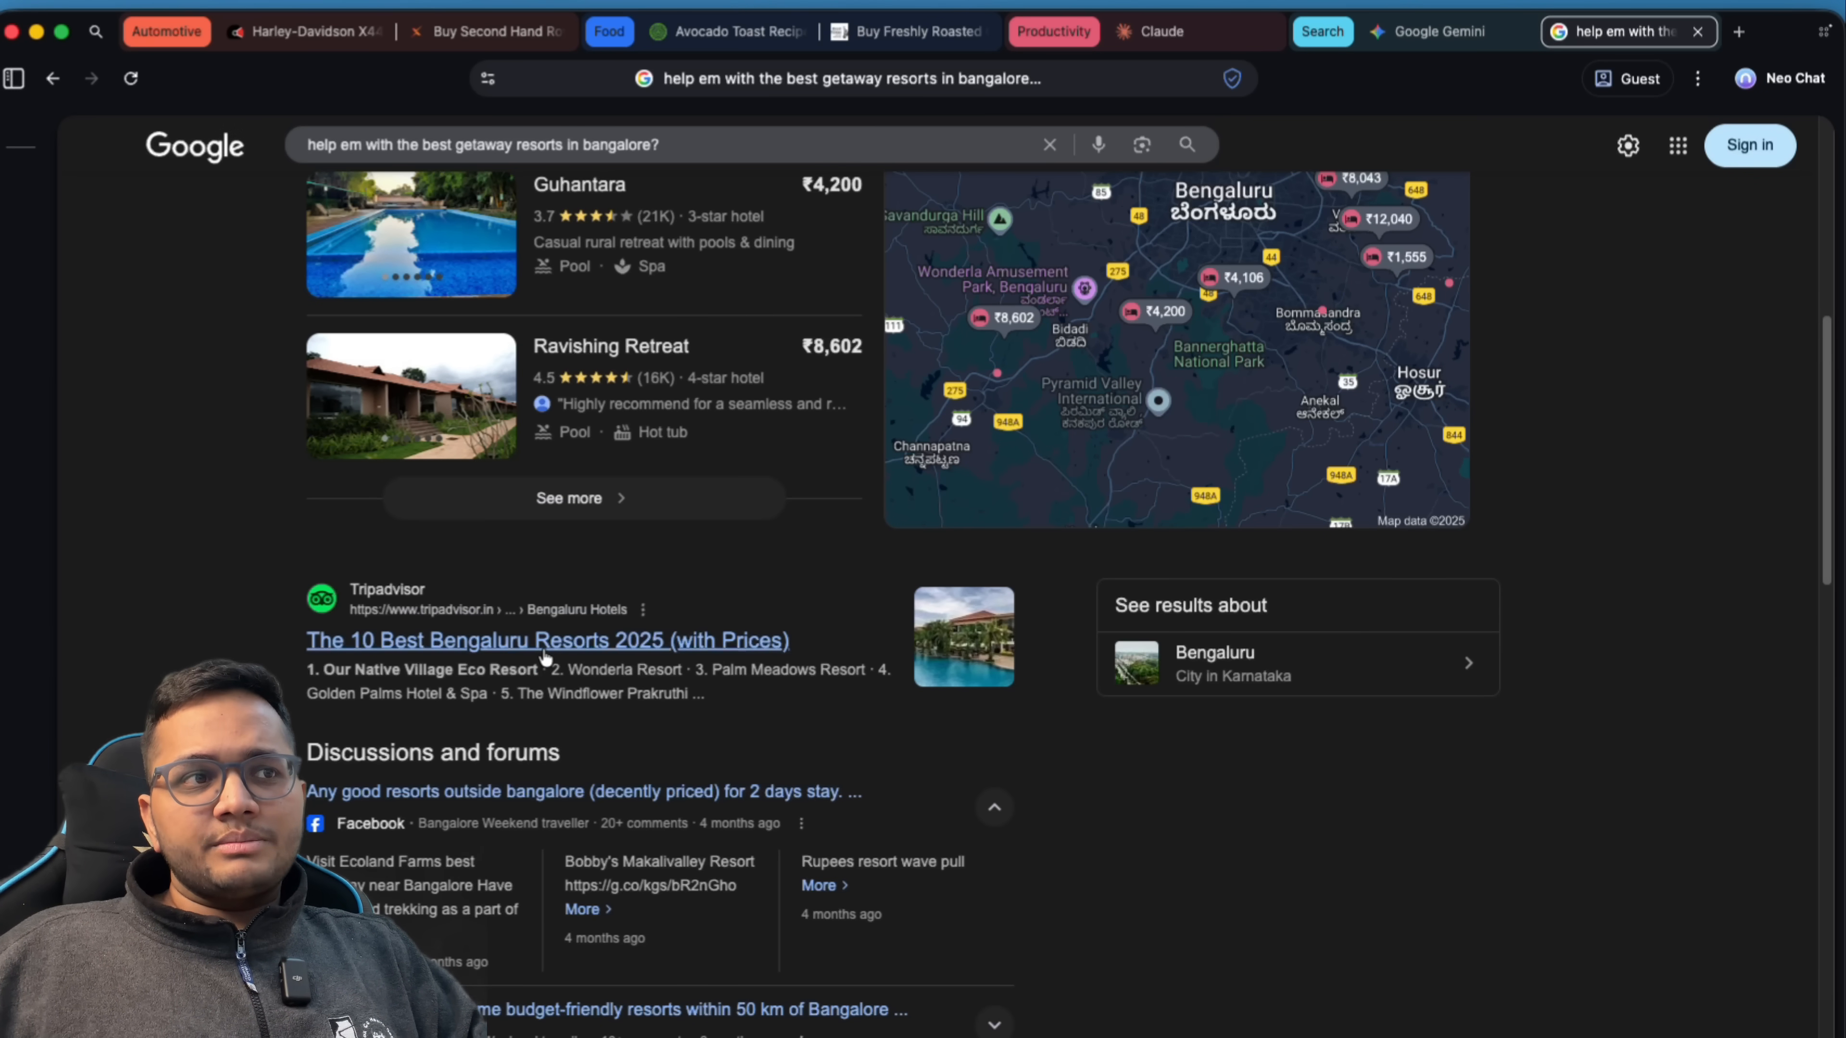
scroll(down, 3)
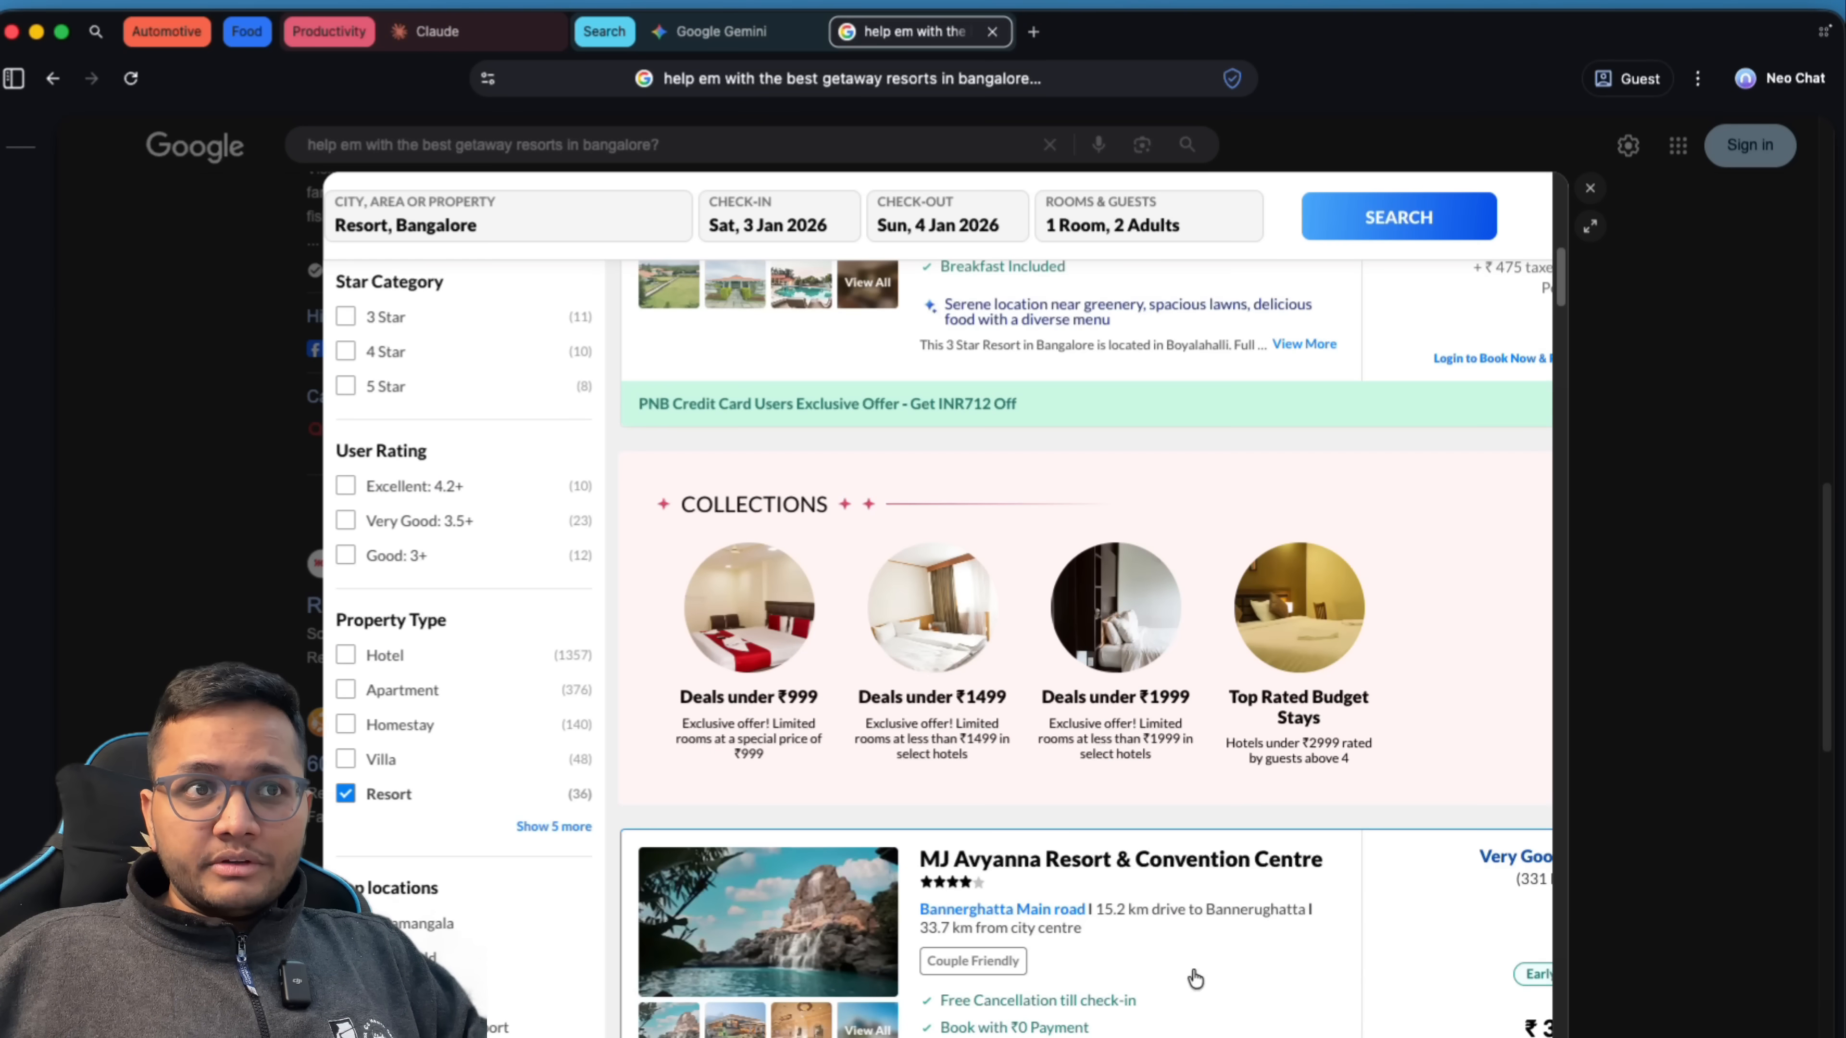
scroll(down, 3)
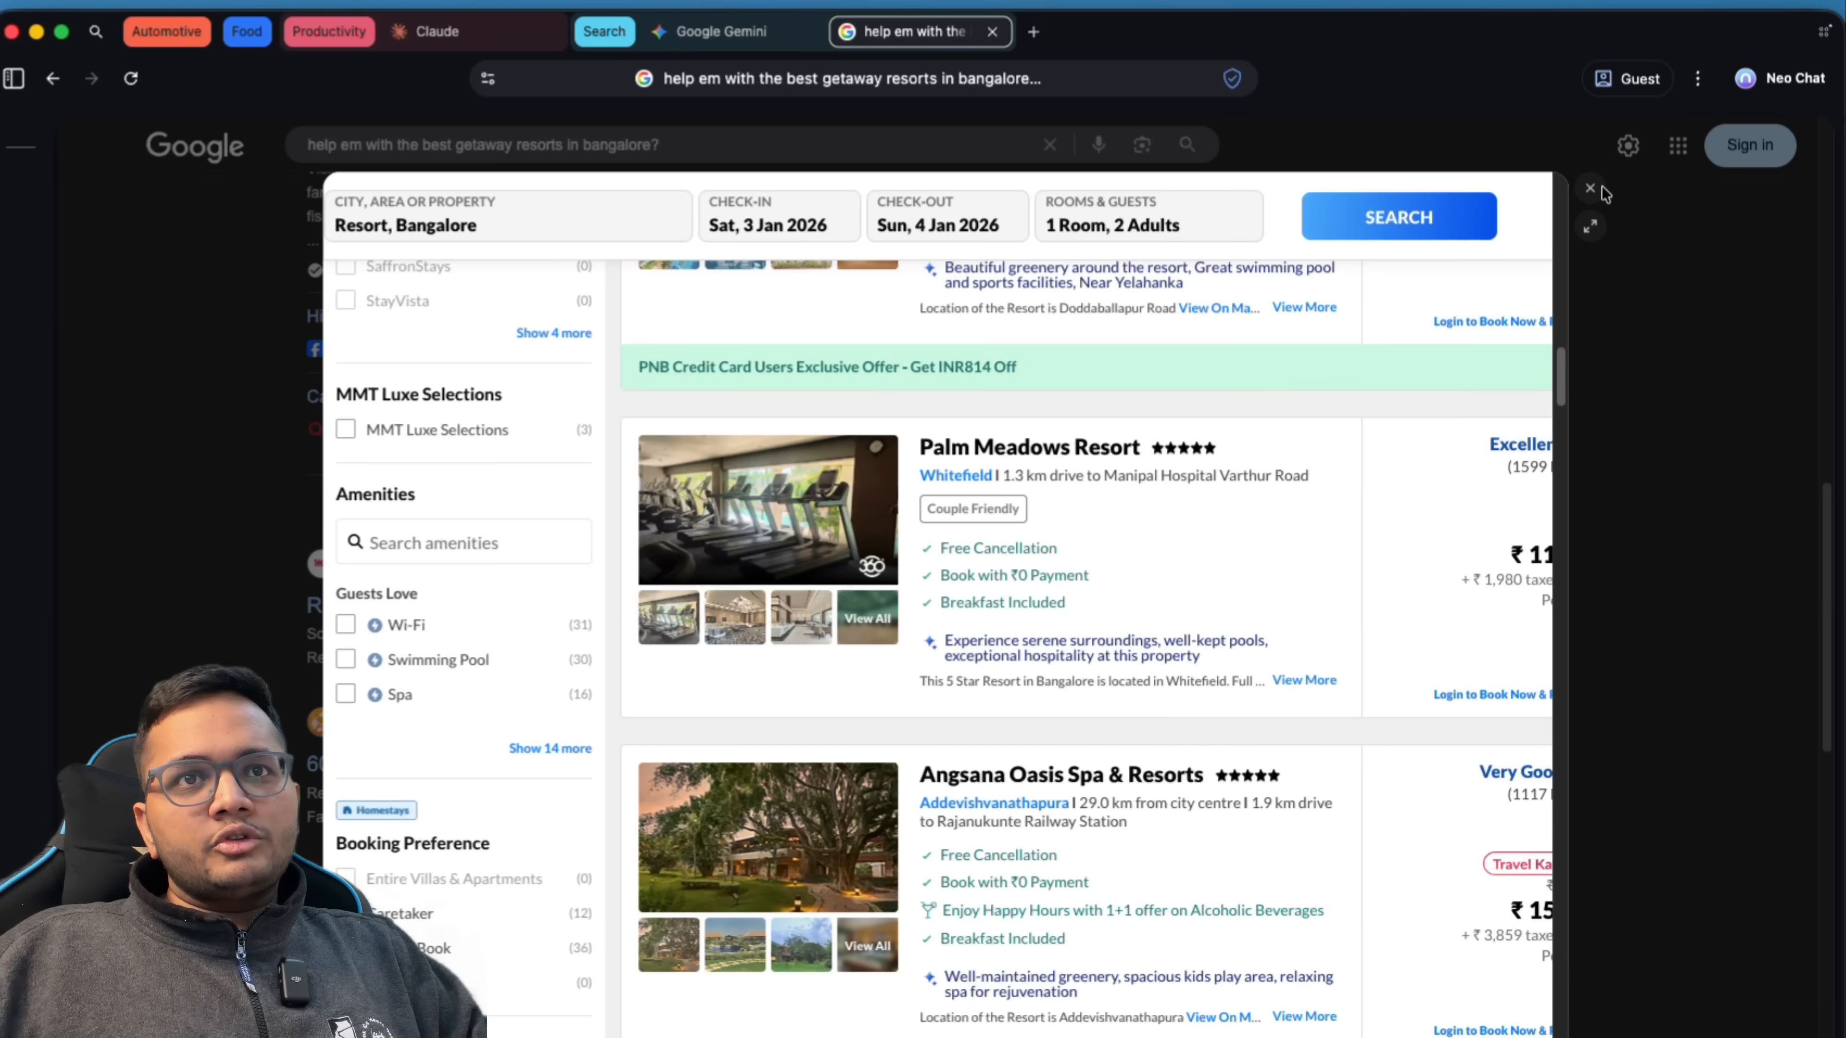
click(1590, 189)
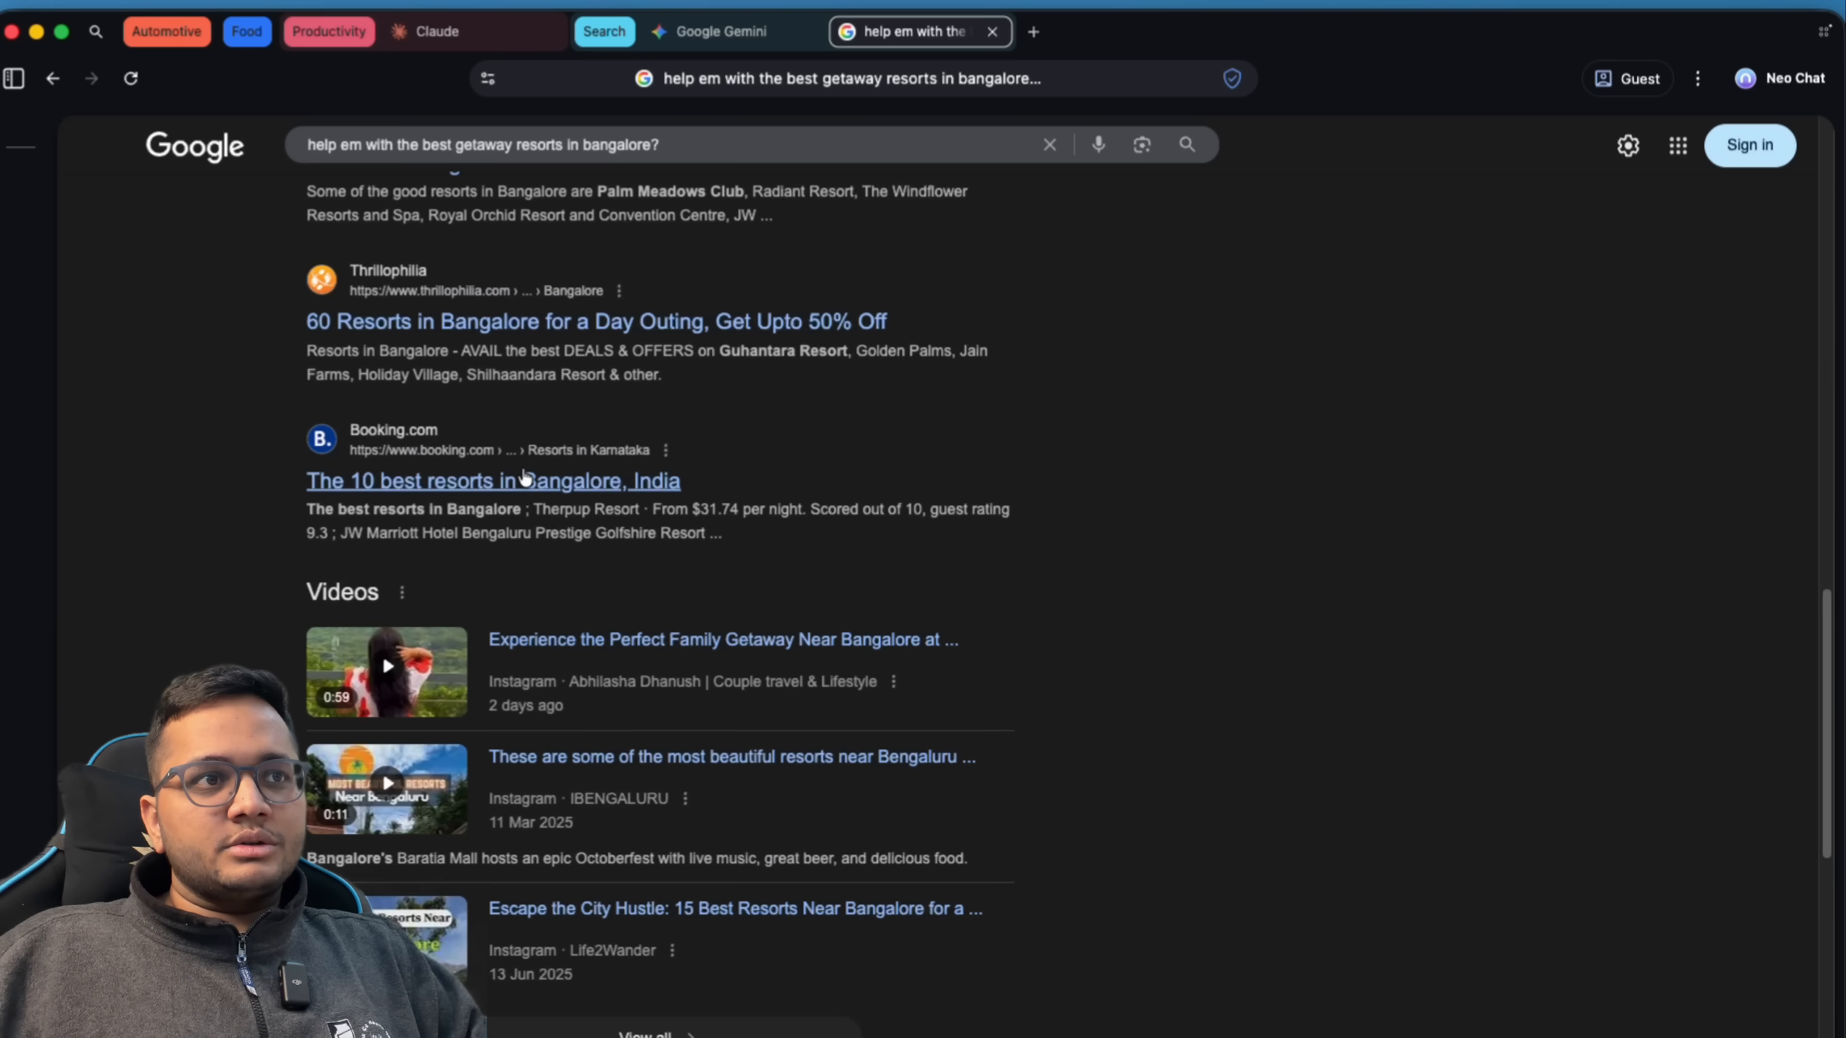
mouse_move(1323, 666)
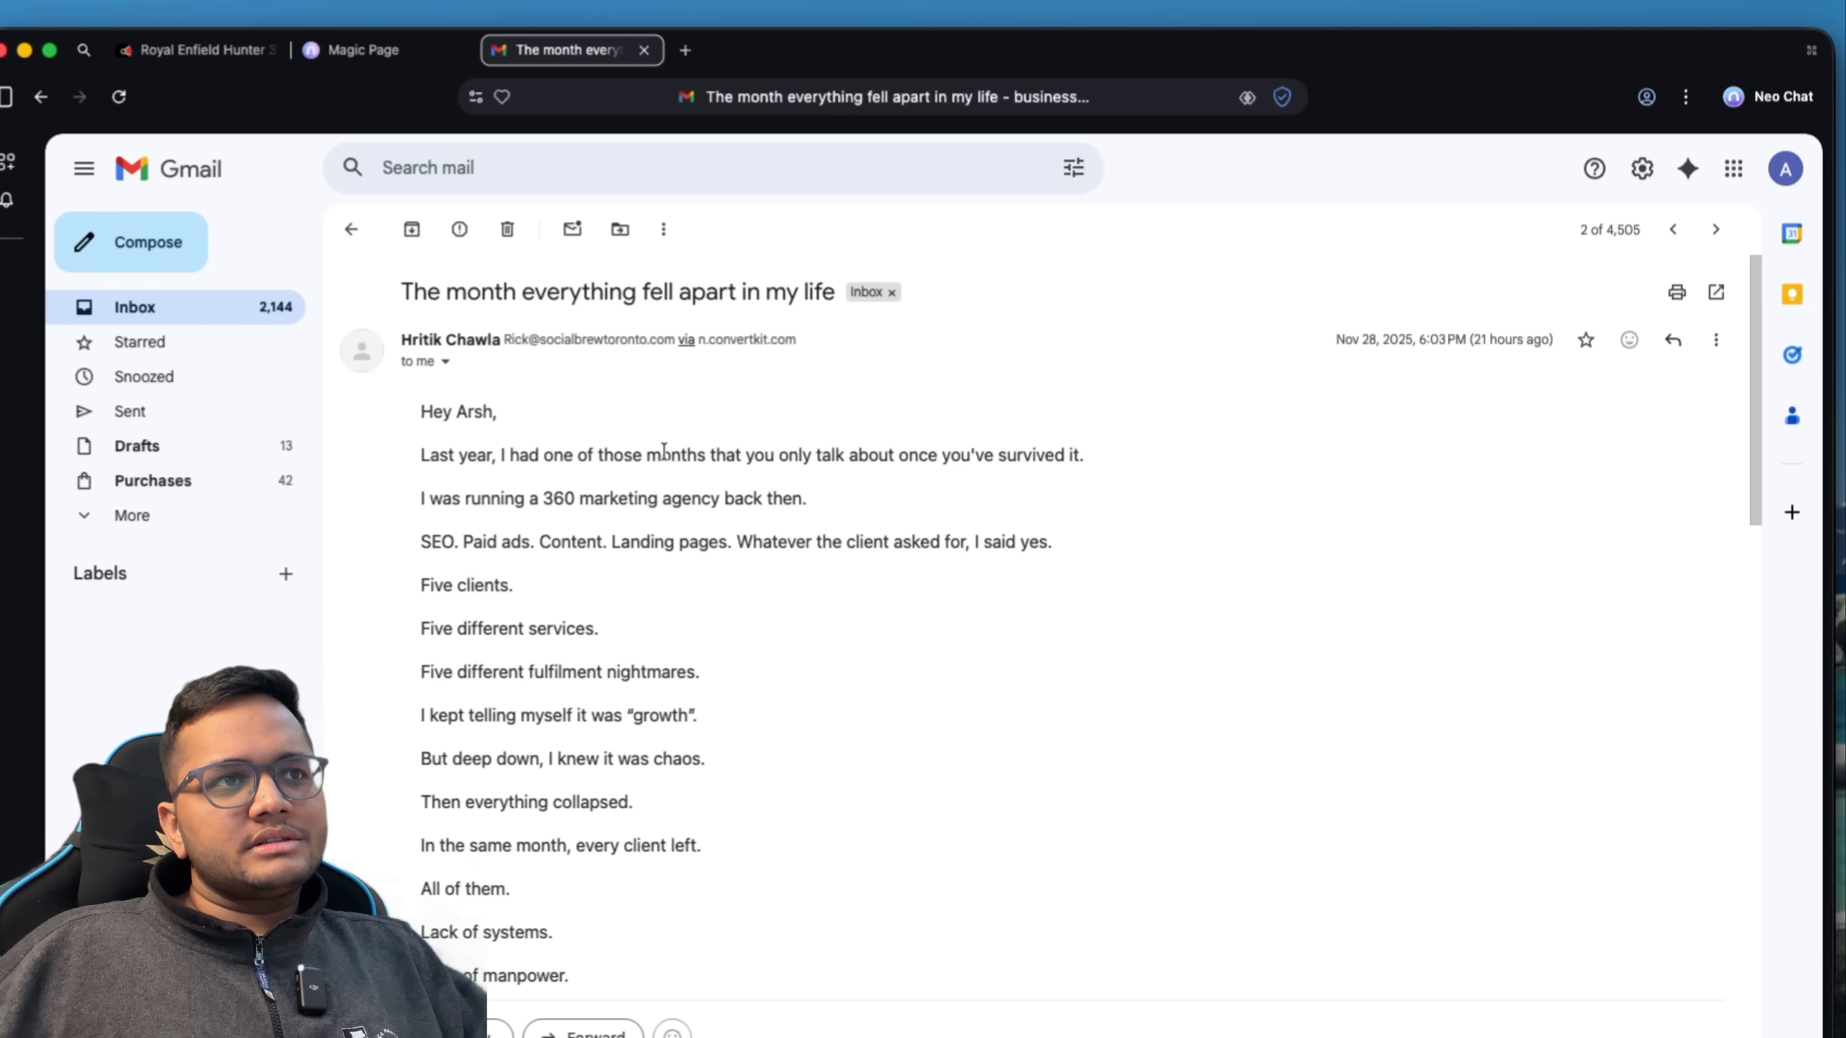
Start a reply to the newsletter email and bring up the Neo Composer prompt.
scroll(down, 3)
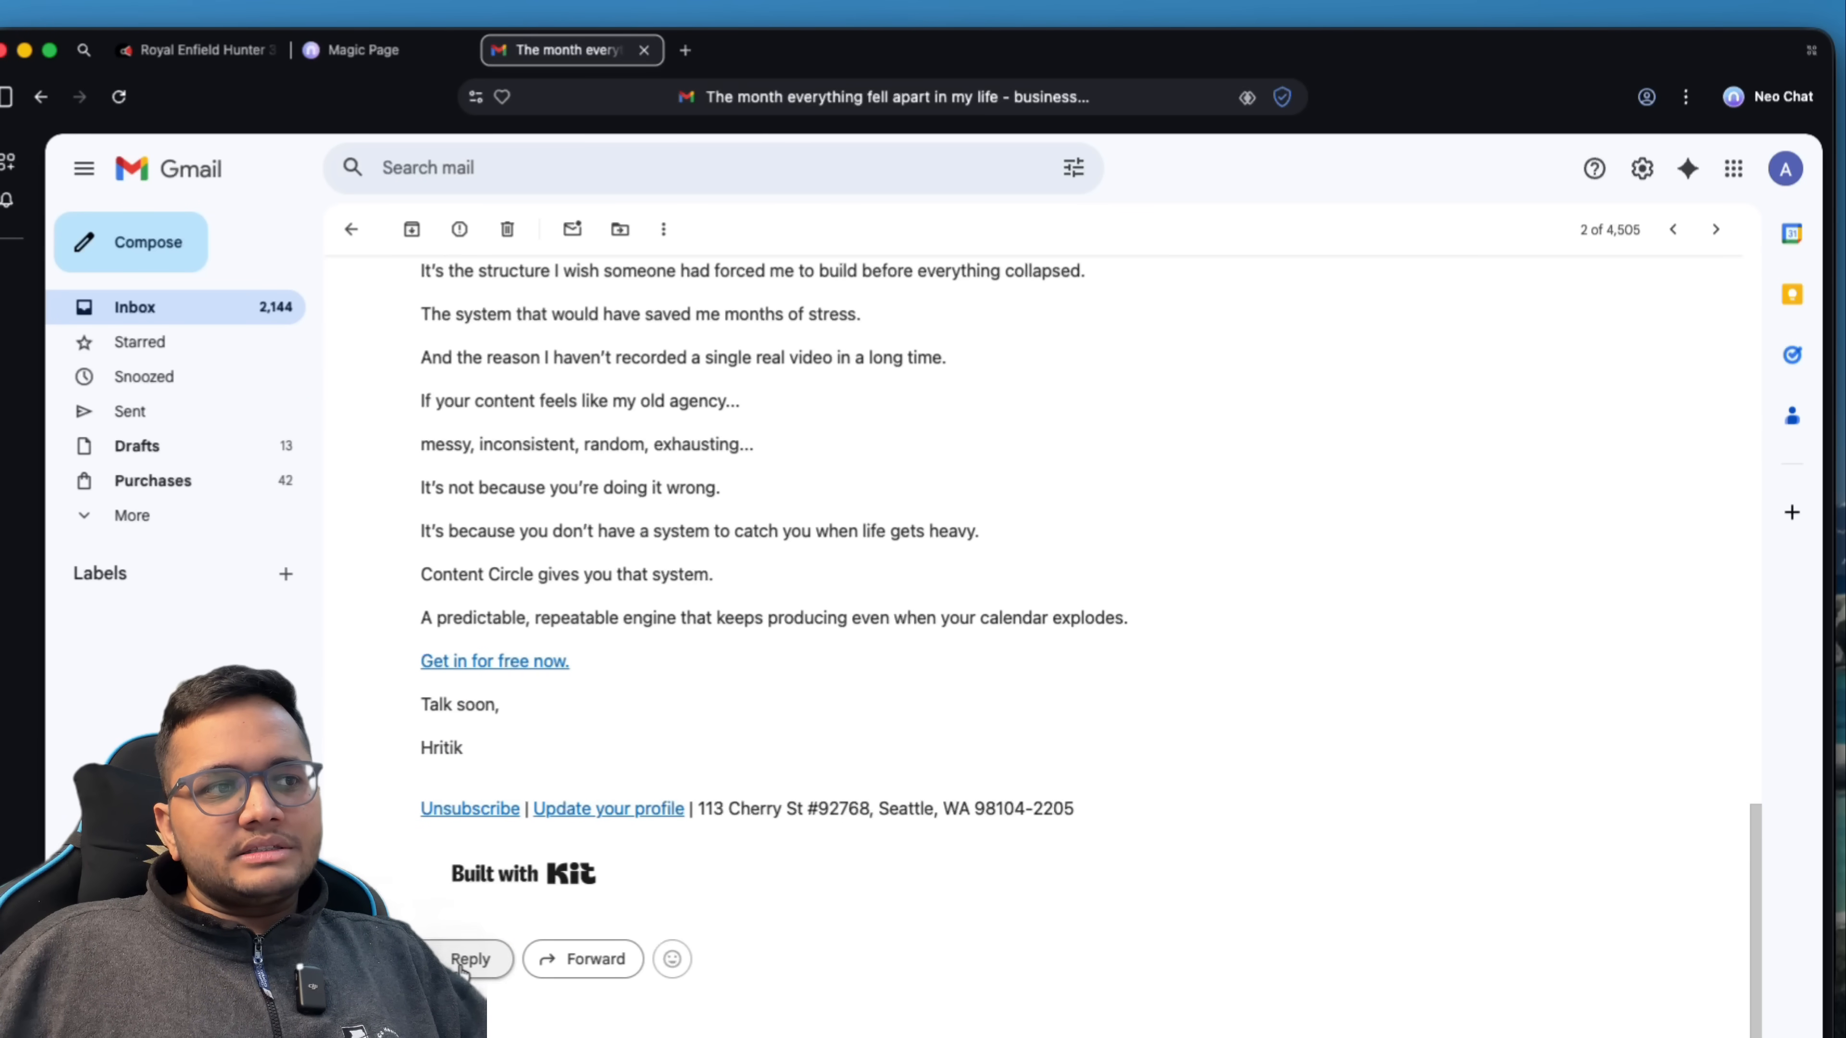
click(470, 959)
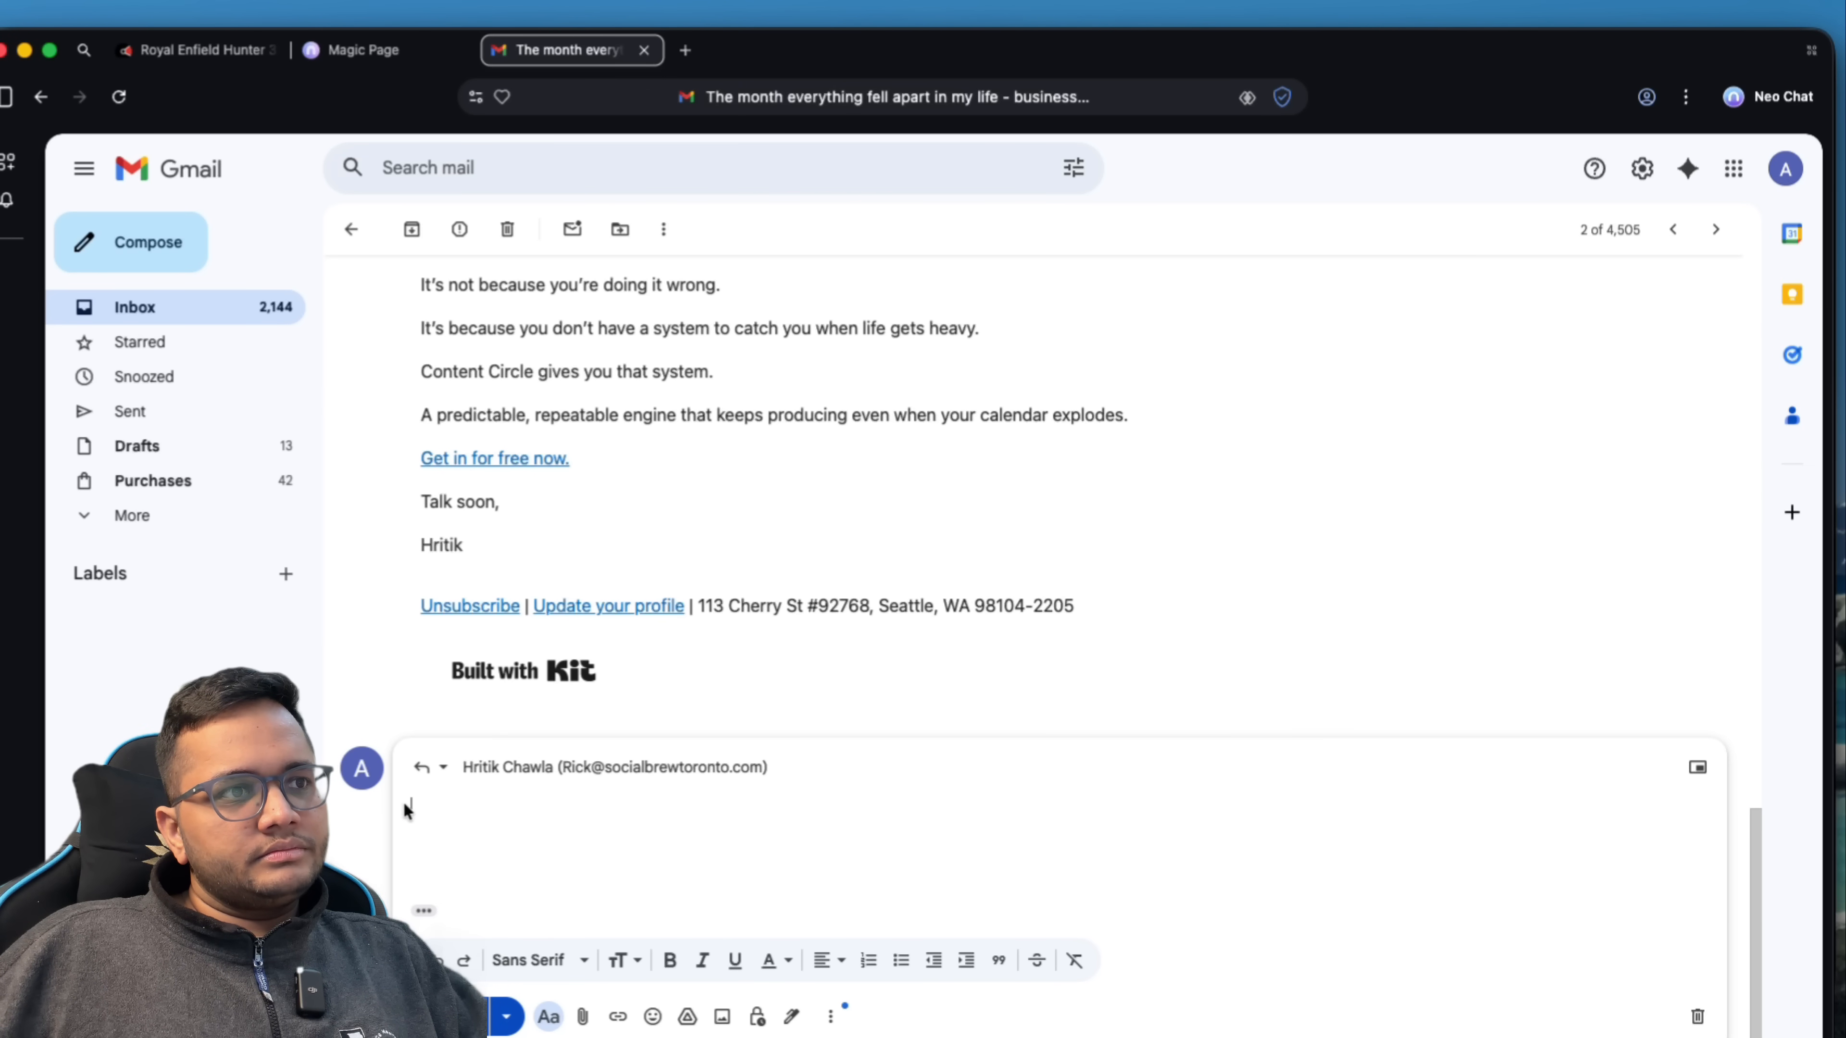
click(406, 810)
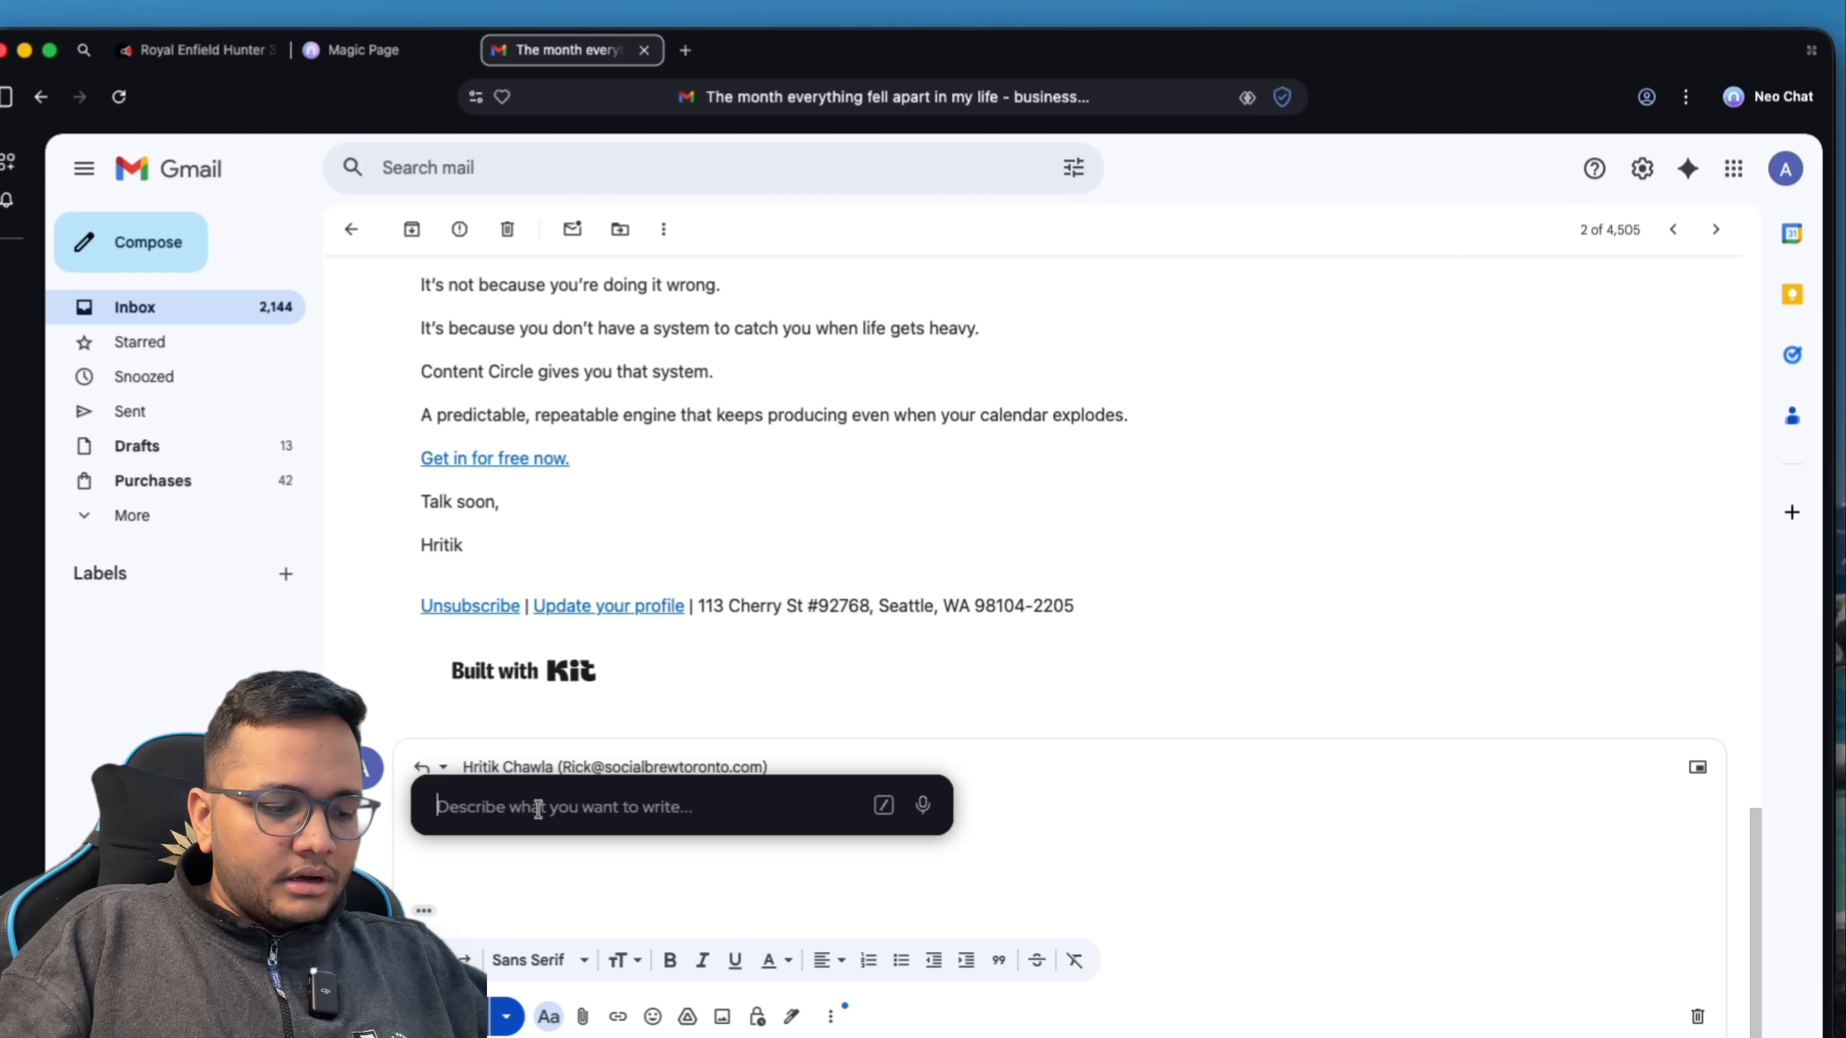
Request a suitable reply appreciating the work done and looking forward to more newsletters.
text(help me)
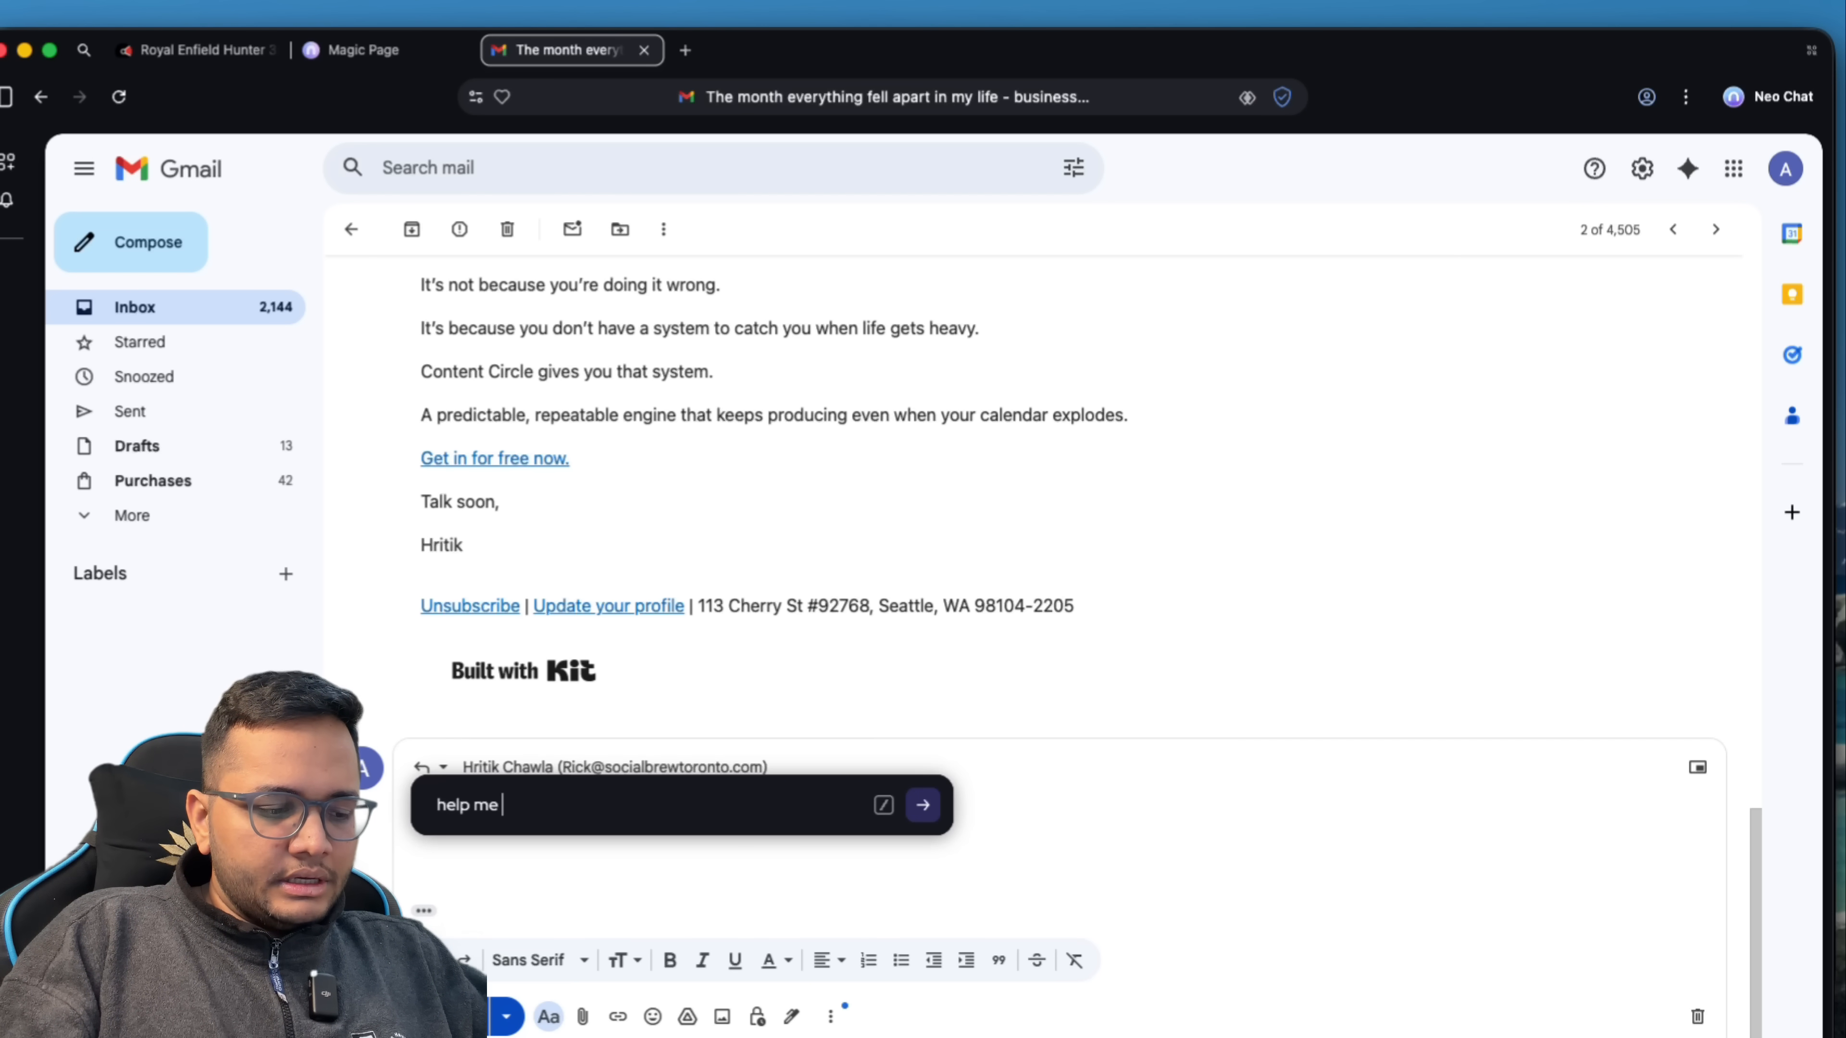
text(write a suitable reply to)
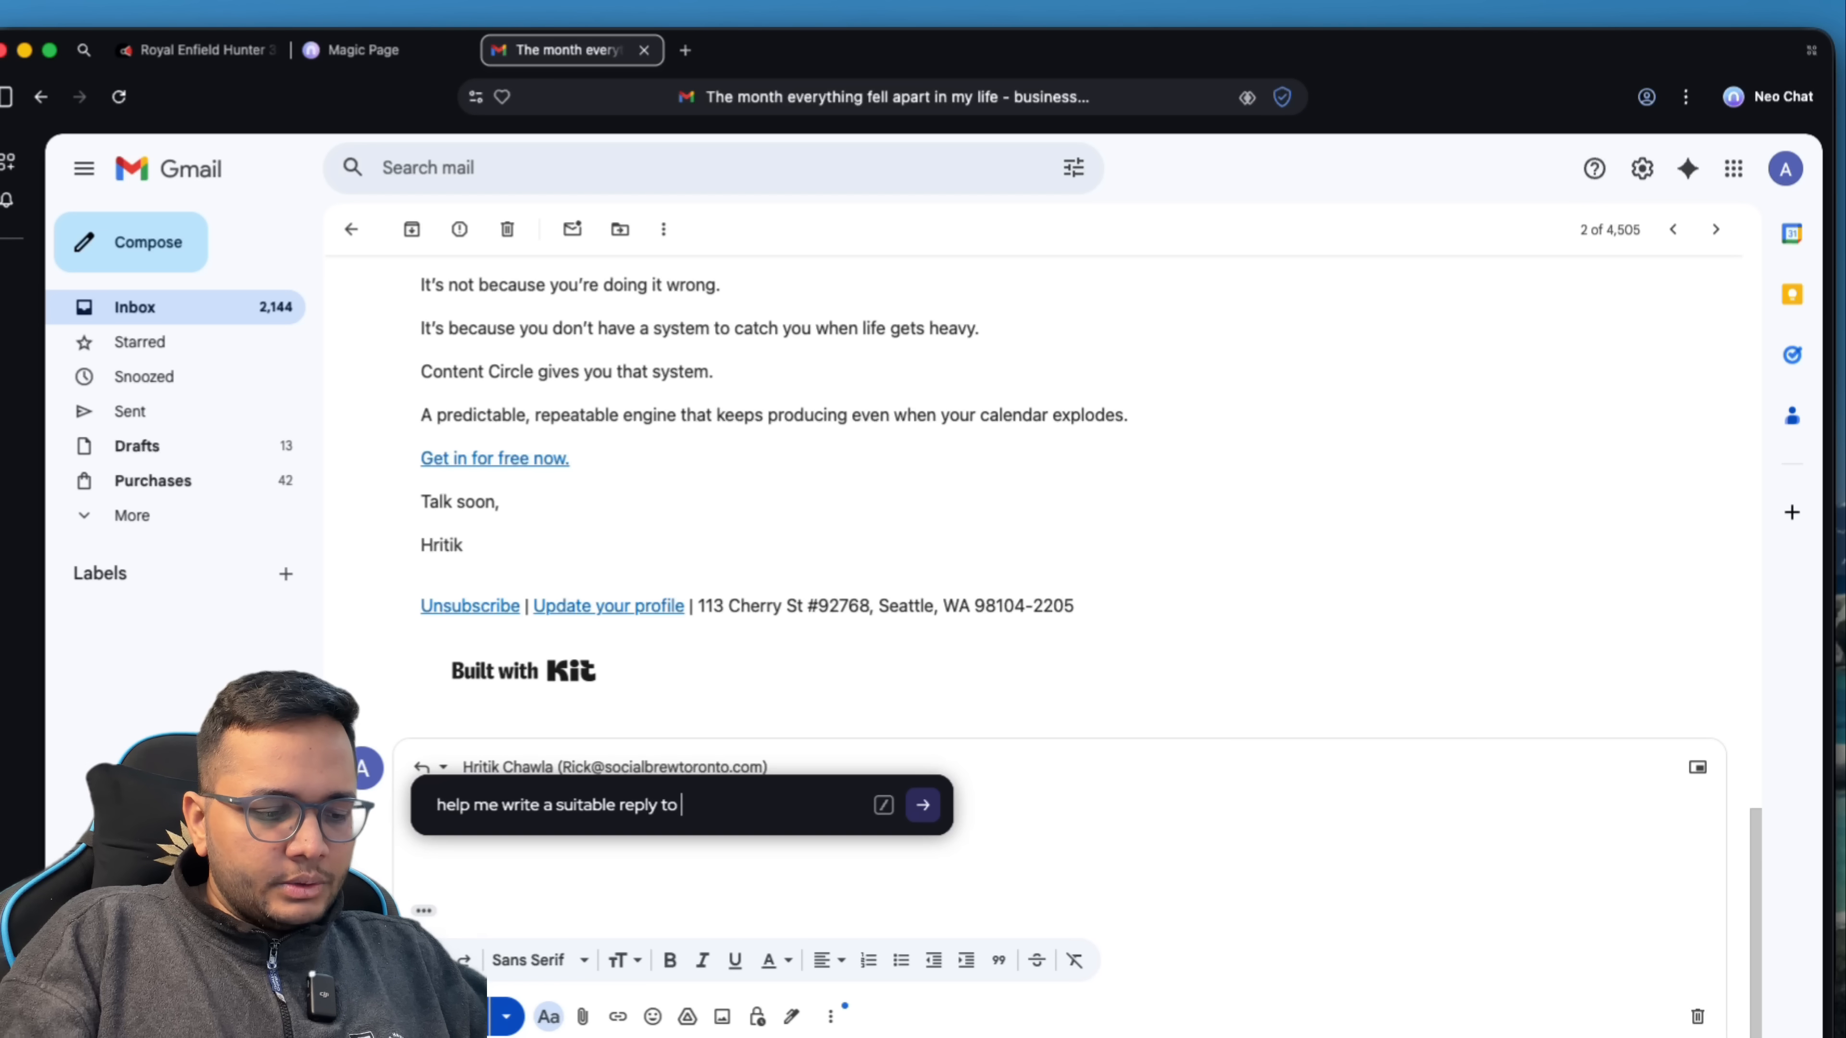
text(this mail.)
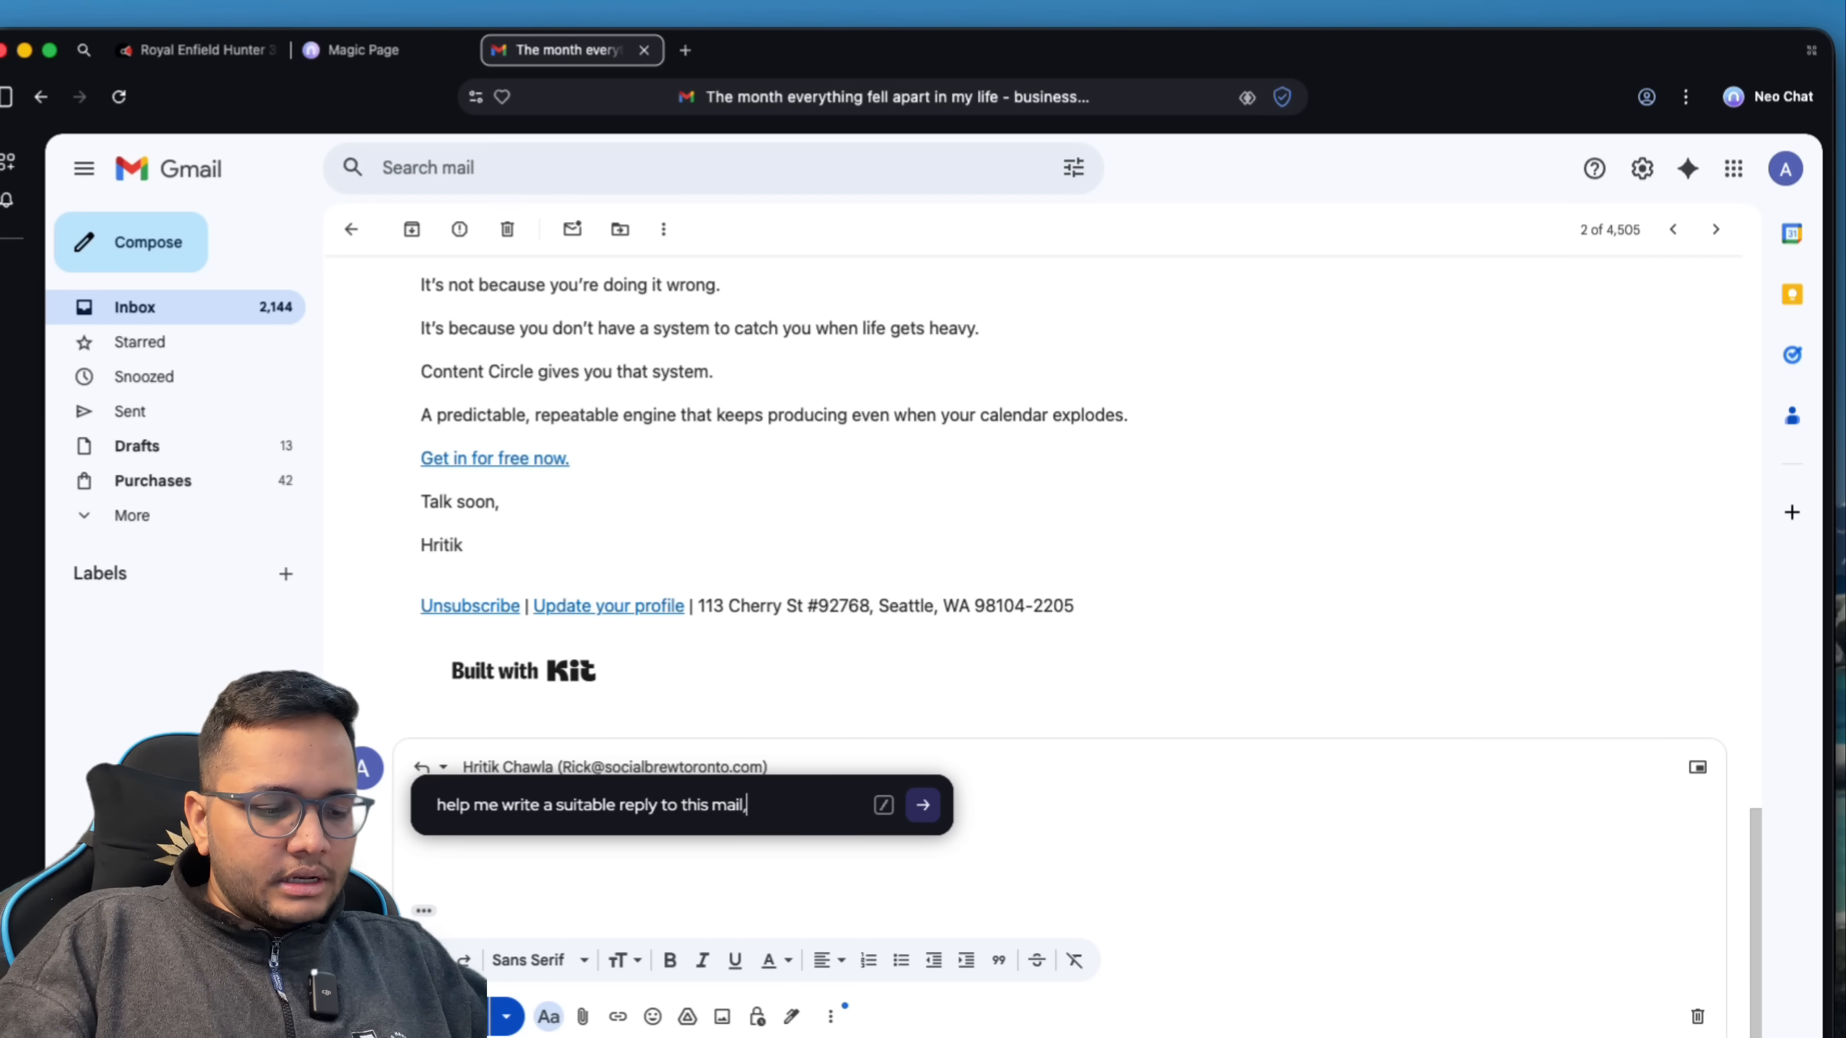
text(appreciating)
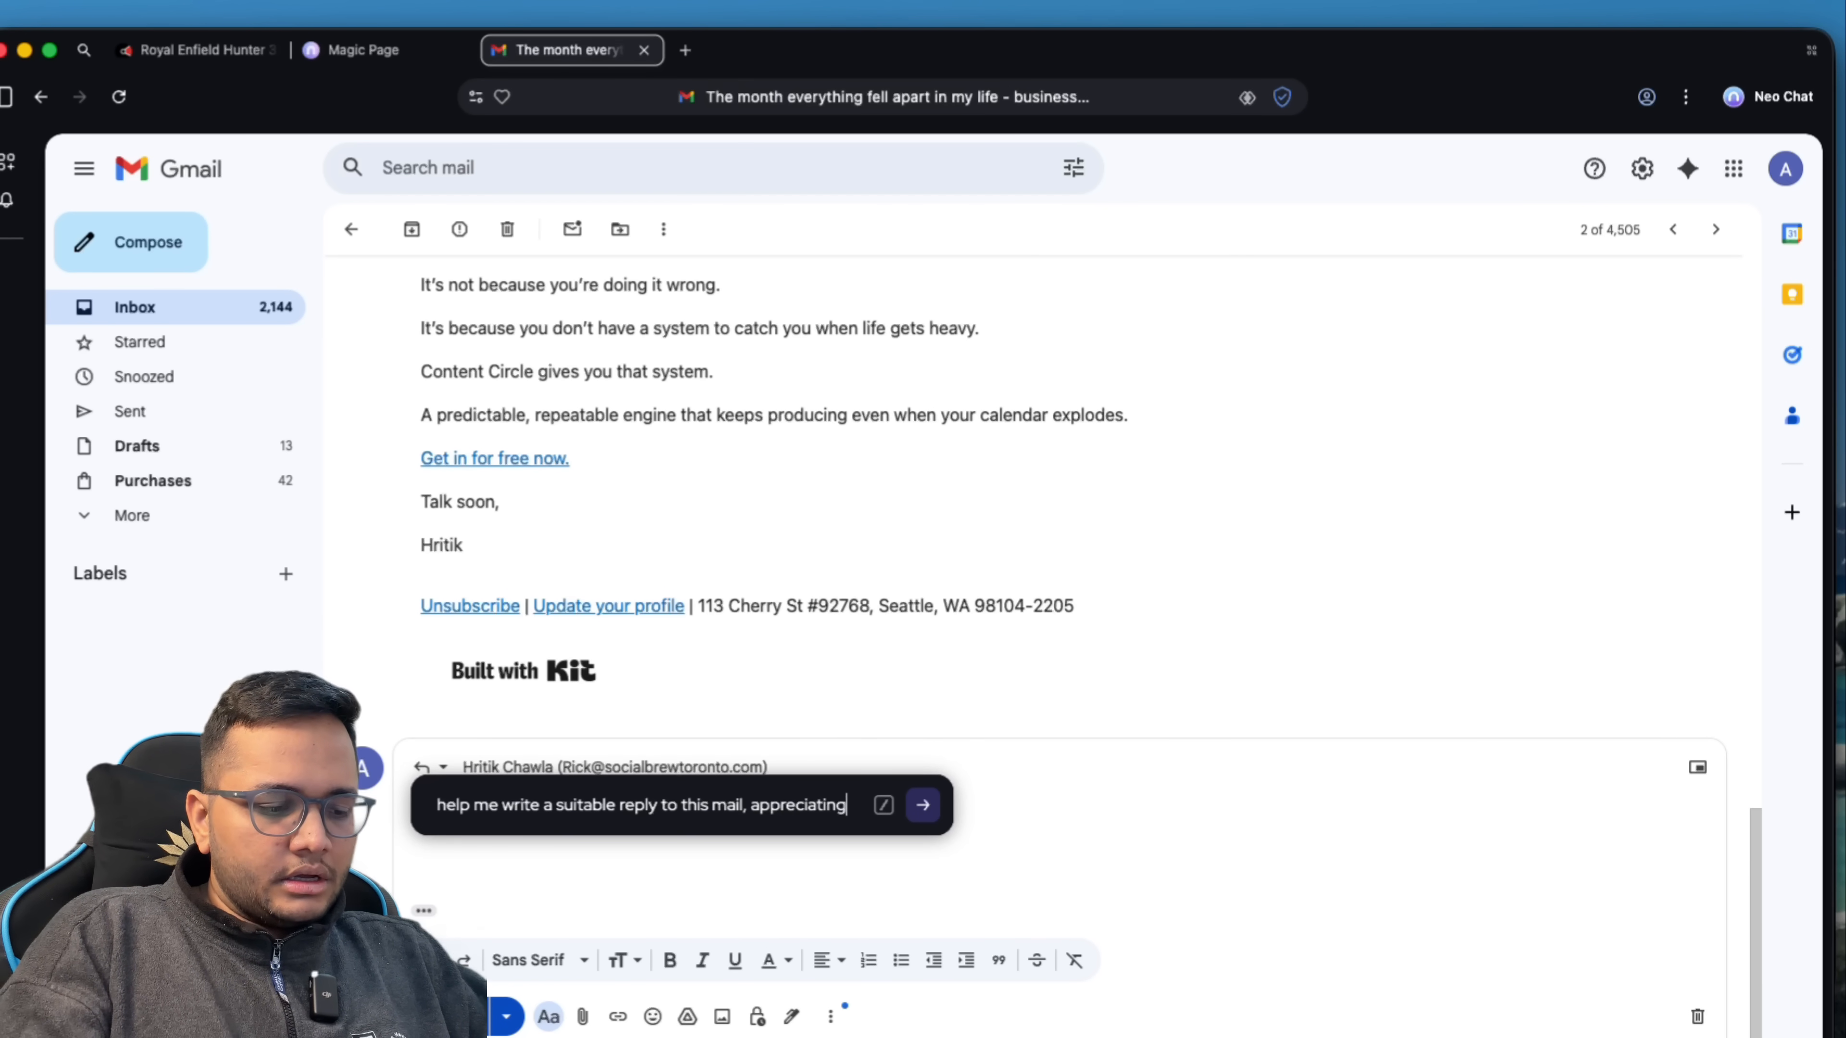
text(the work the sender ha)
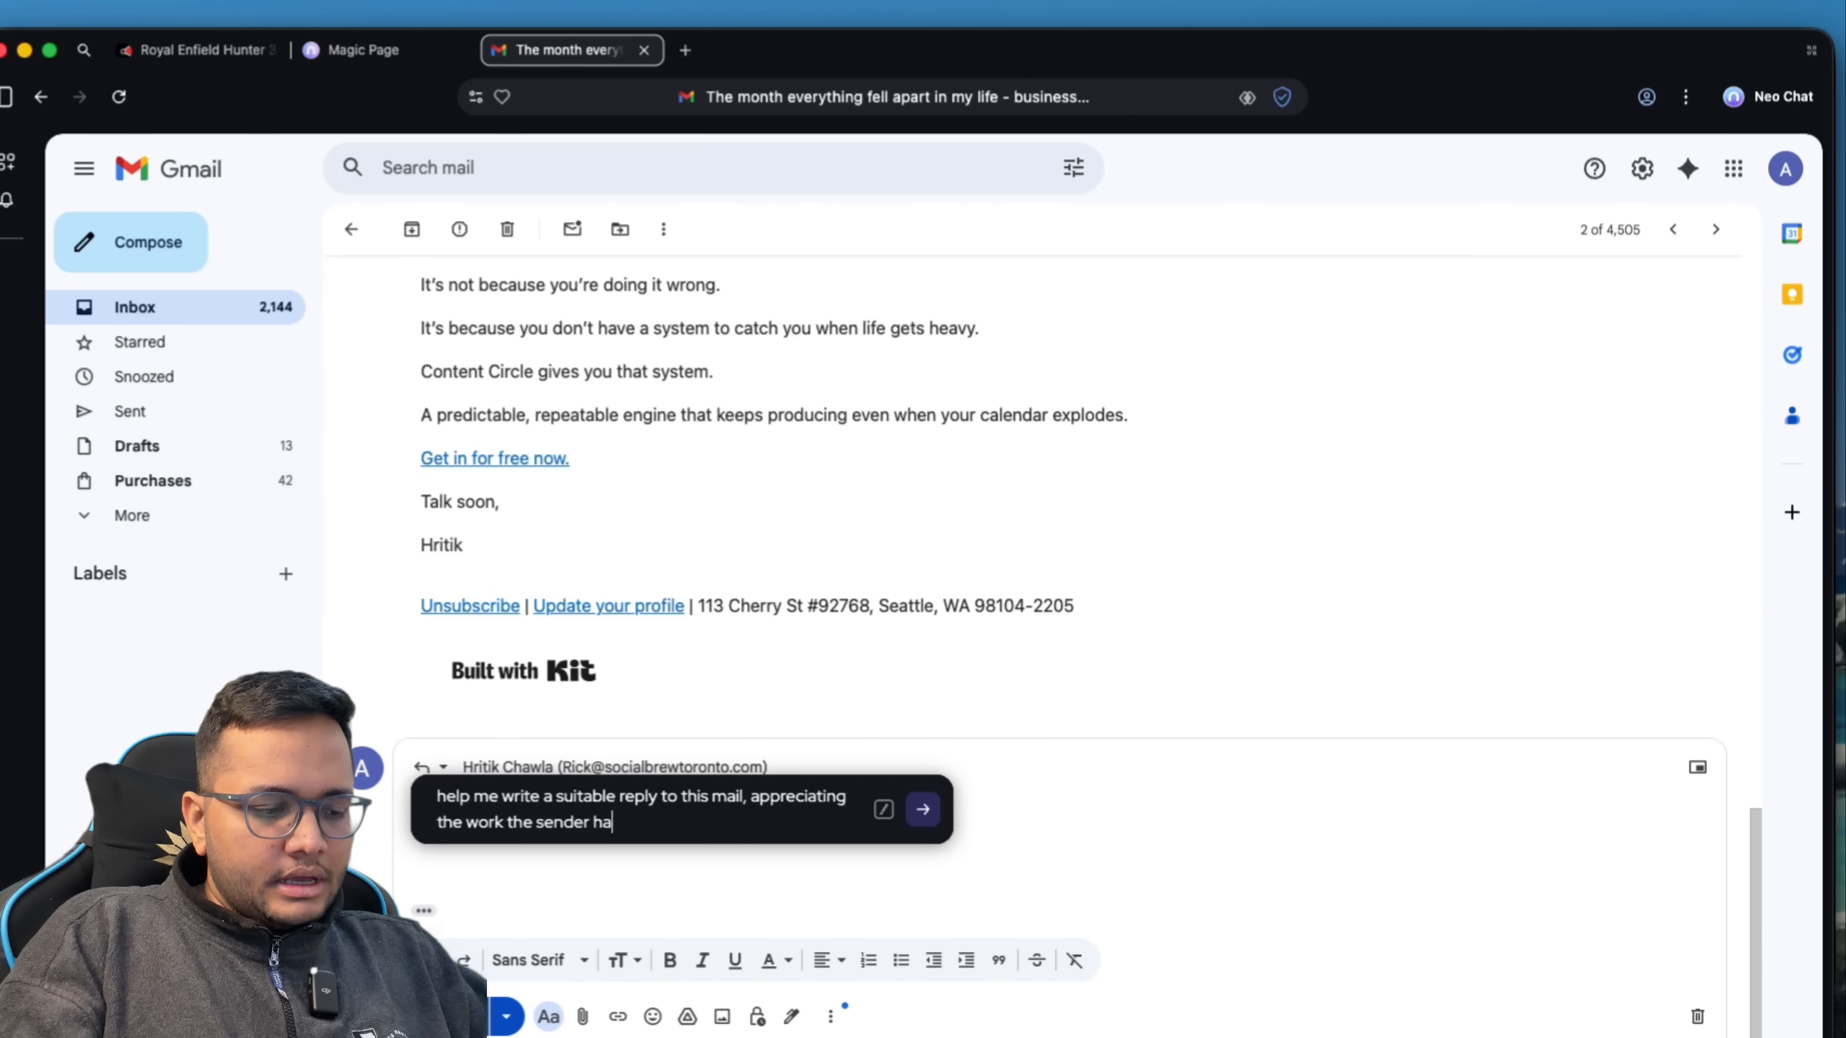
text(s done and i look forward to more of h)
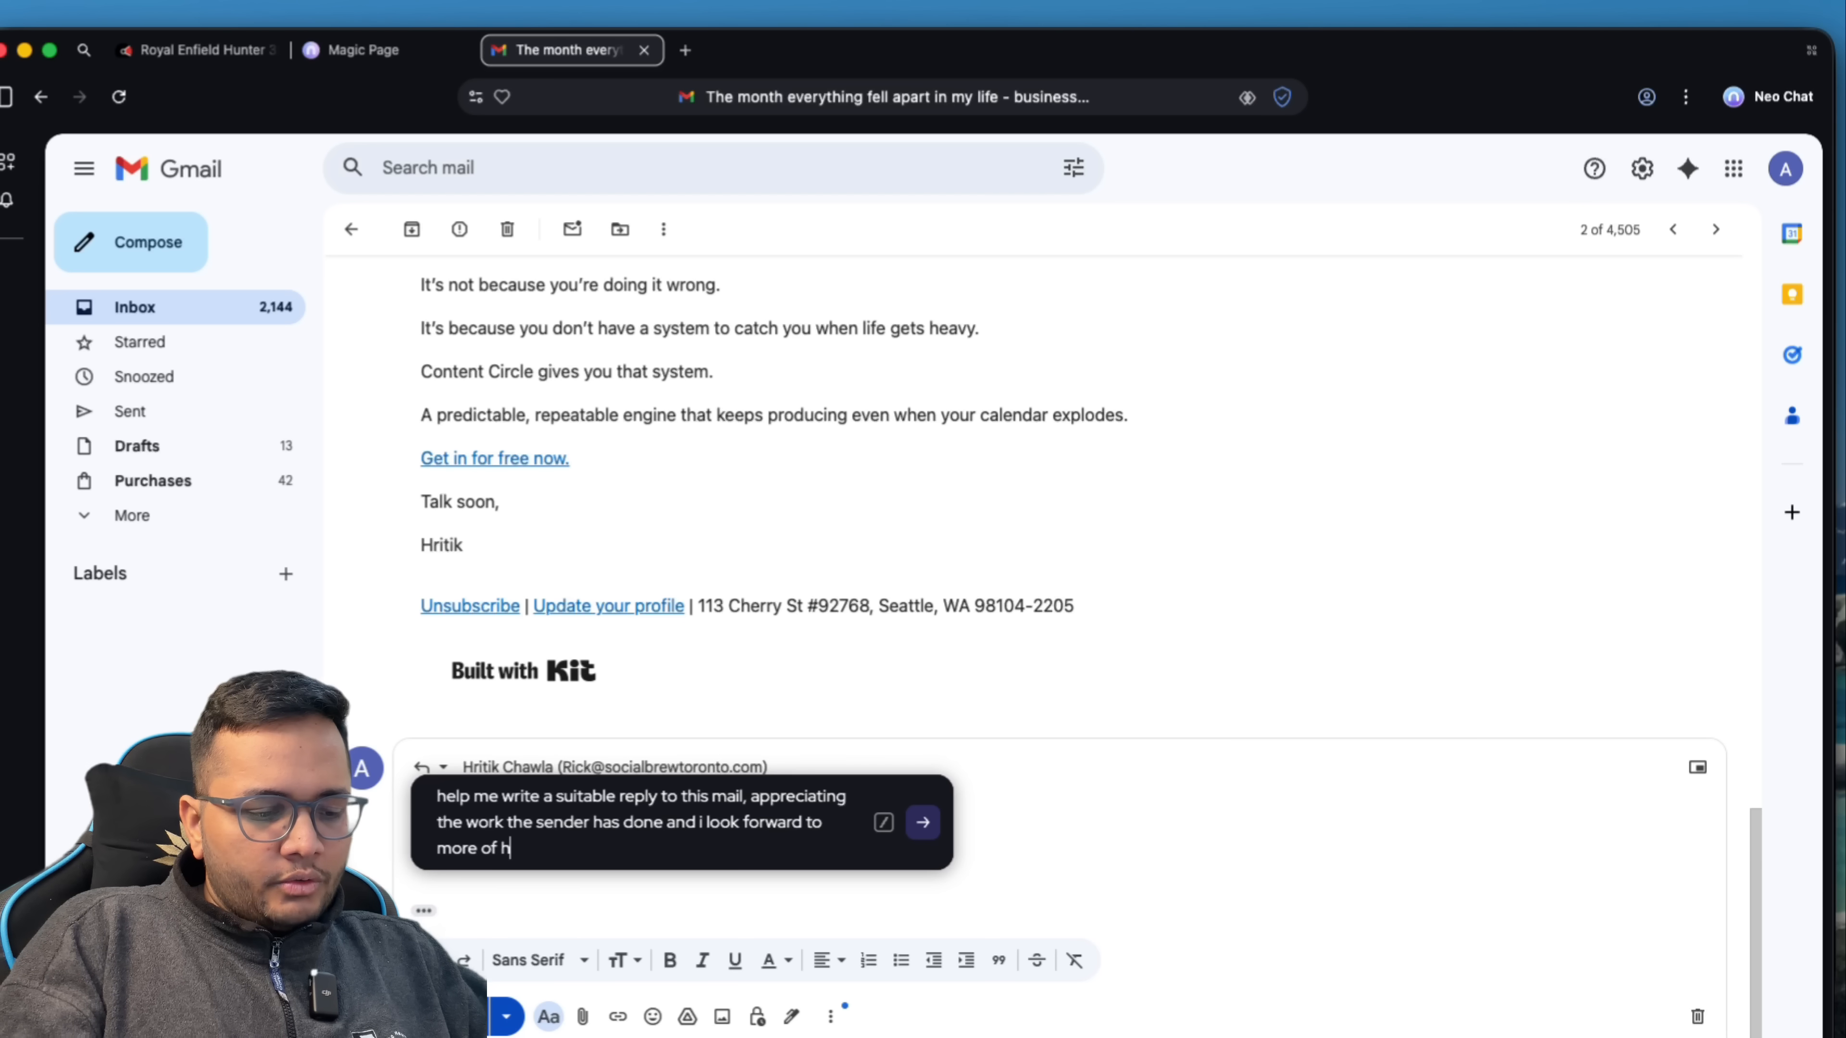
text(is newsletters)
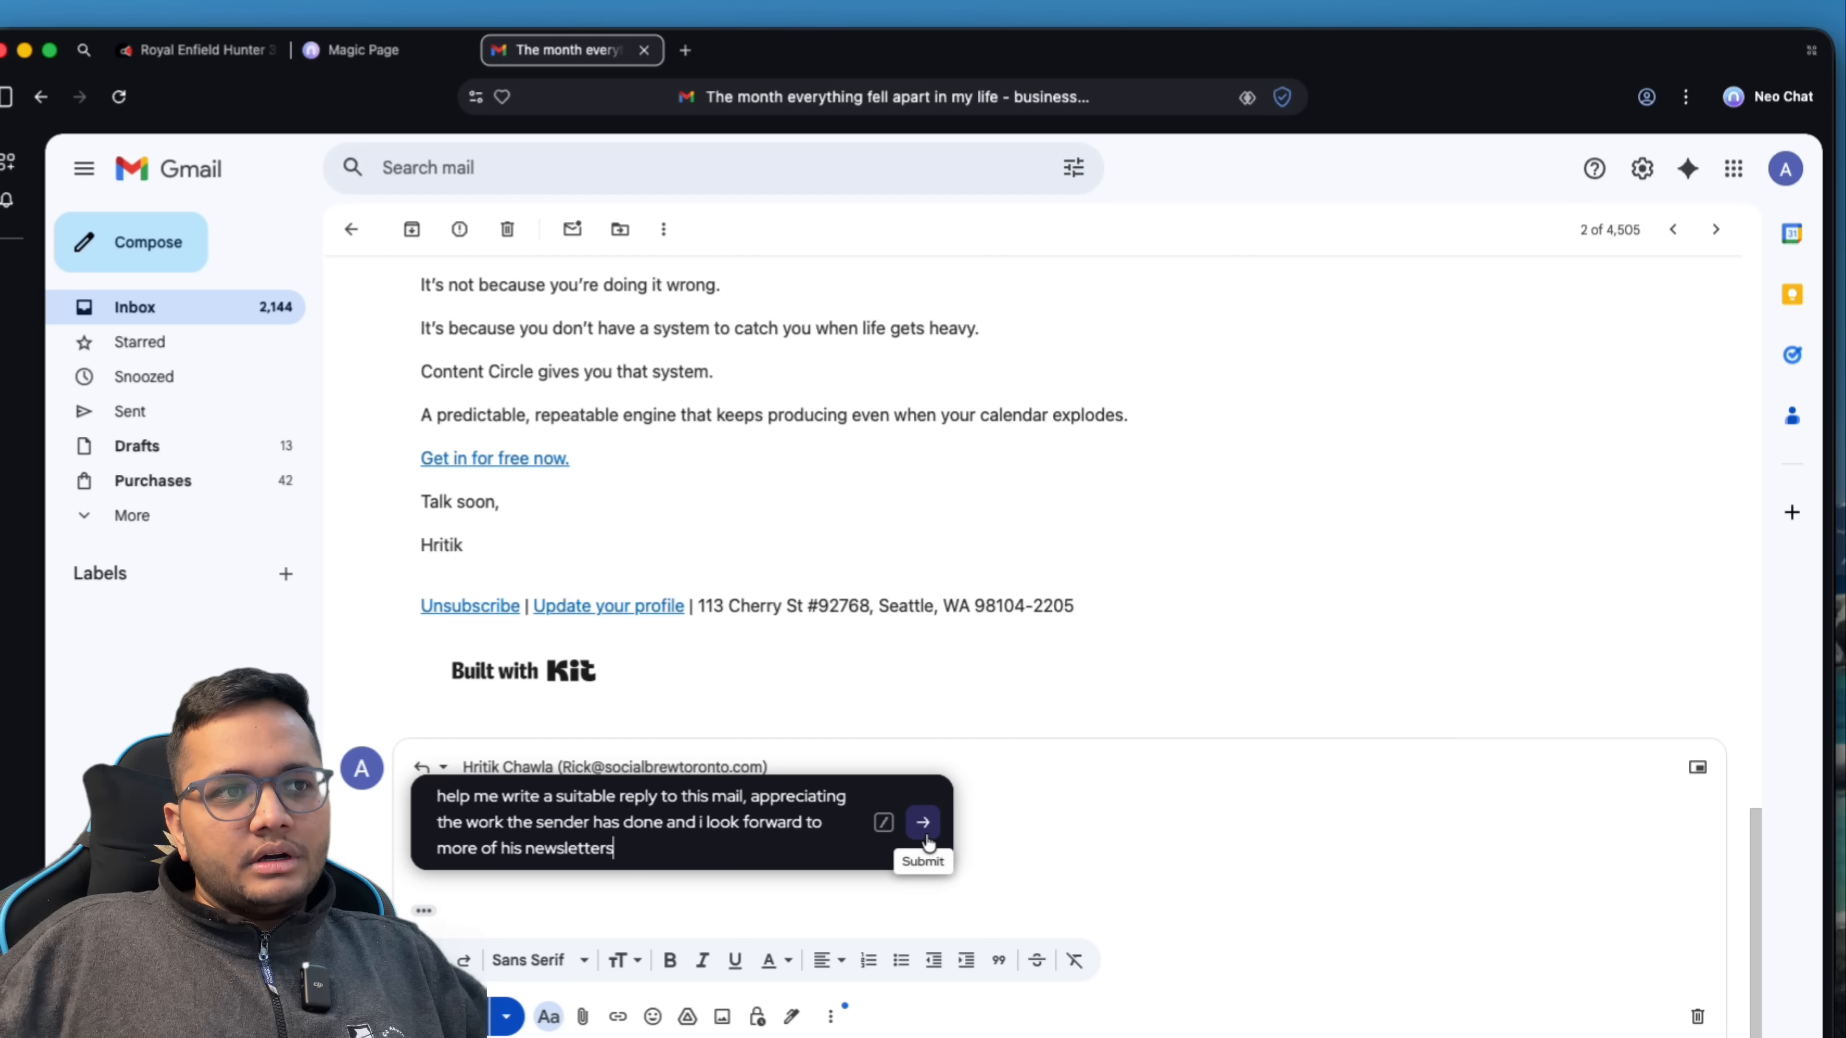
click(923, 822)
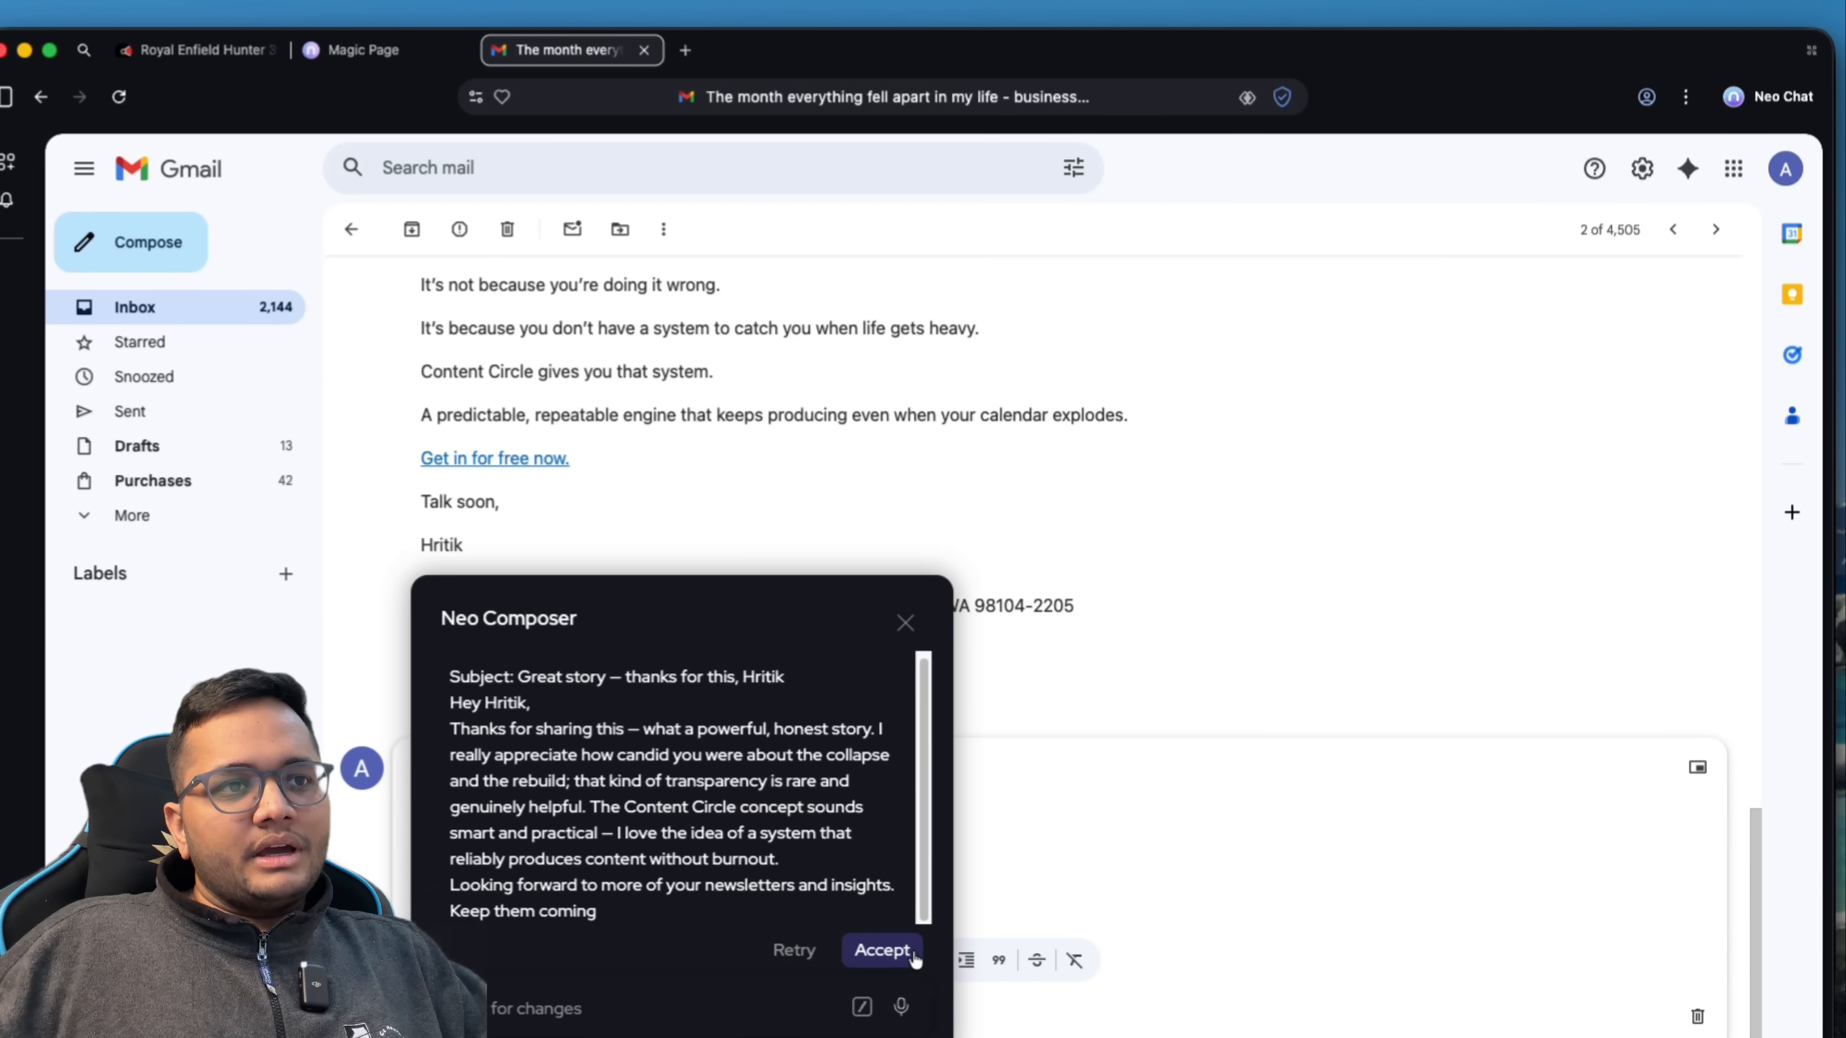
Accept the Neo Composer thank-you draft into the Gmail reply and send it to Hritik.
click(882, 949)
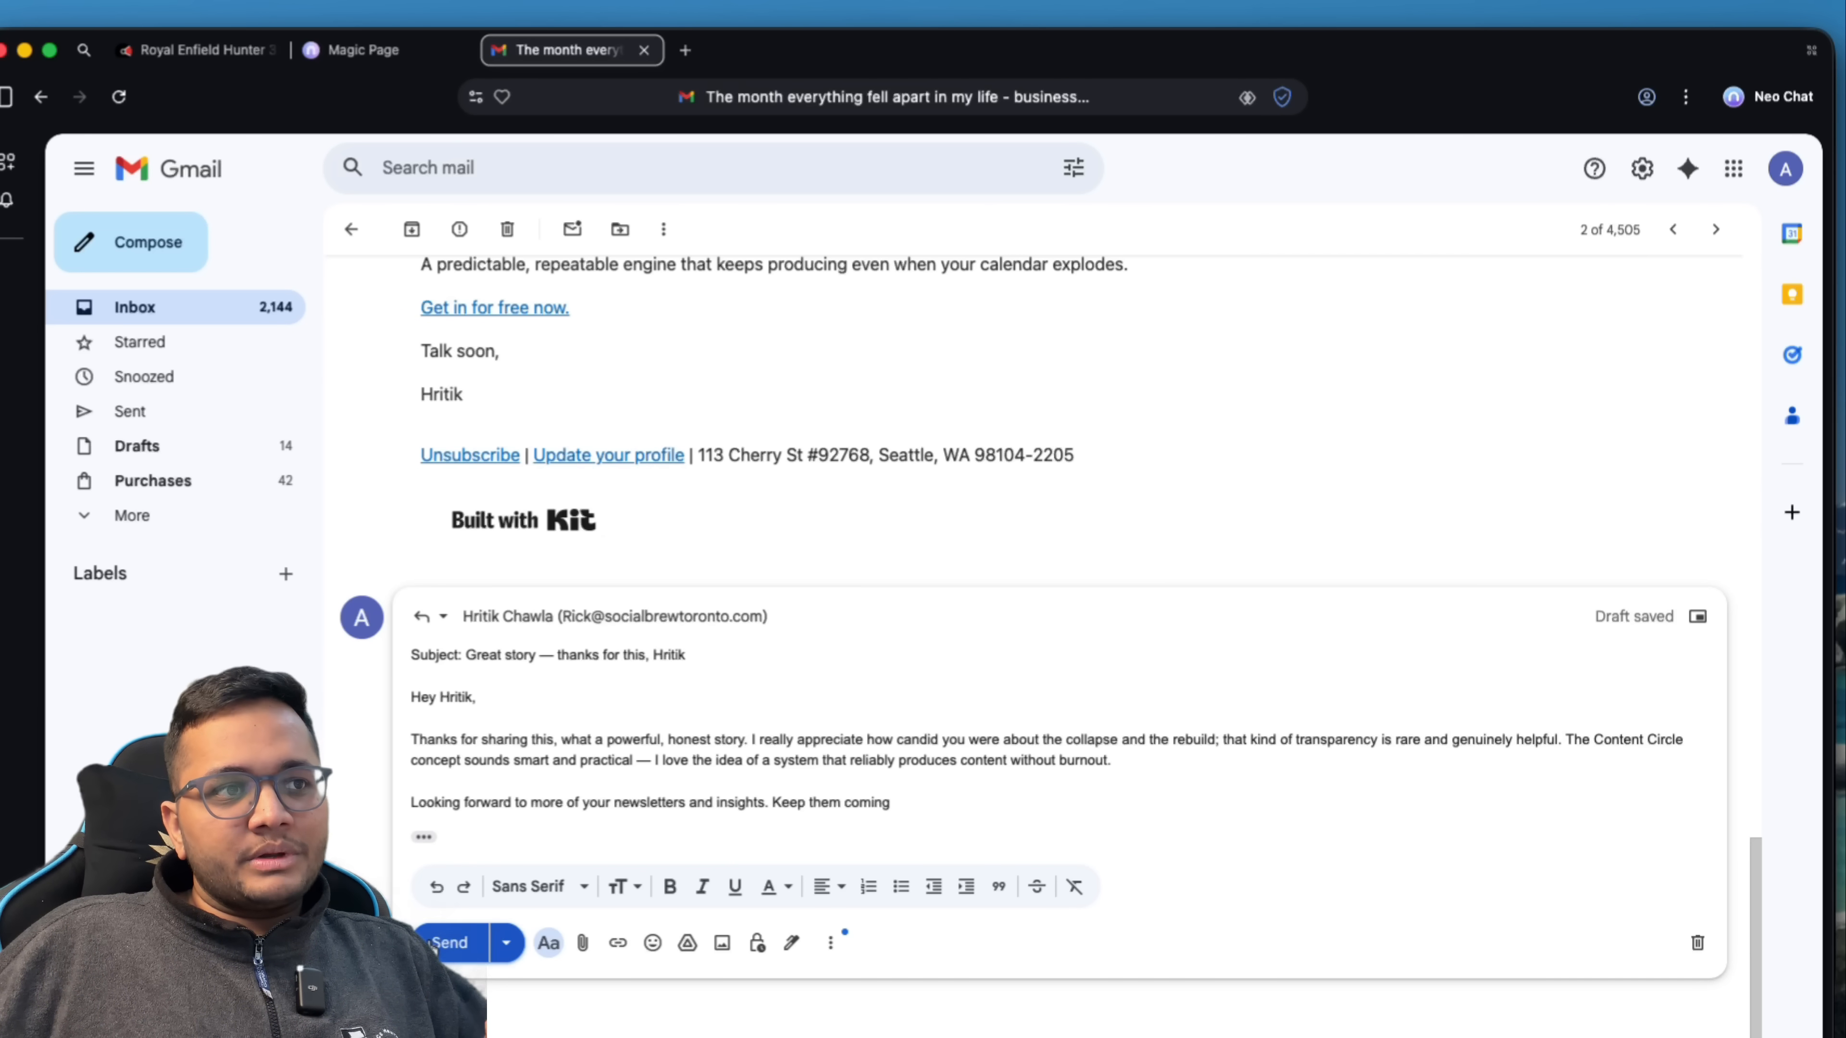
click(449, 942)
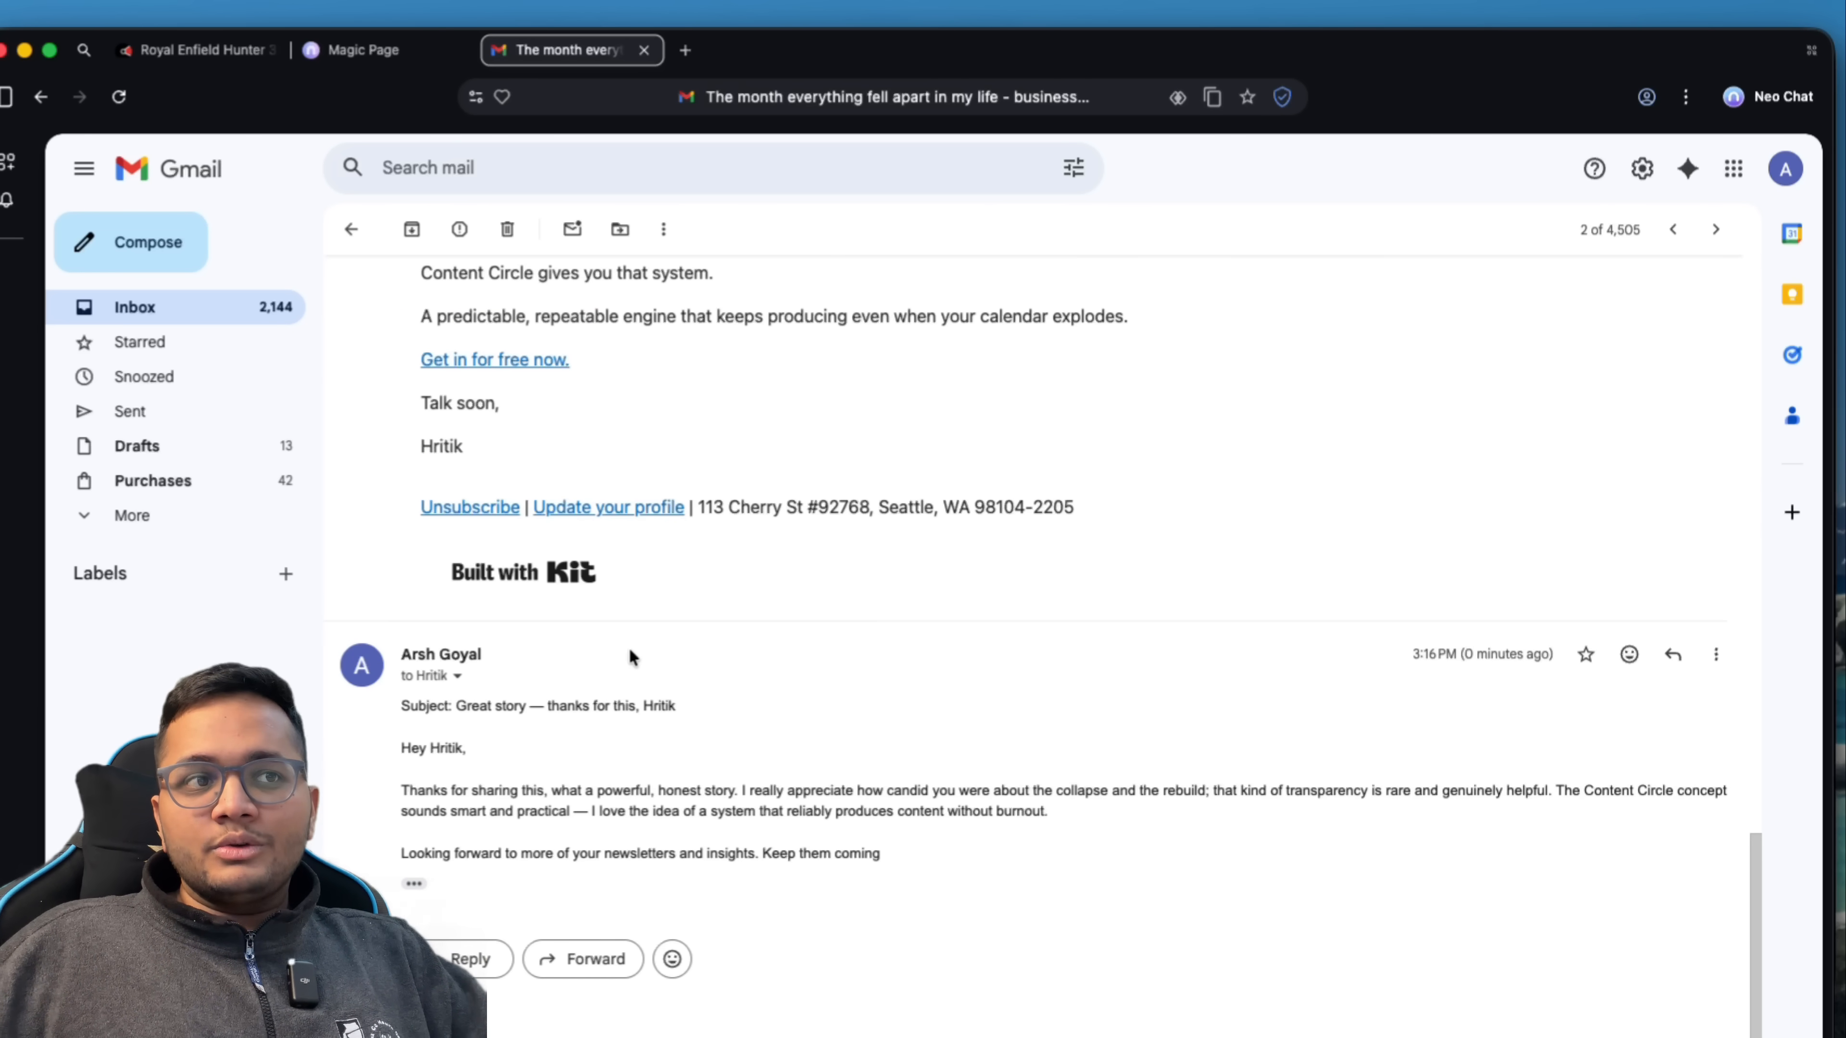